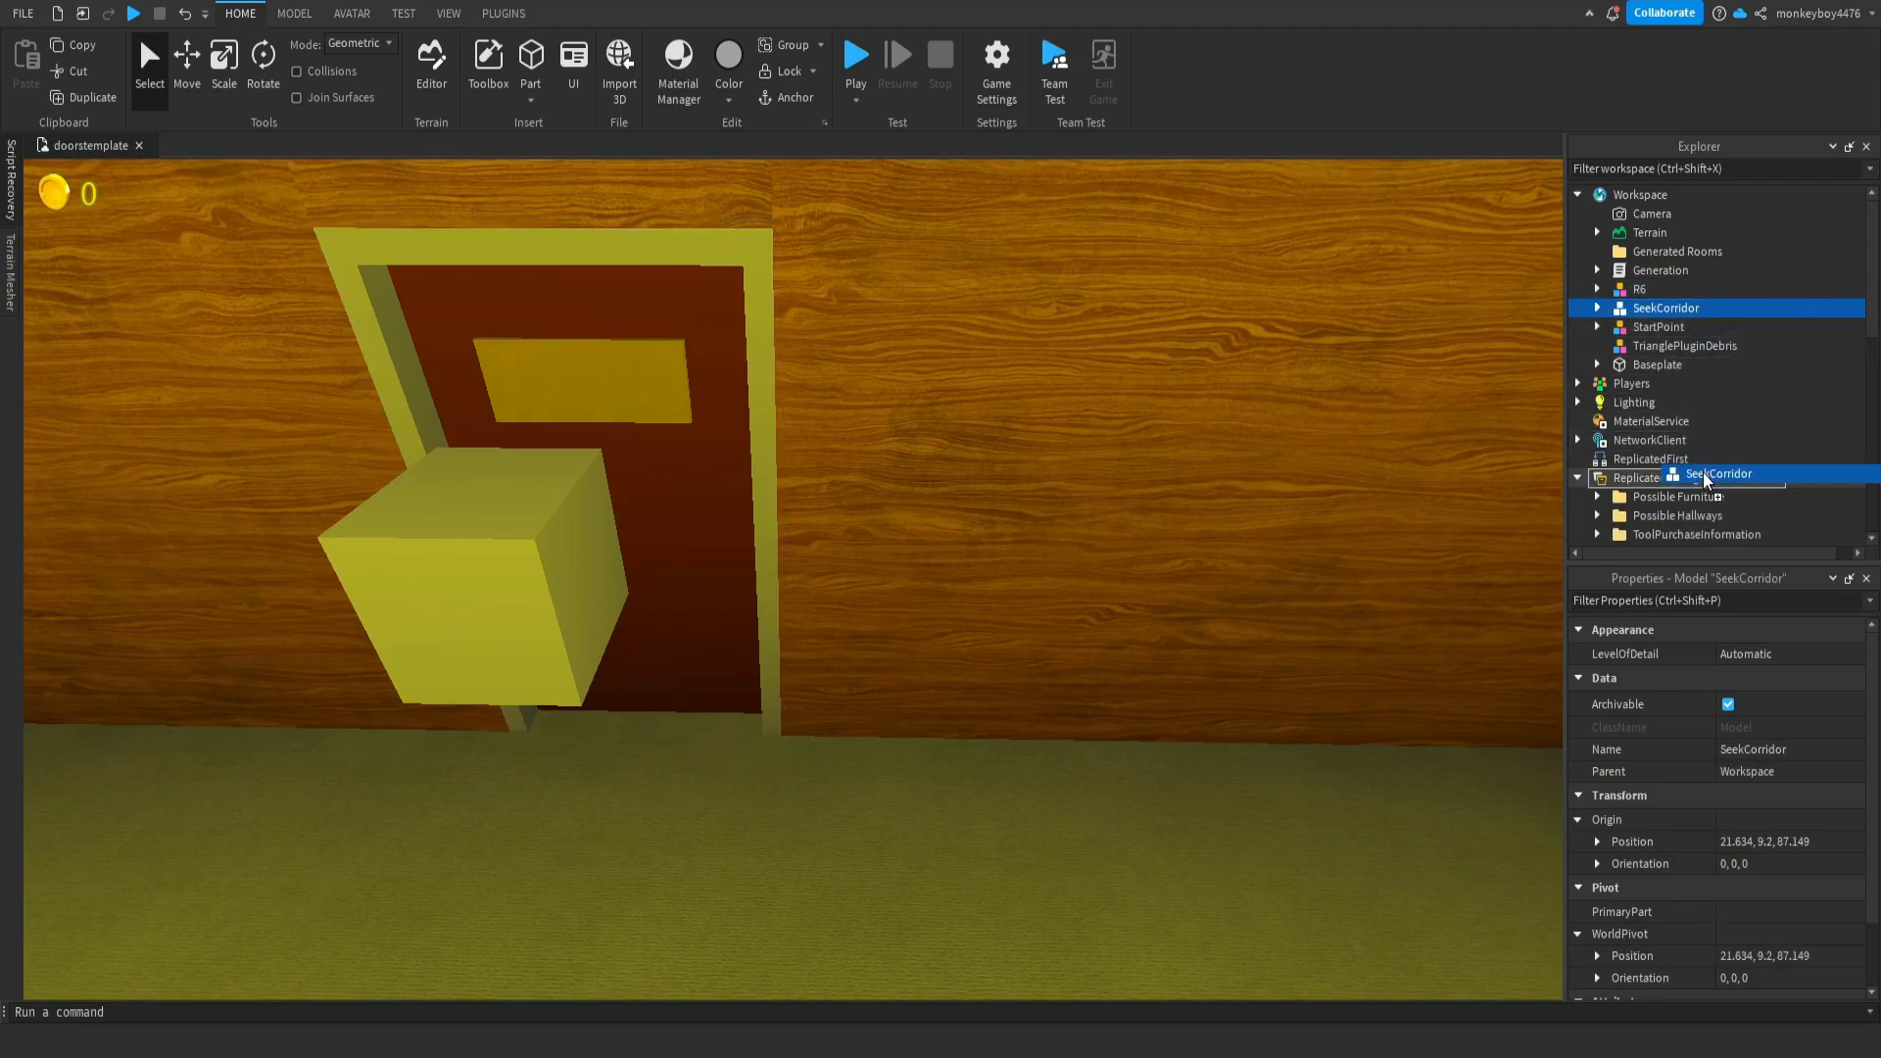
- Start a Play Here test from the Play dropdown with SeekCorridor in ReplicatedStorage
click(856, 57)
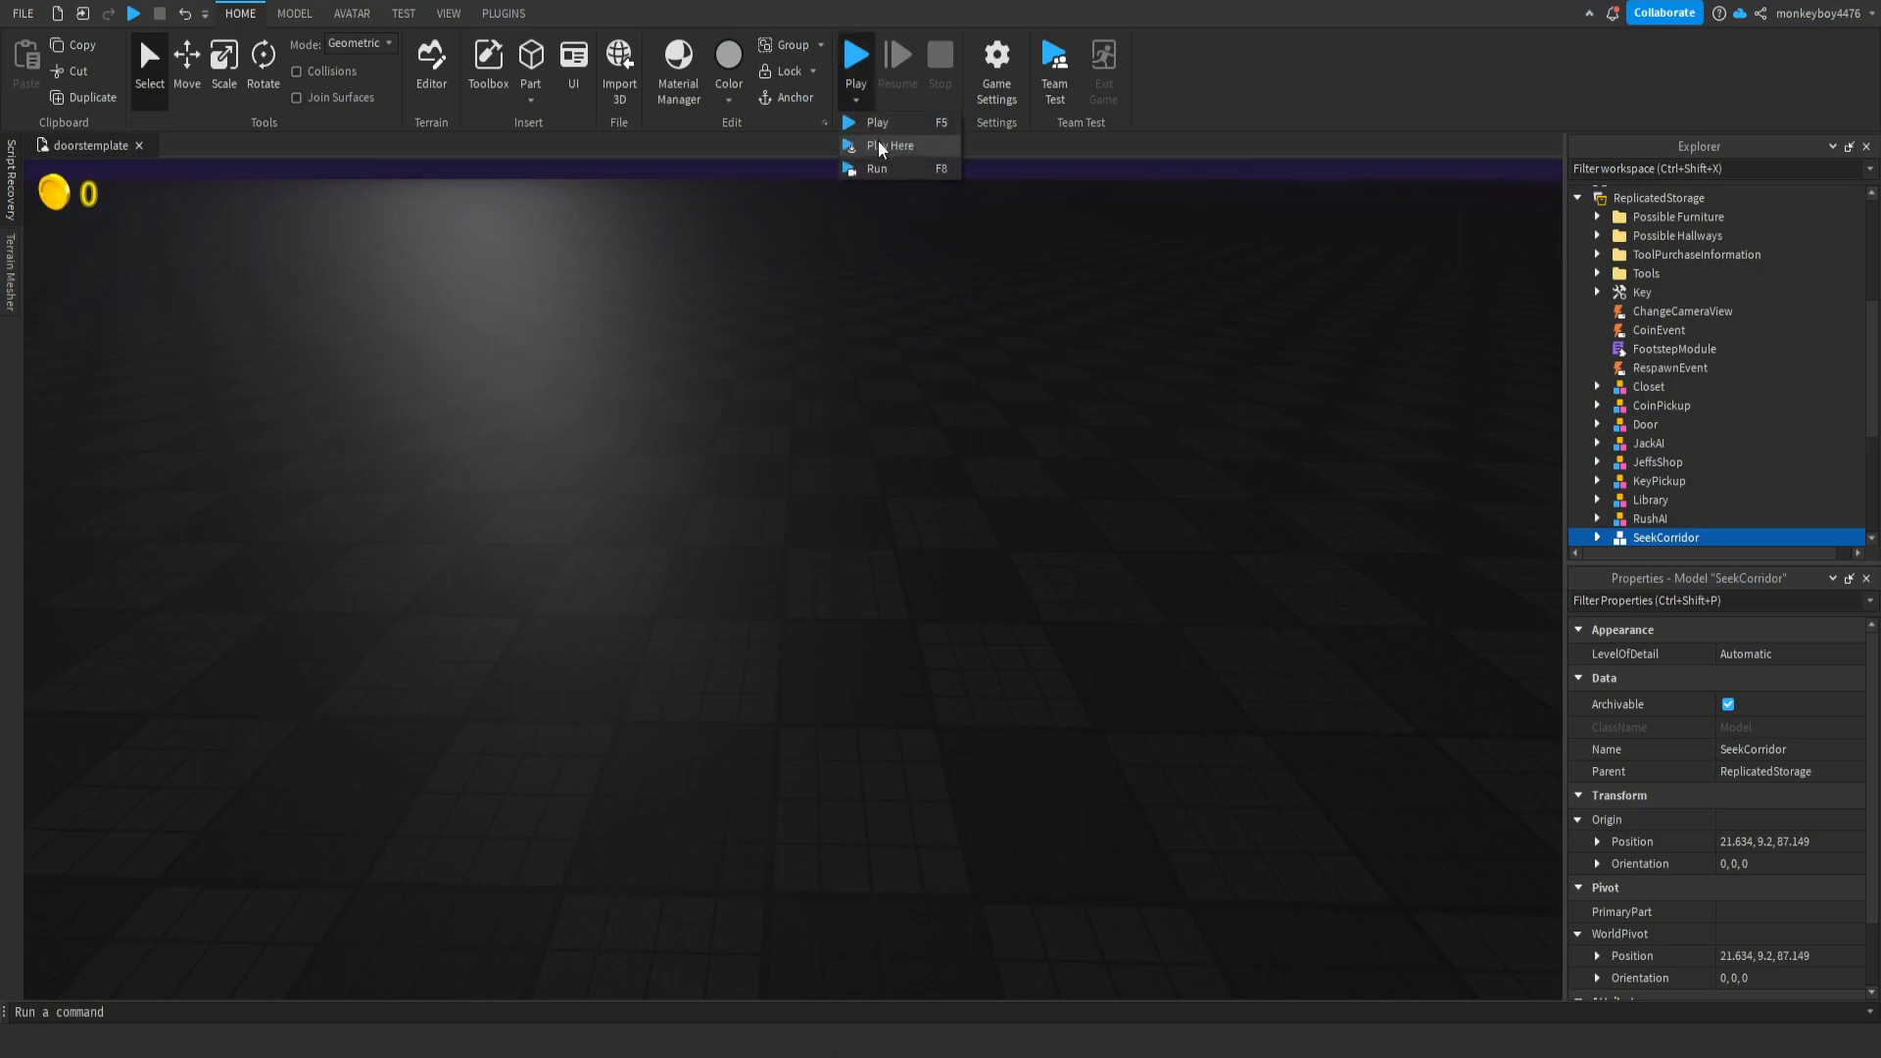
click(893, 145)
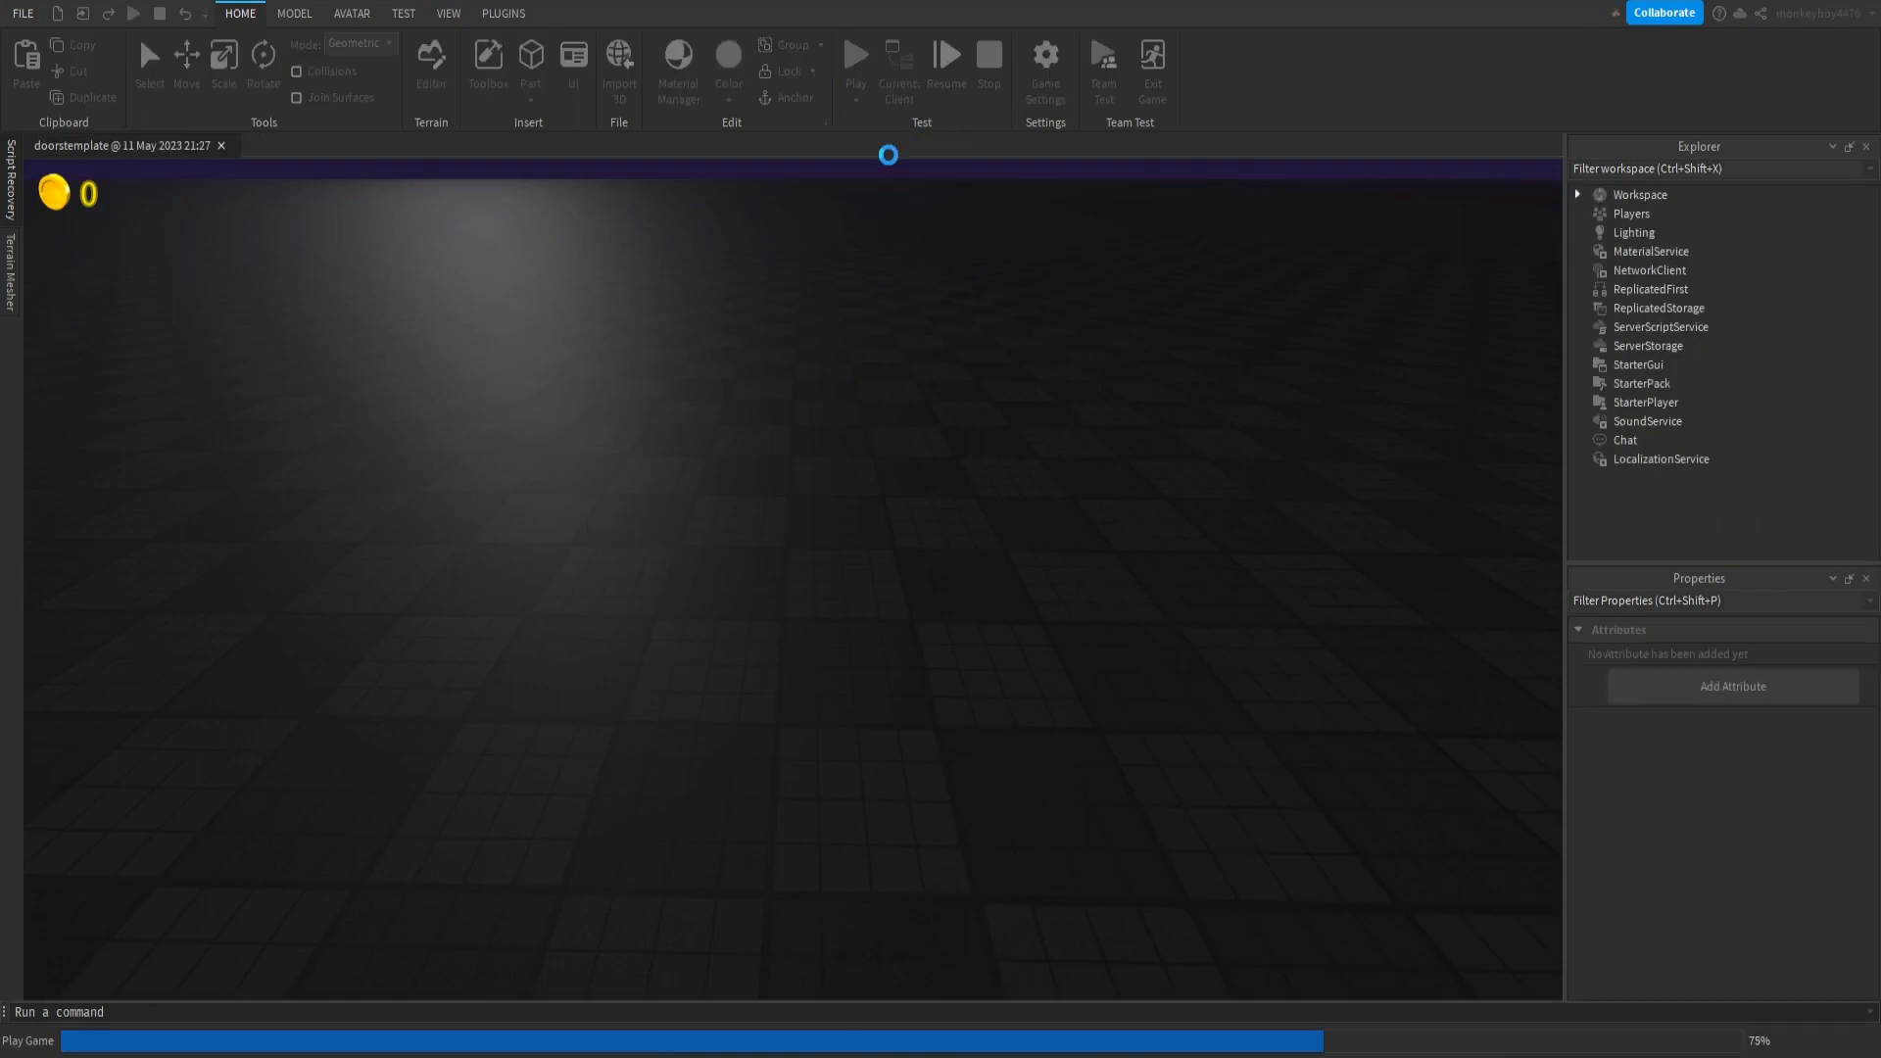
click(856, 55)
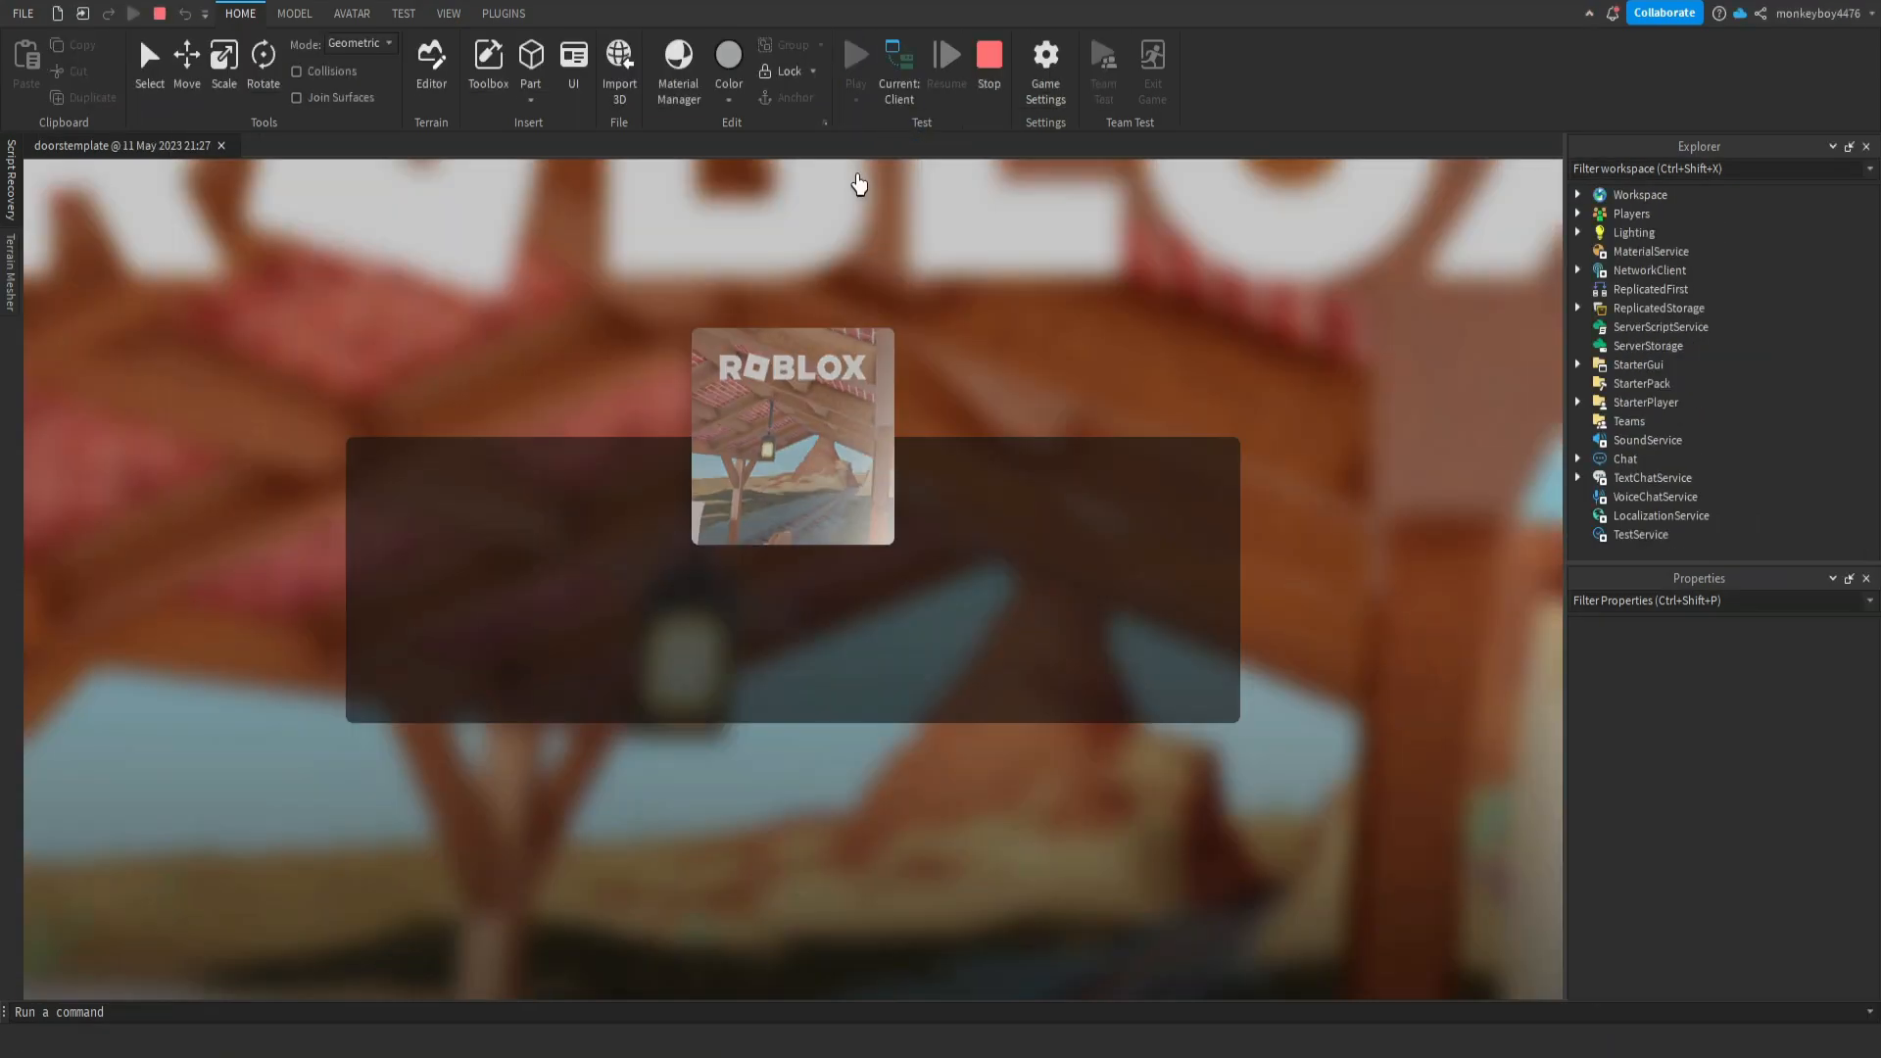
click(856, 56)
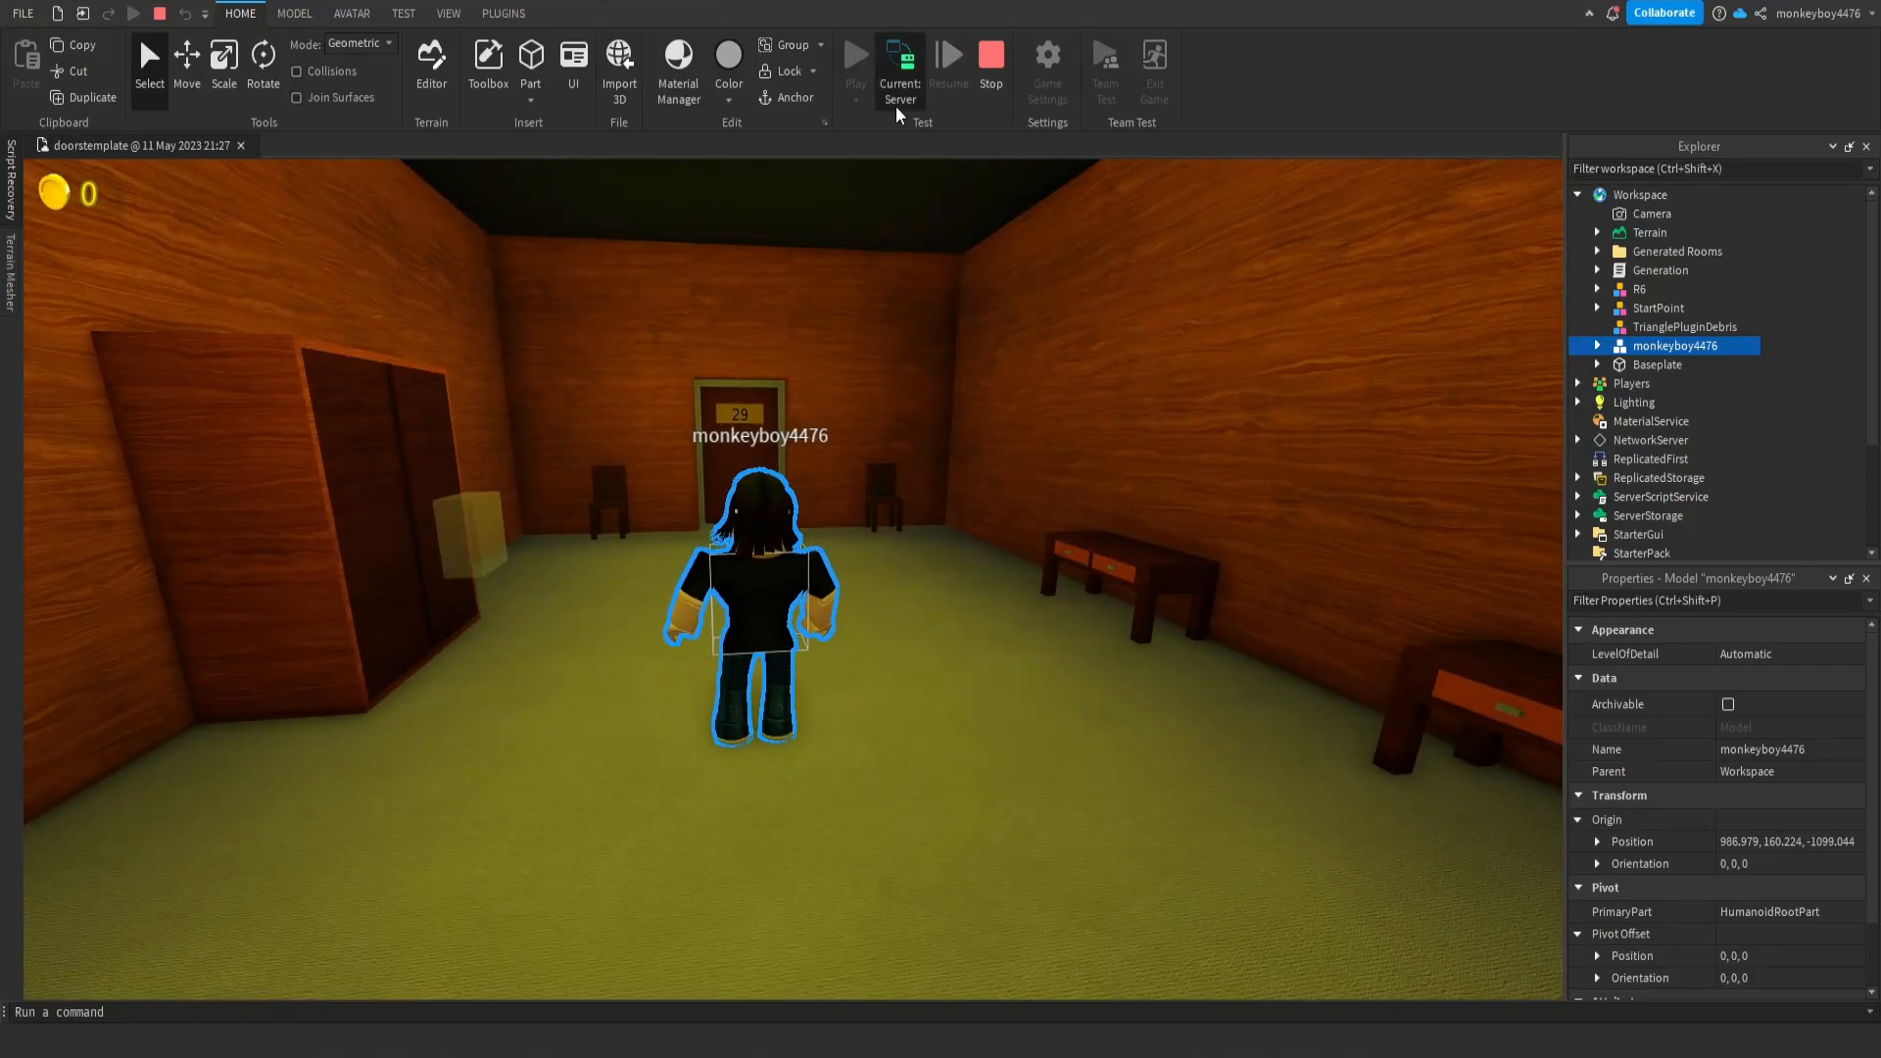
- Stop the running play test and return to editing
click(900, 70)
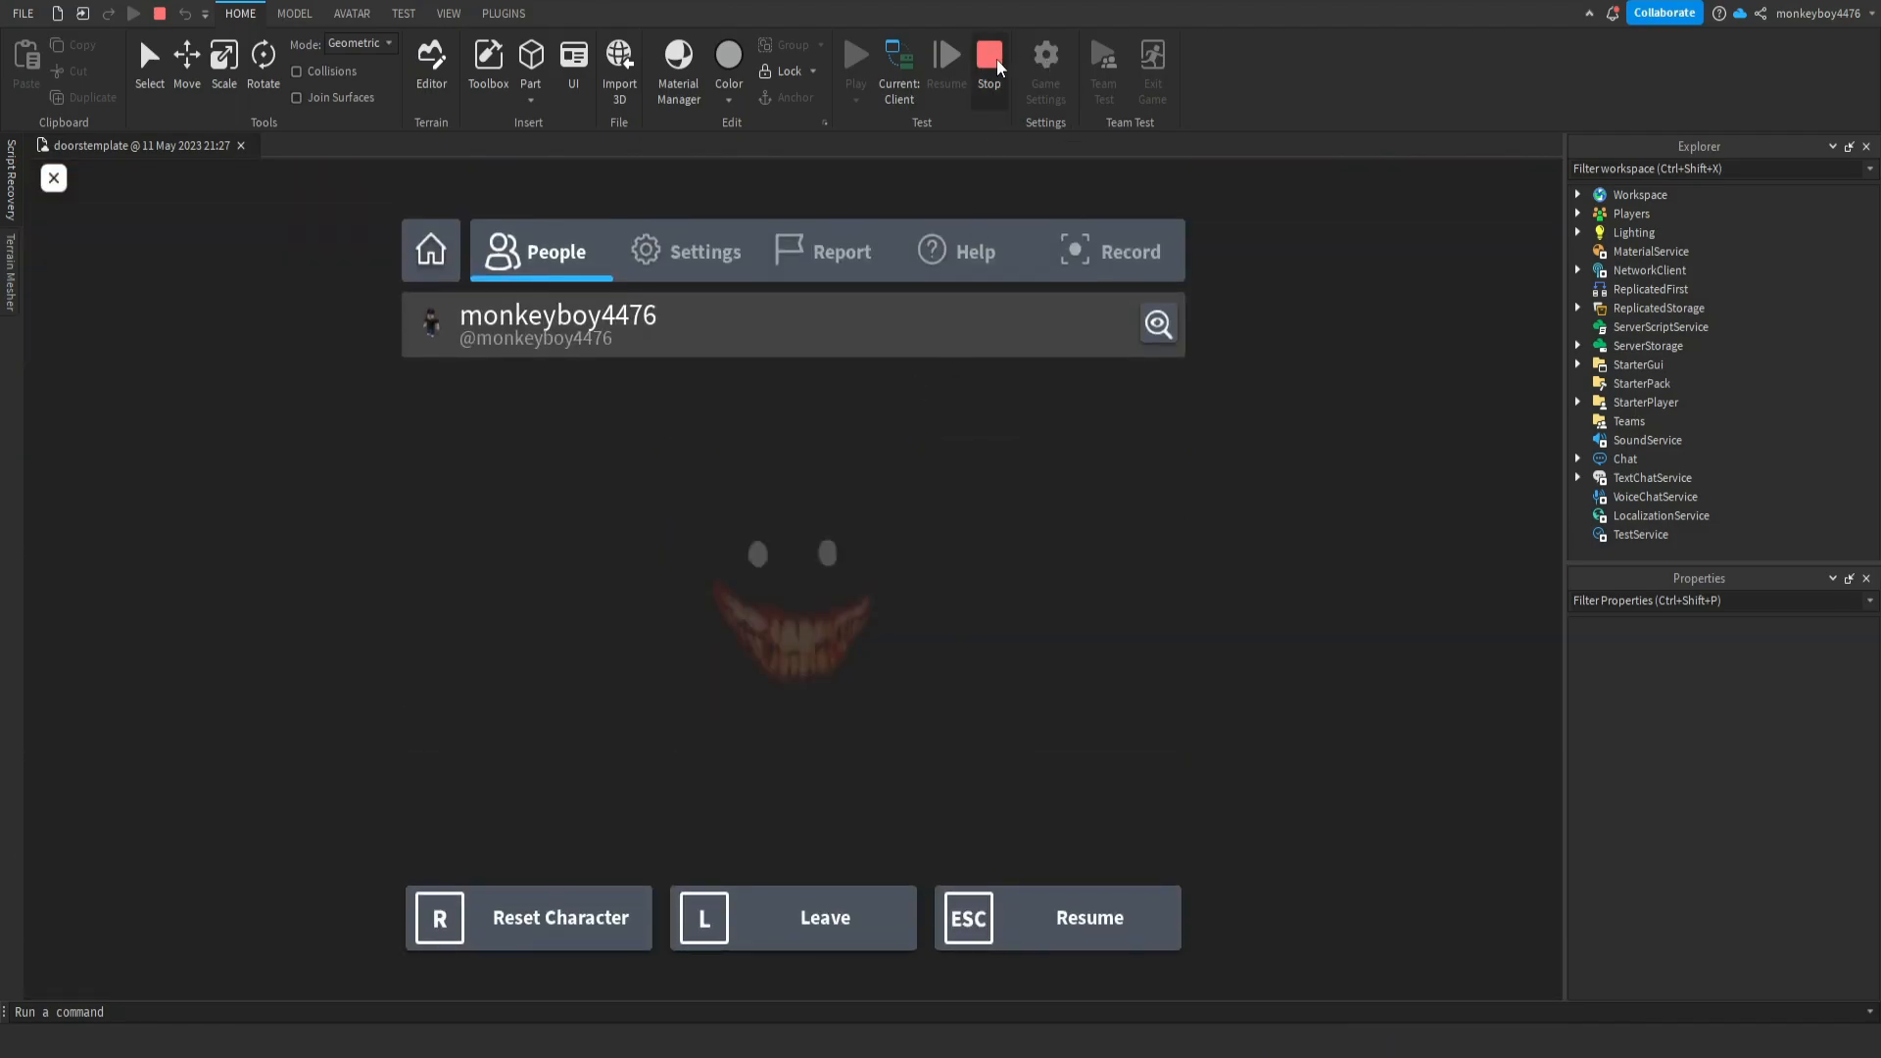
click(987, 63)
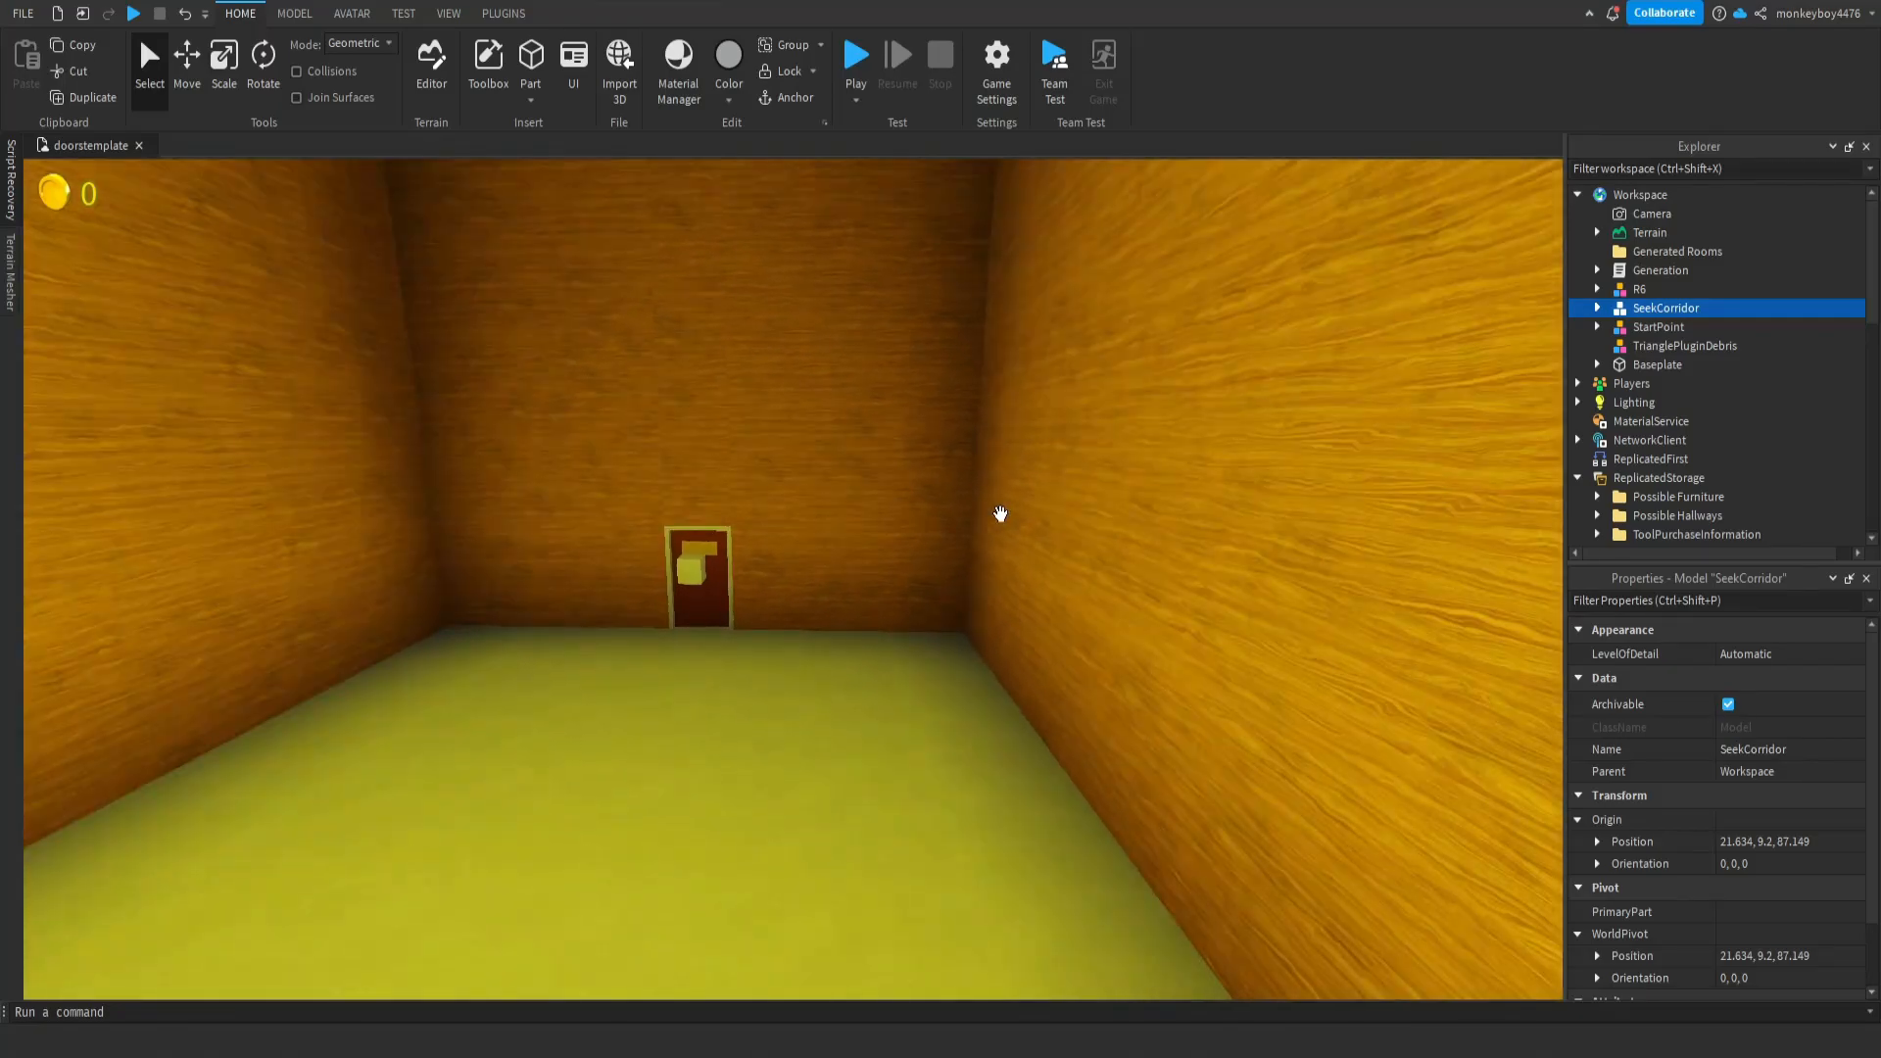
- Expand the TRIGGER part to show its Handler script and Triggered value
click(1670, 376)
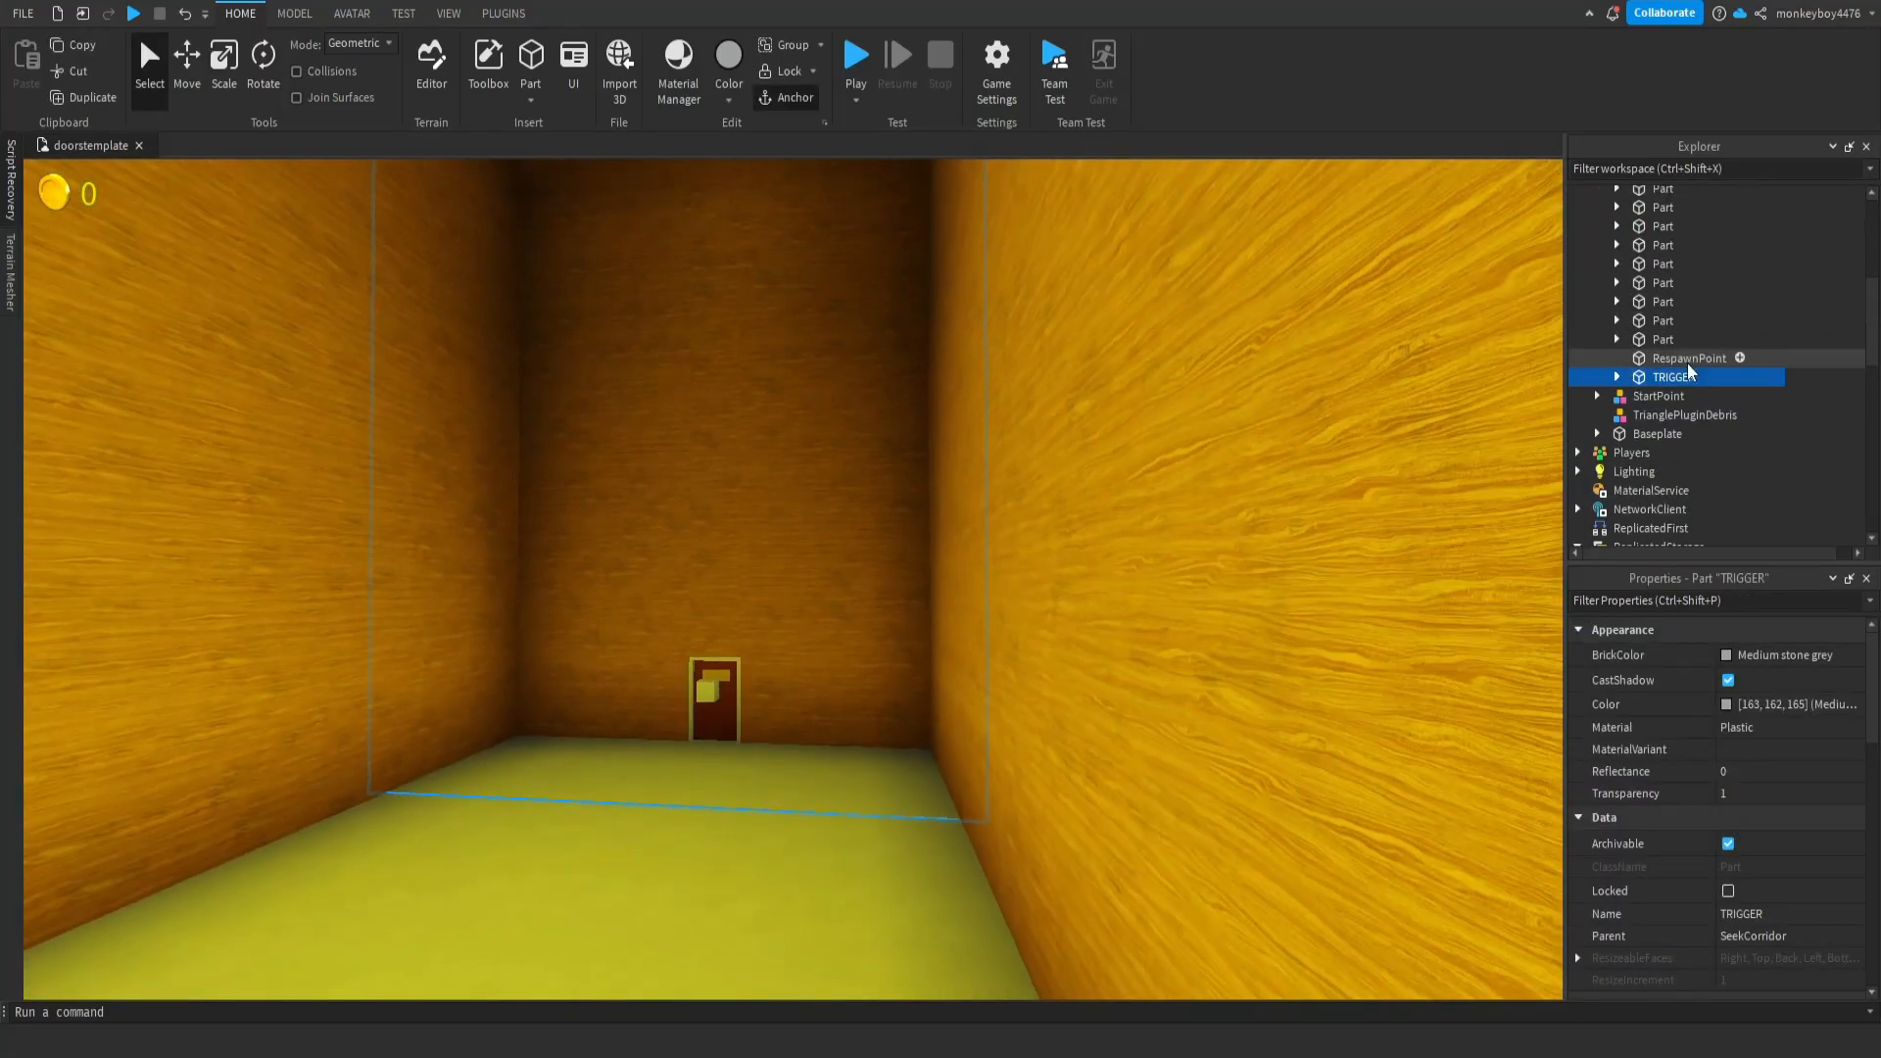
click(1616, 377)
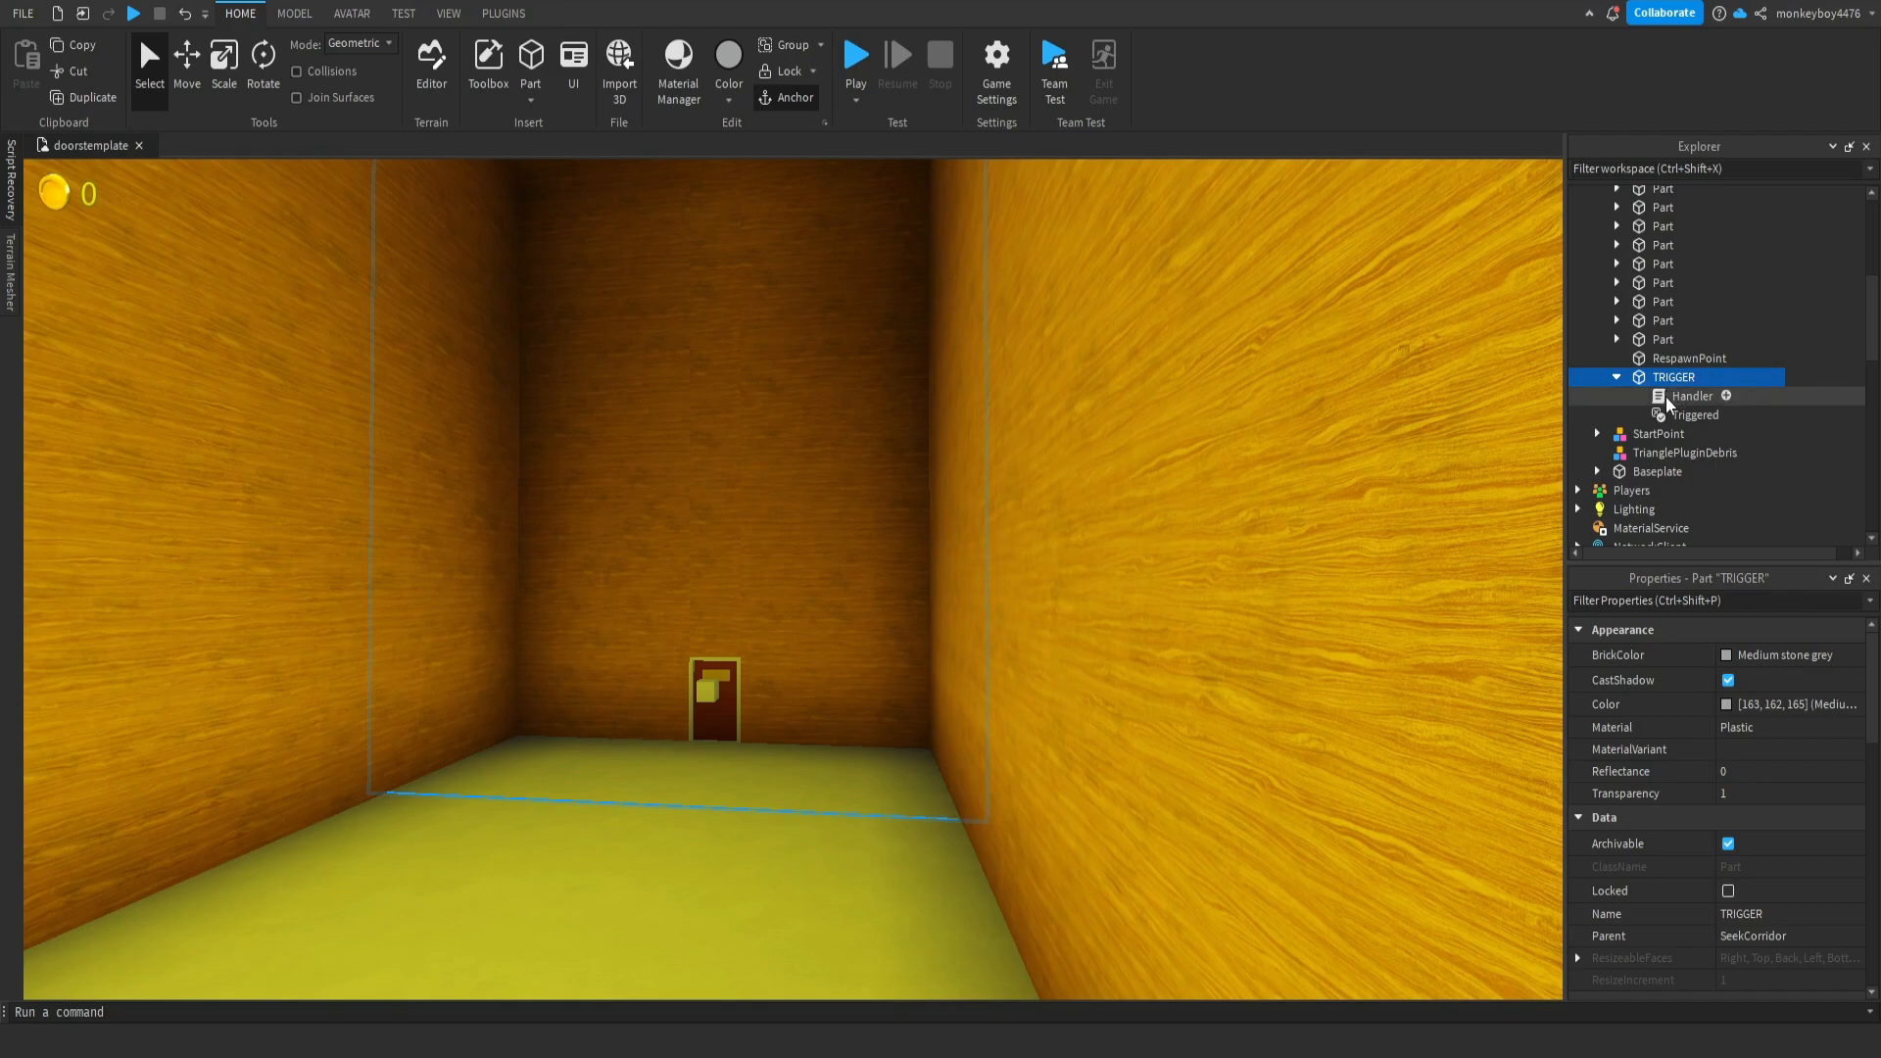
- View the Handler script's waypoint tween loop and select the #triggerpart count expression
double_click(1693, 394)
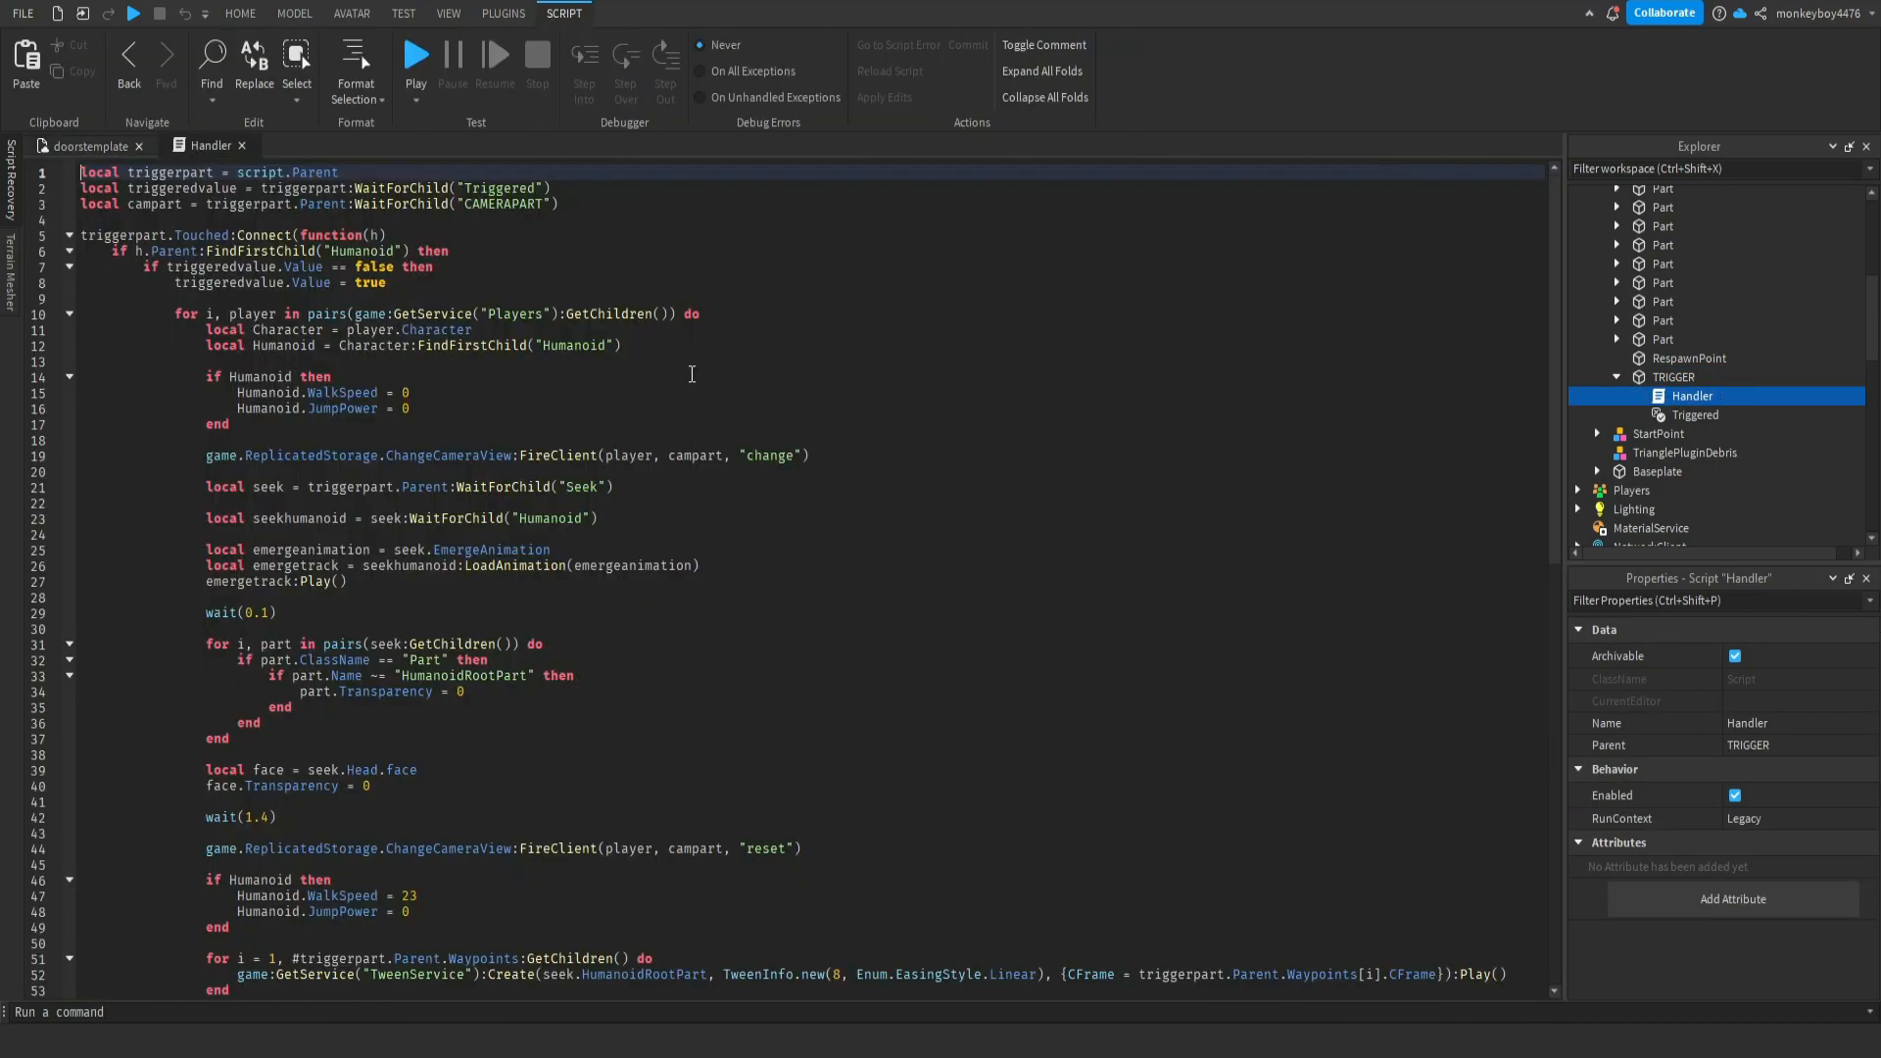
mouse_move(732, 537)
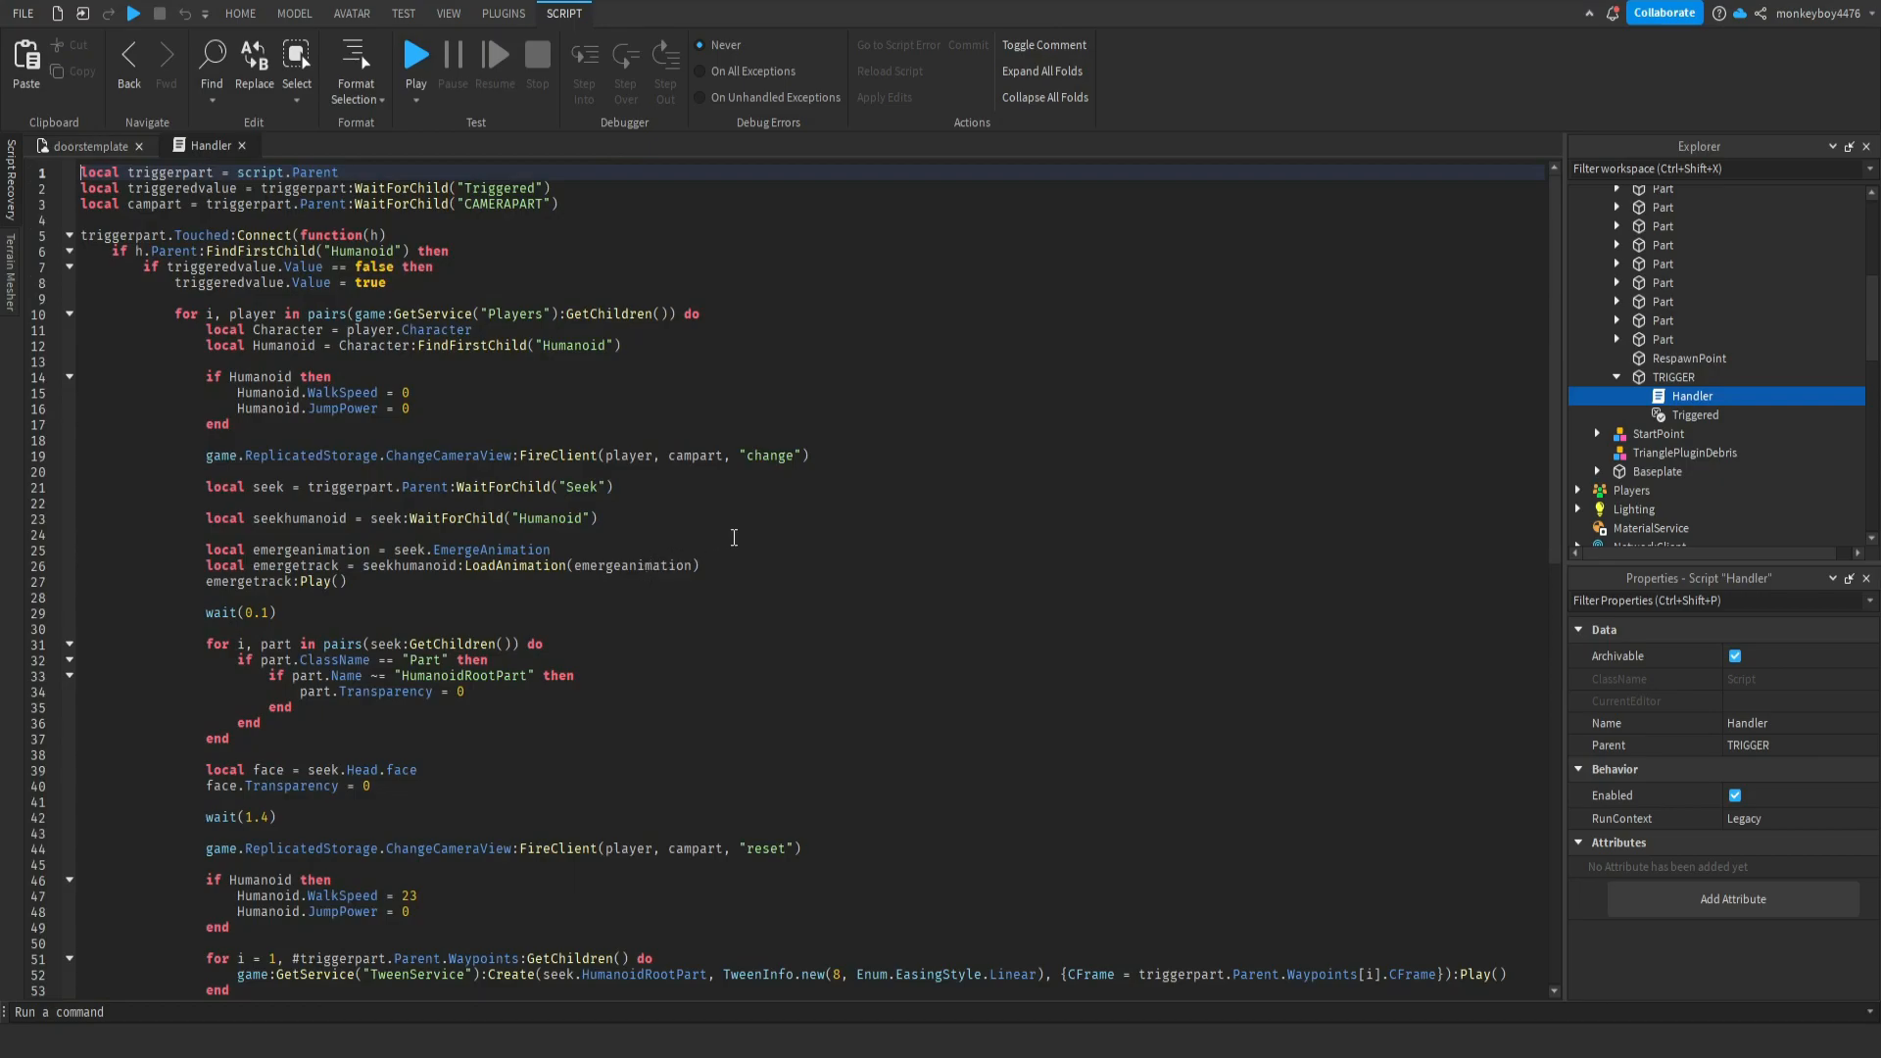
scroll(down, 3)
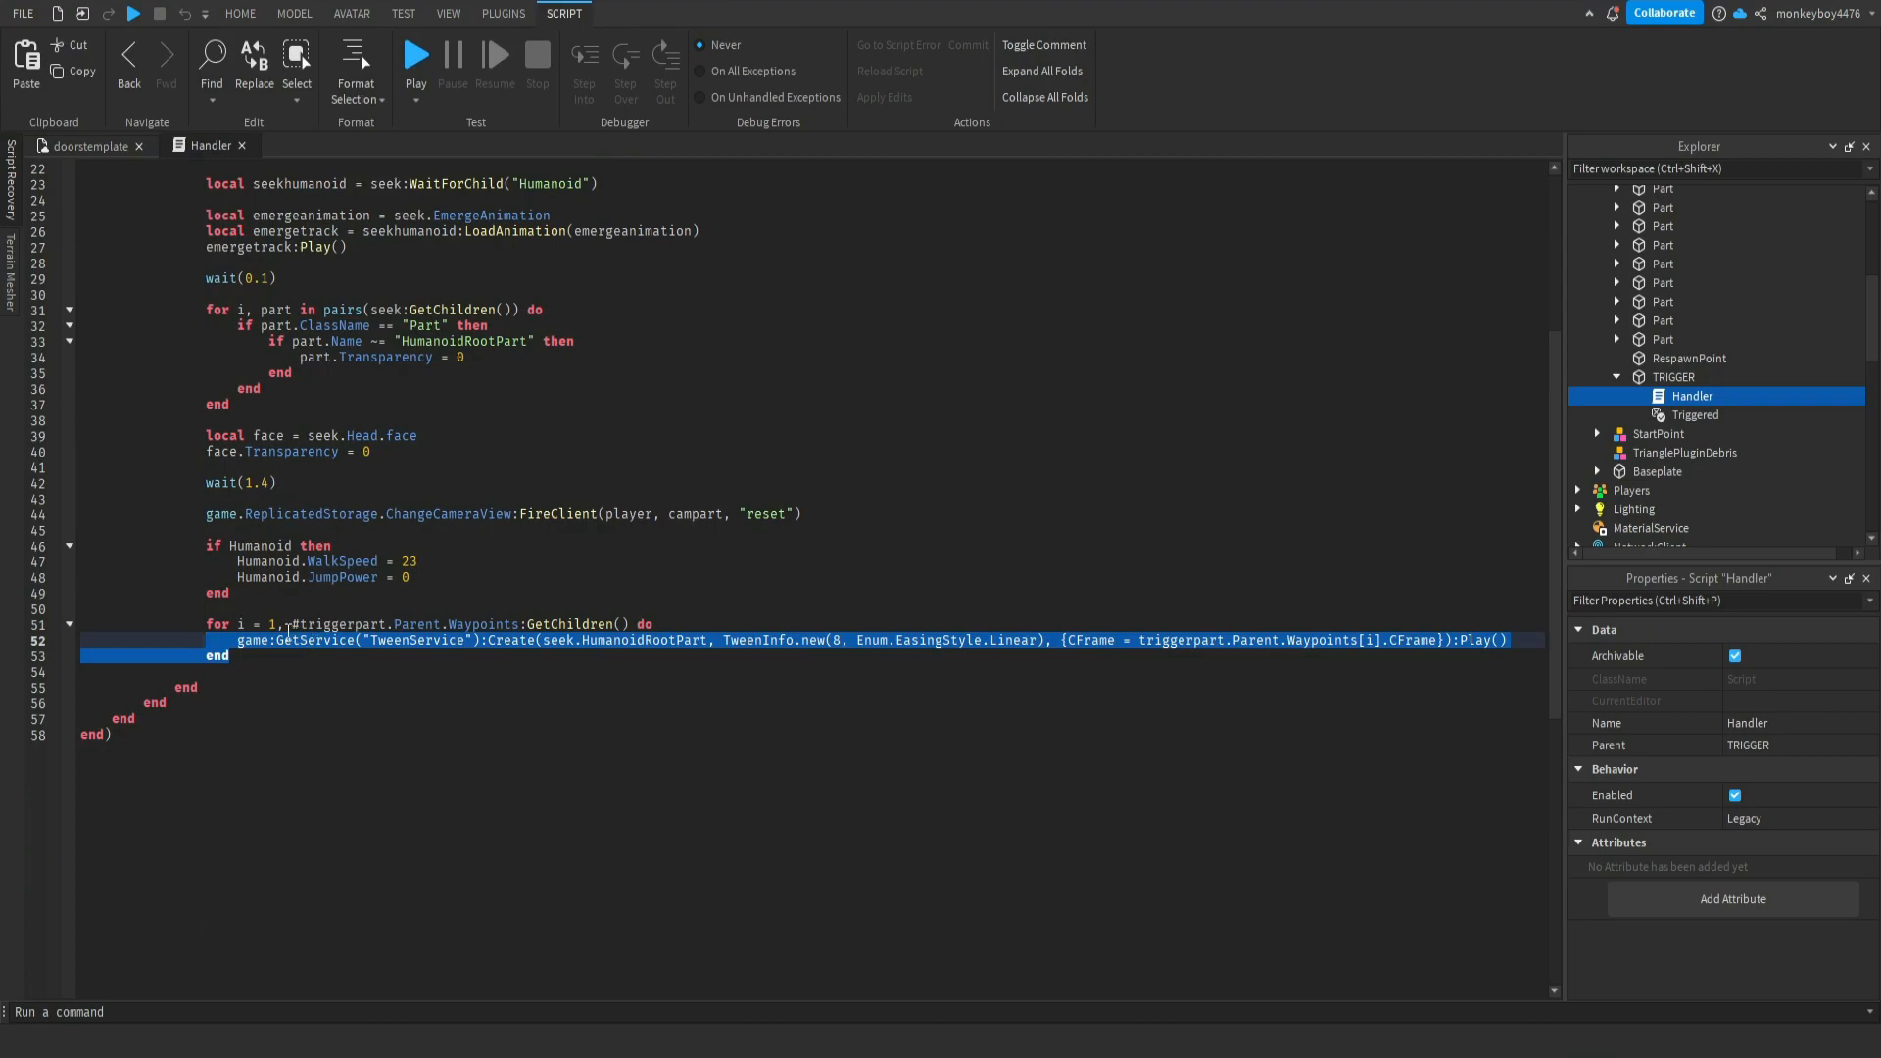
double_click(327, 623)
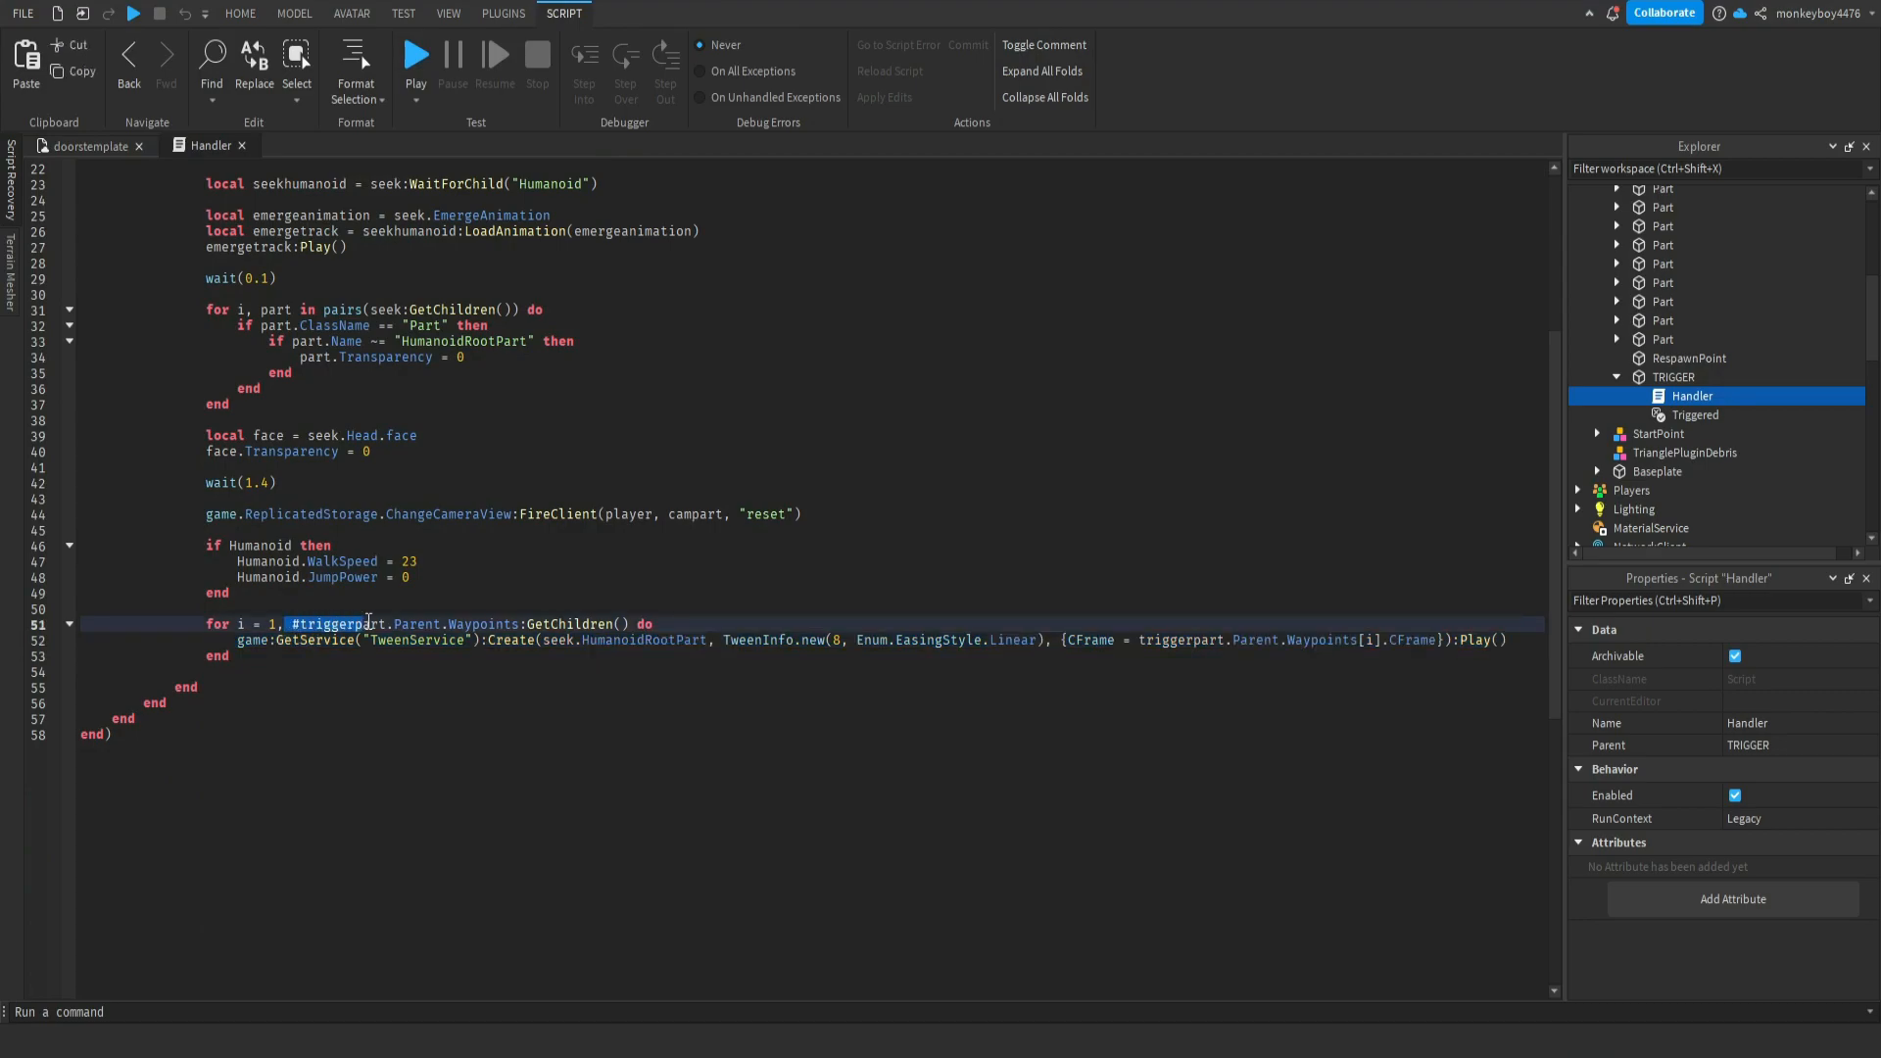
click(292, 623)
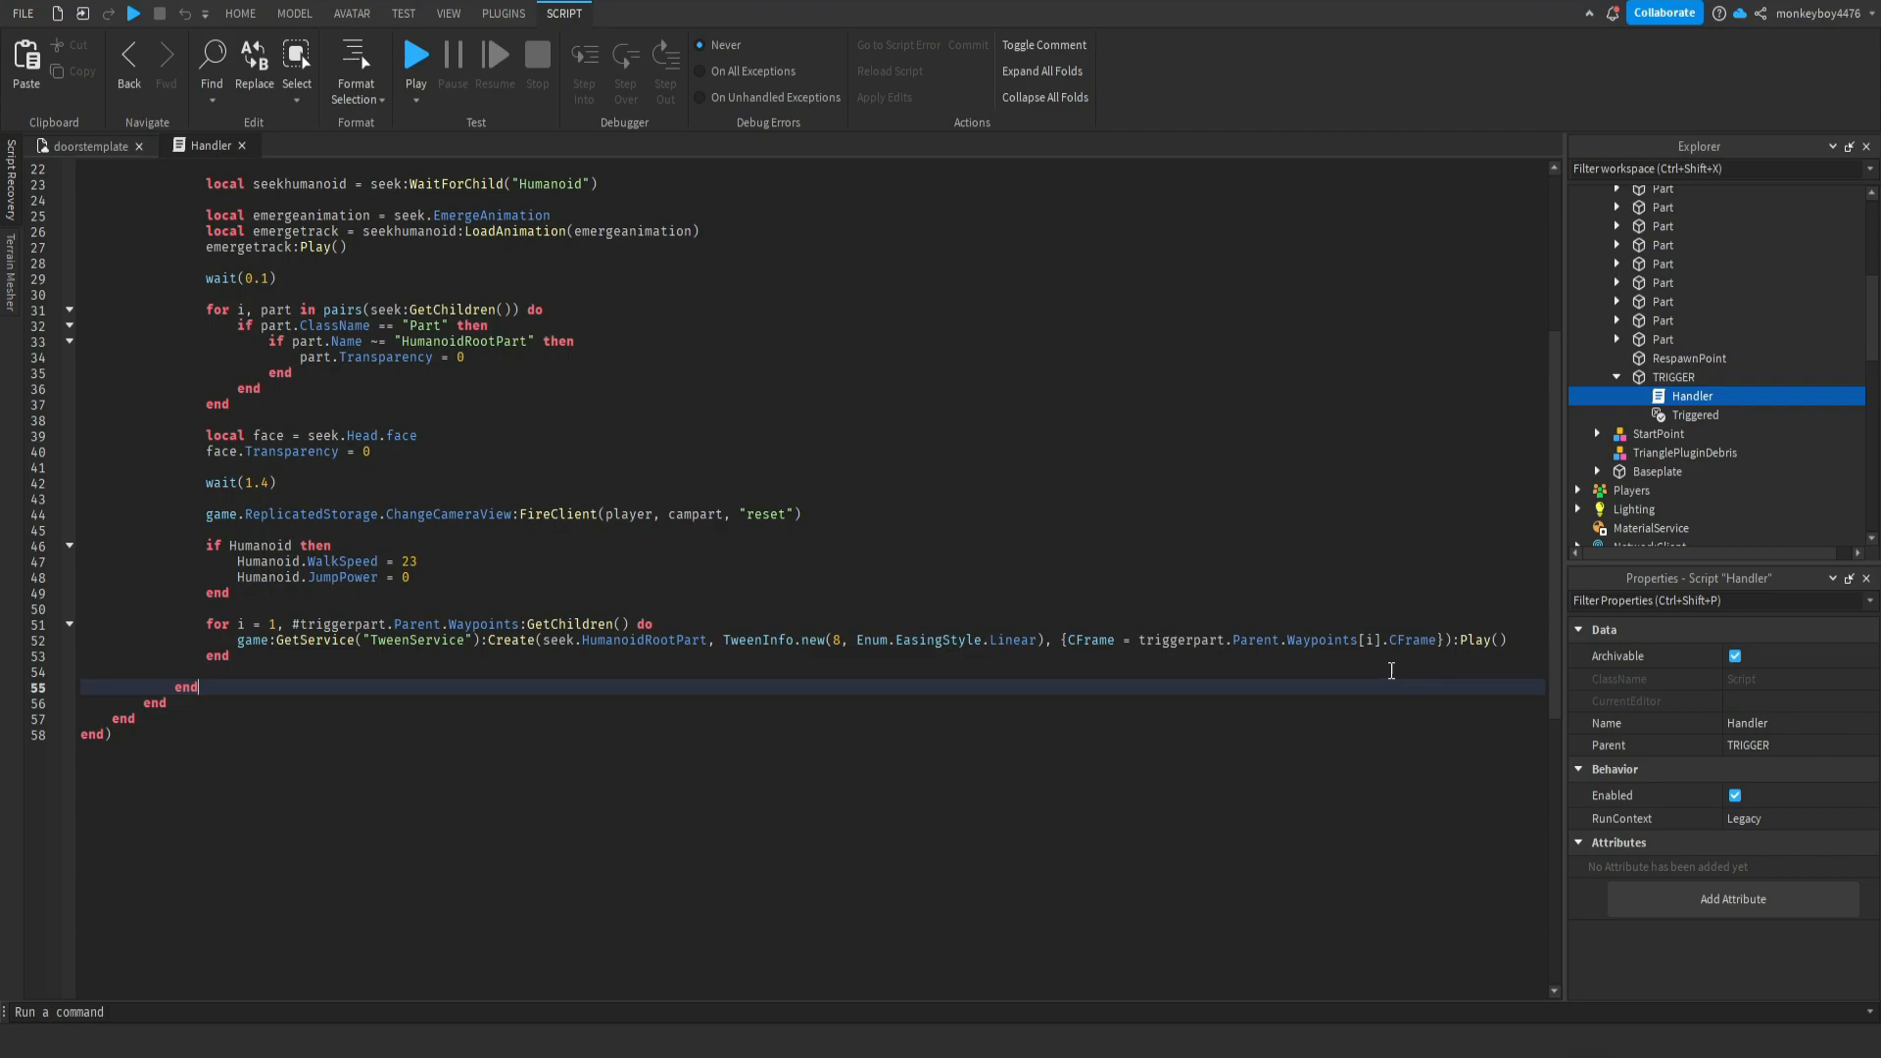
- Return to the doorstemplate 3D scene view
click(239, 13)
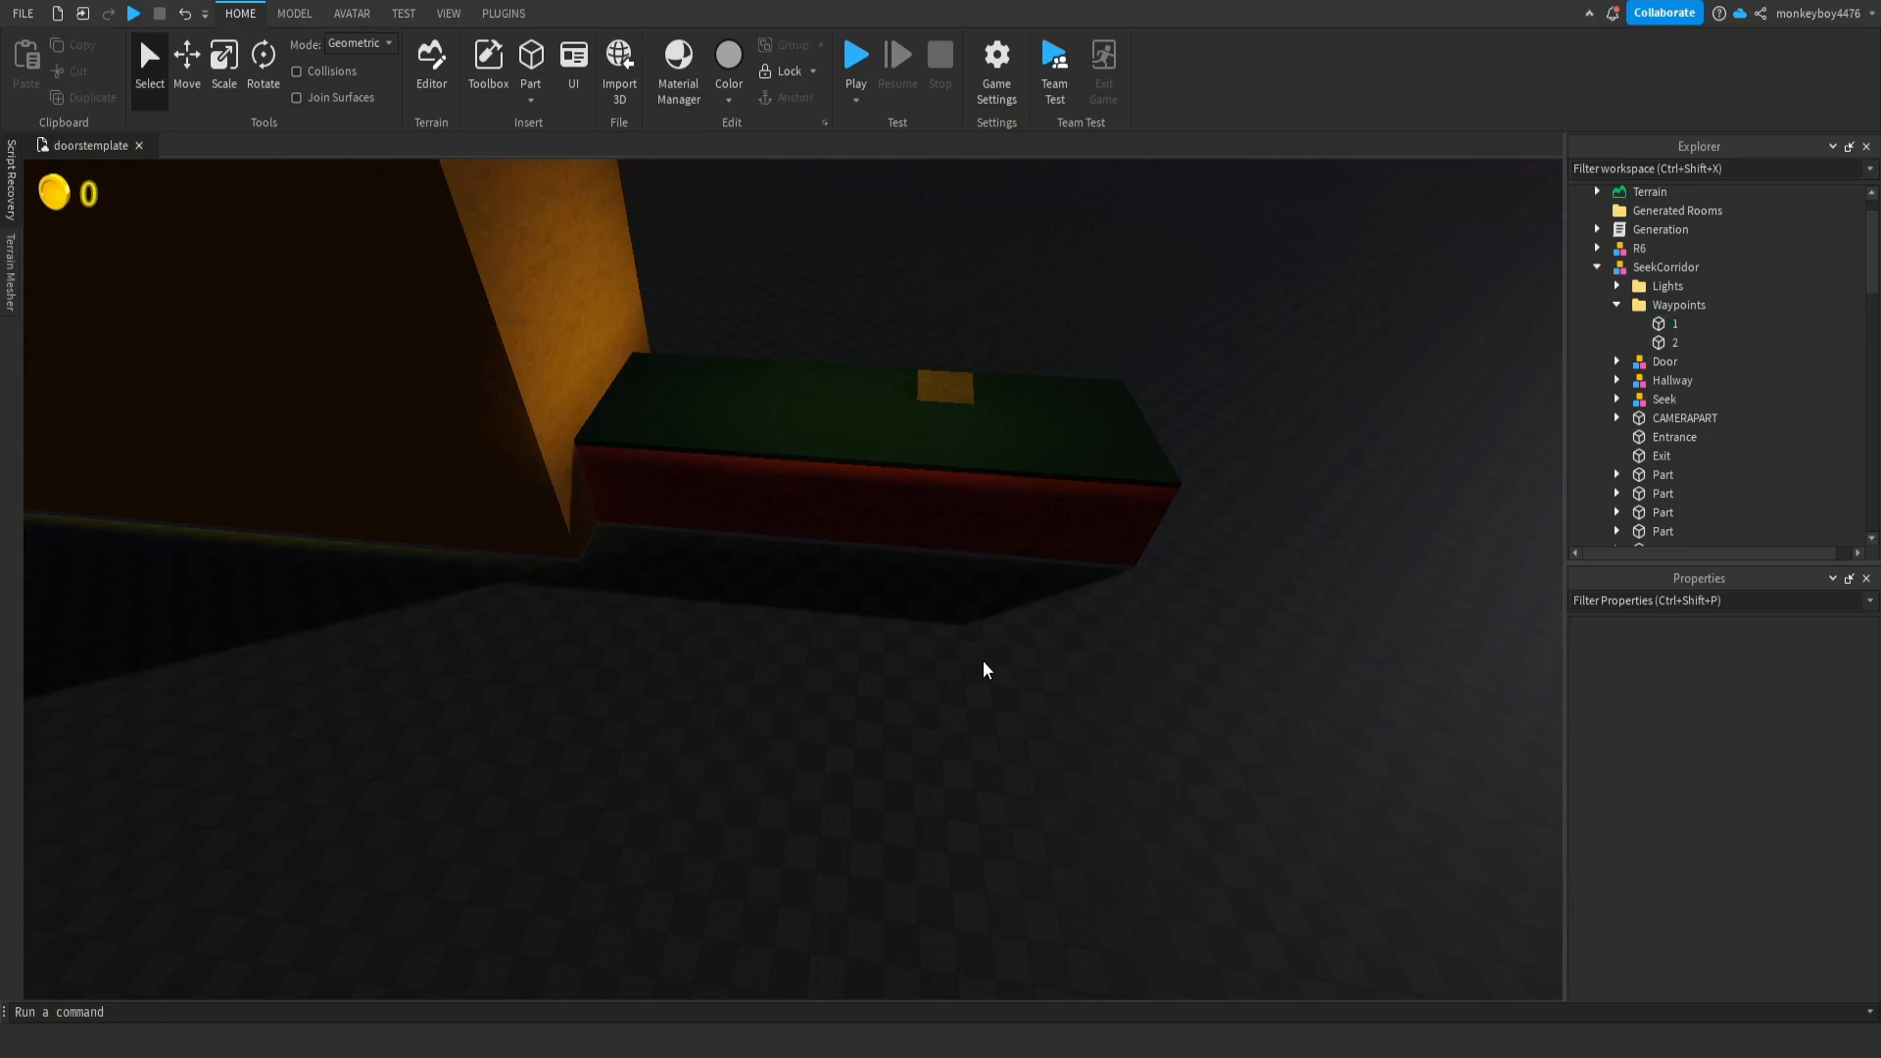
mouse_move(1169, 386)
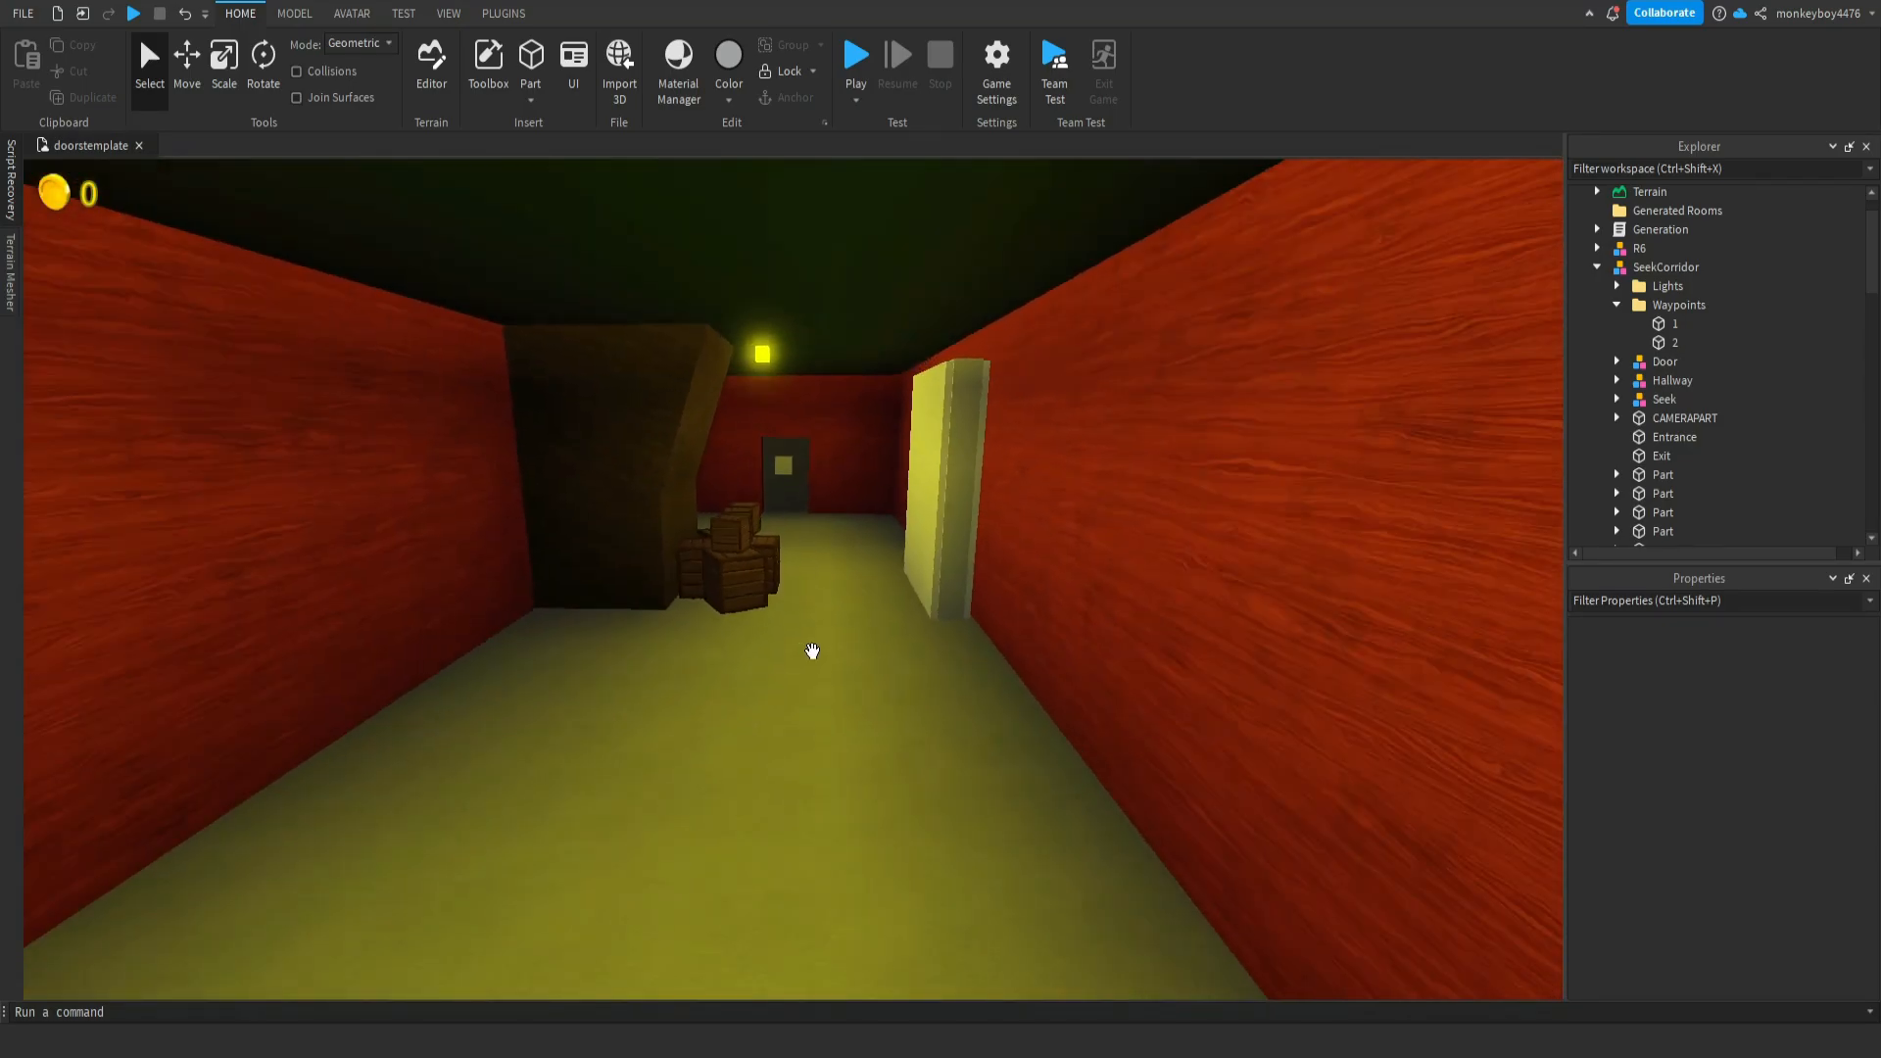
mouse_move(679, 441)
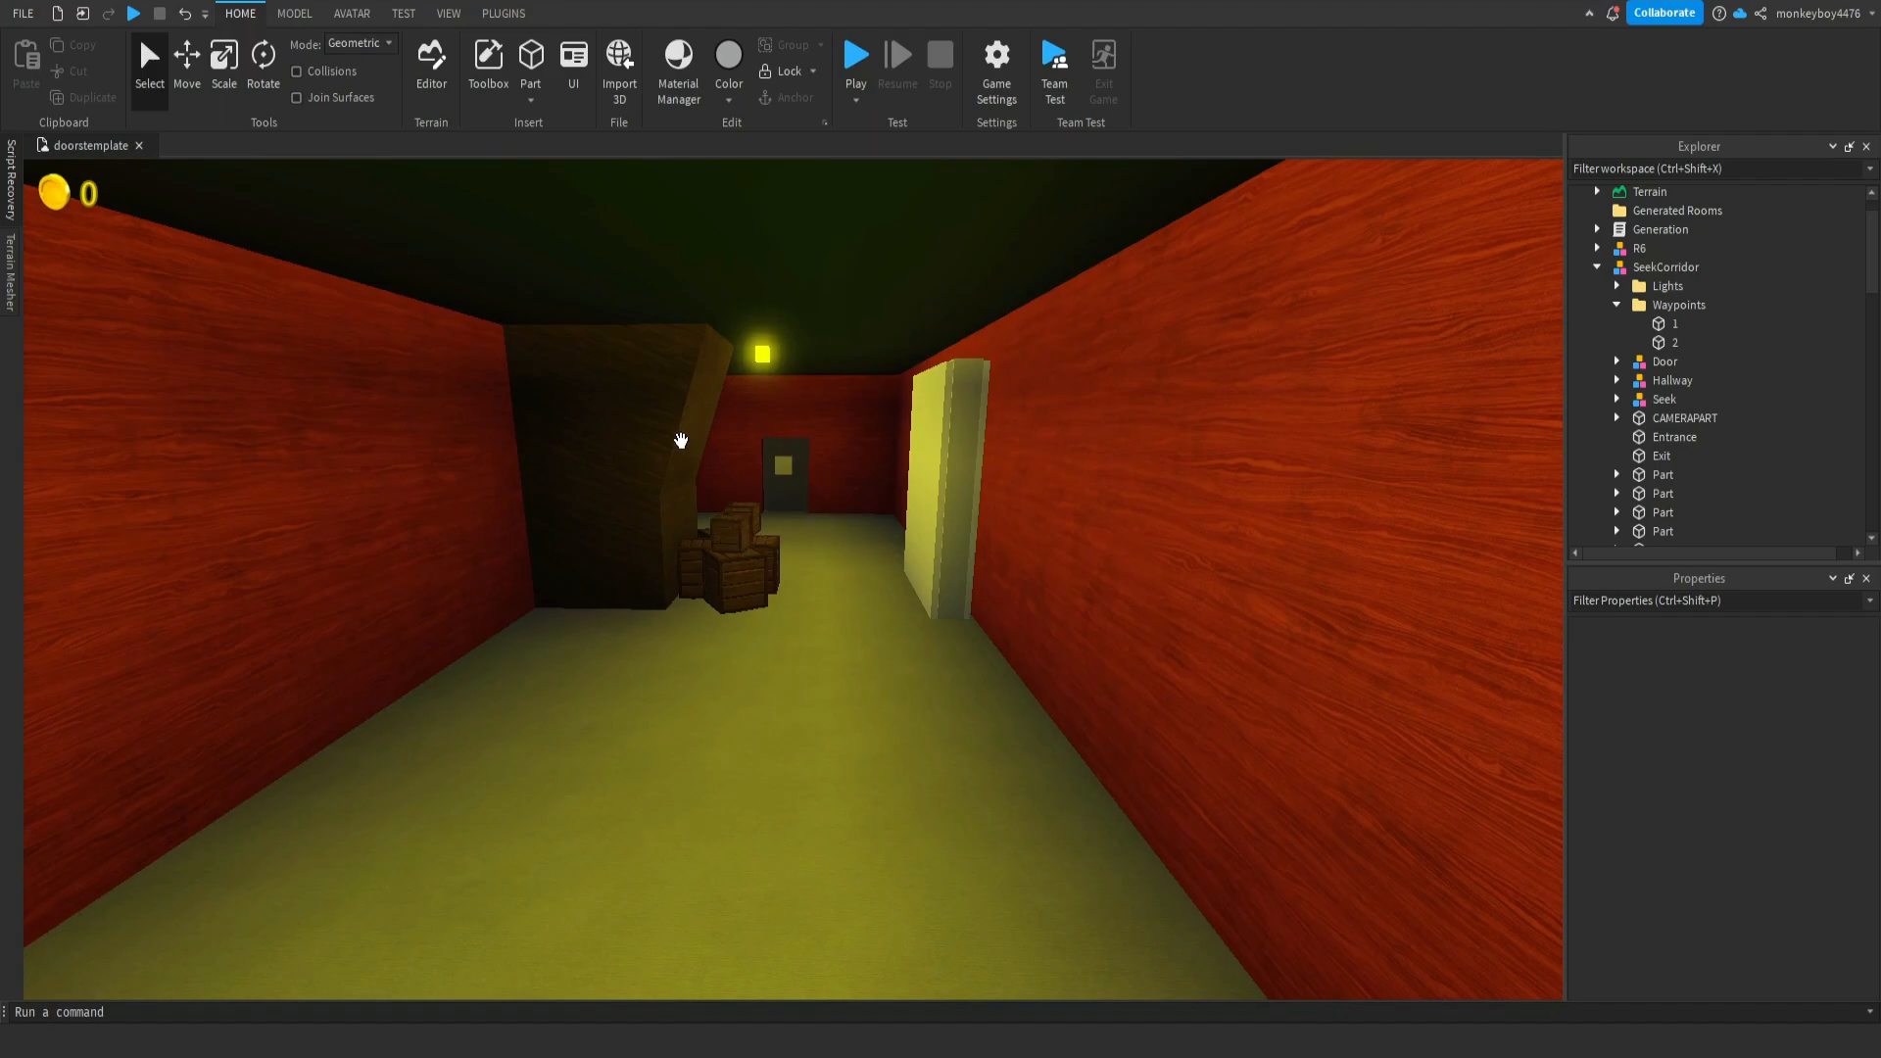
mouse_move(690, 456)
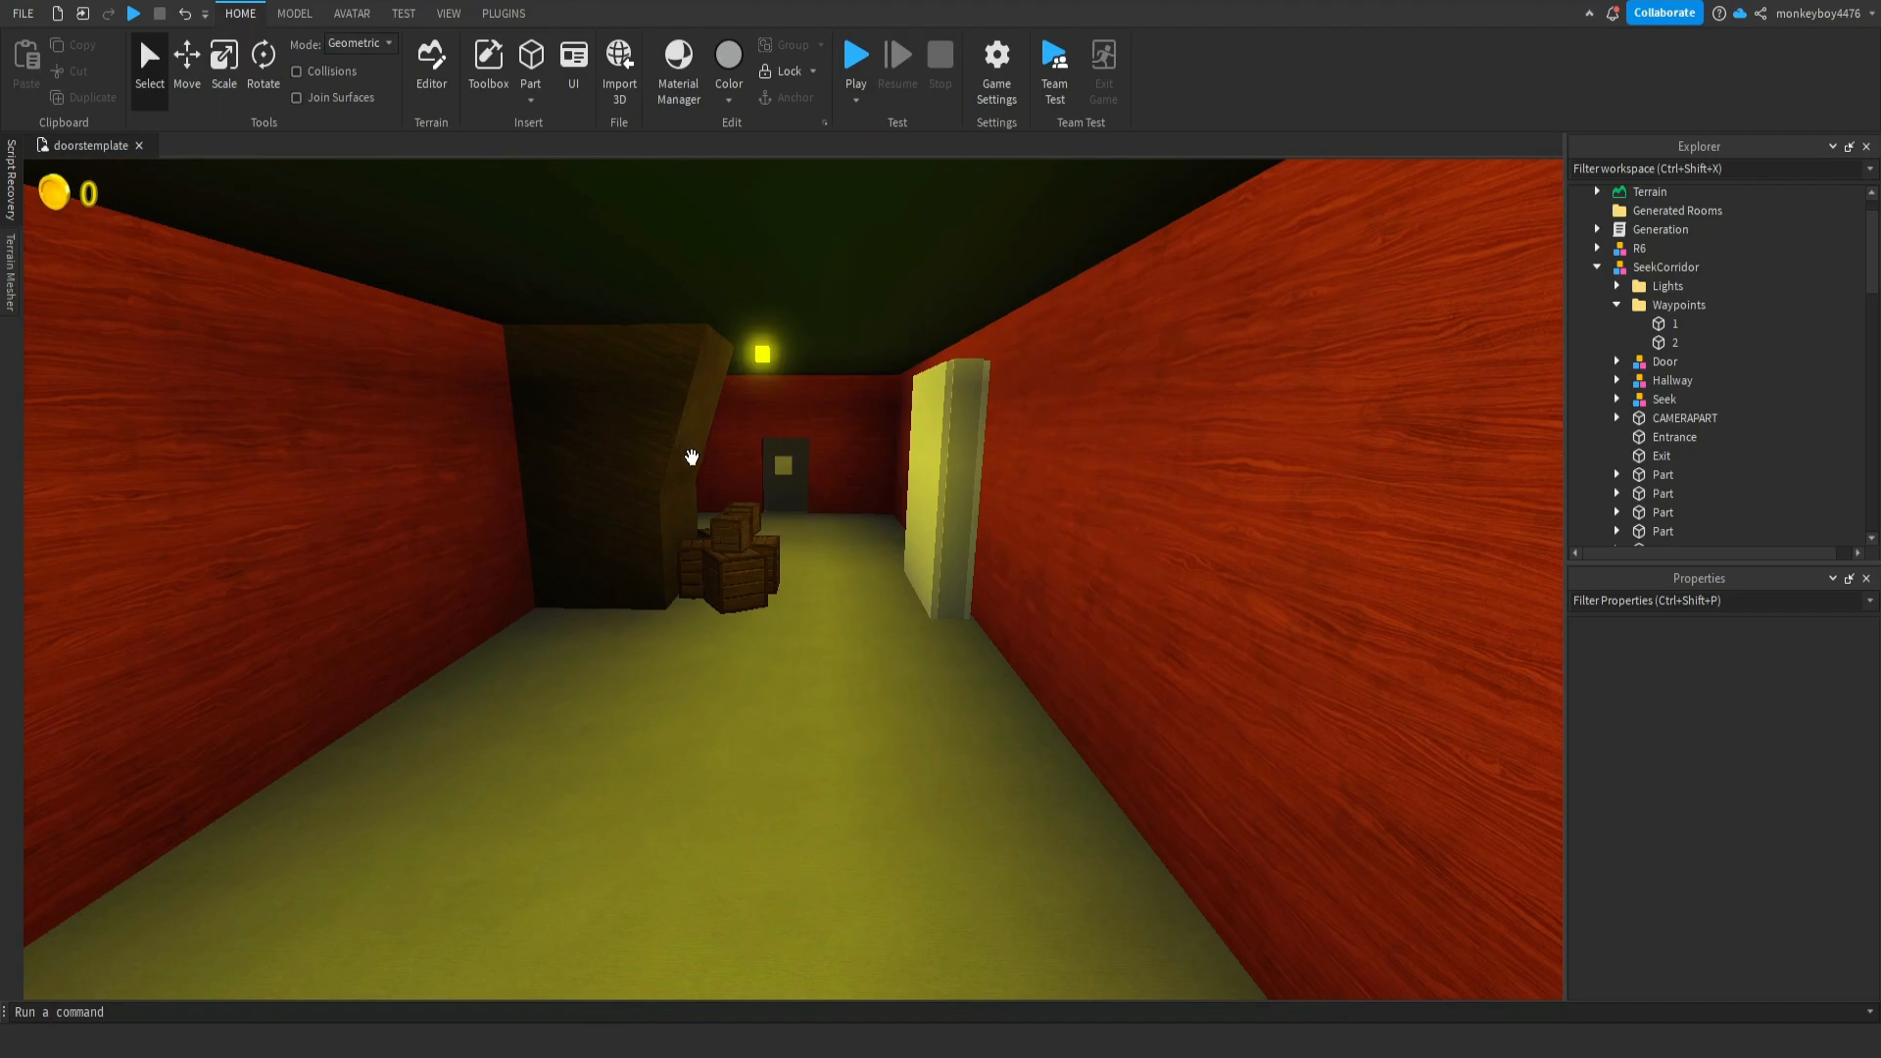
mouse_move(836, 543)
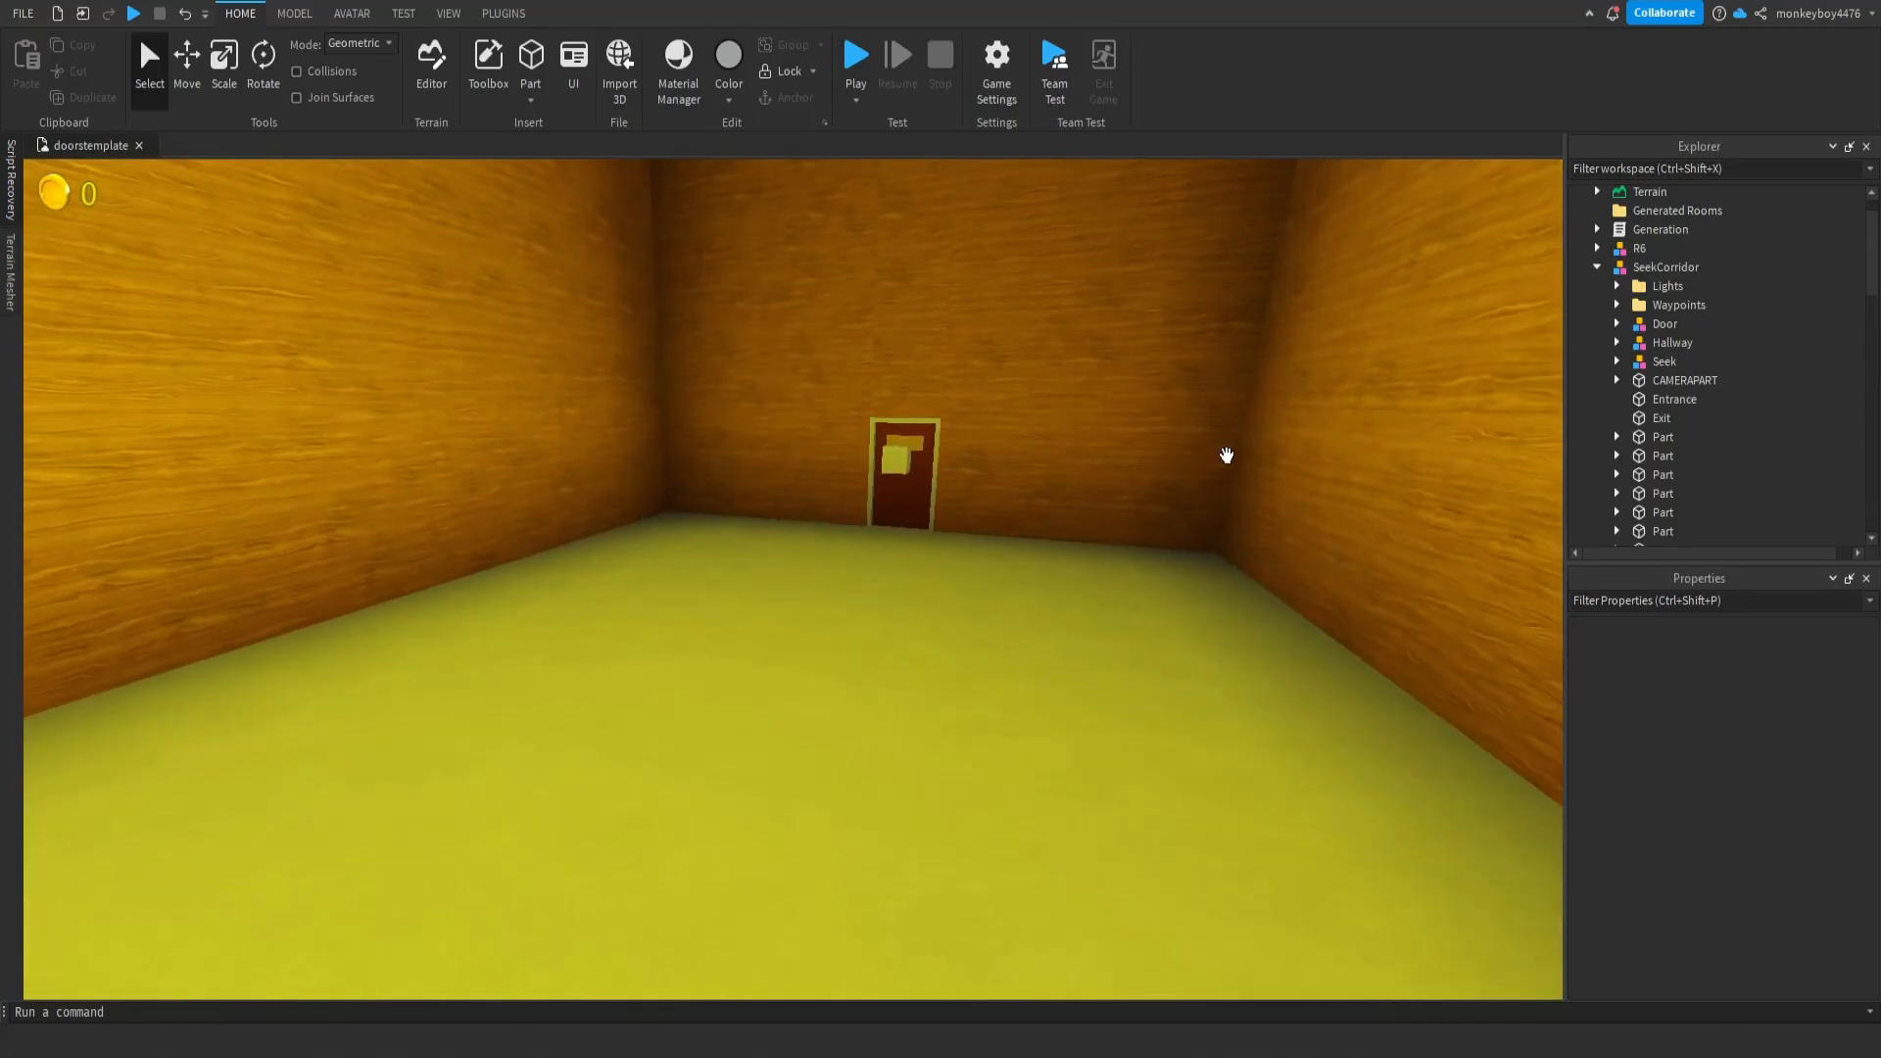
- Define runanimation as seek.RunAnimation and a runtrack in the Handler script
double_click(1691, 395)
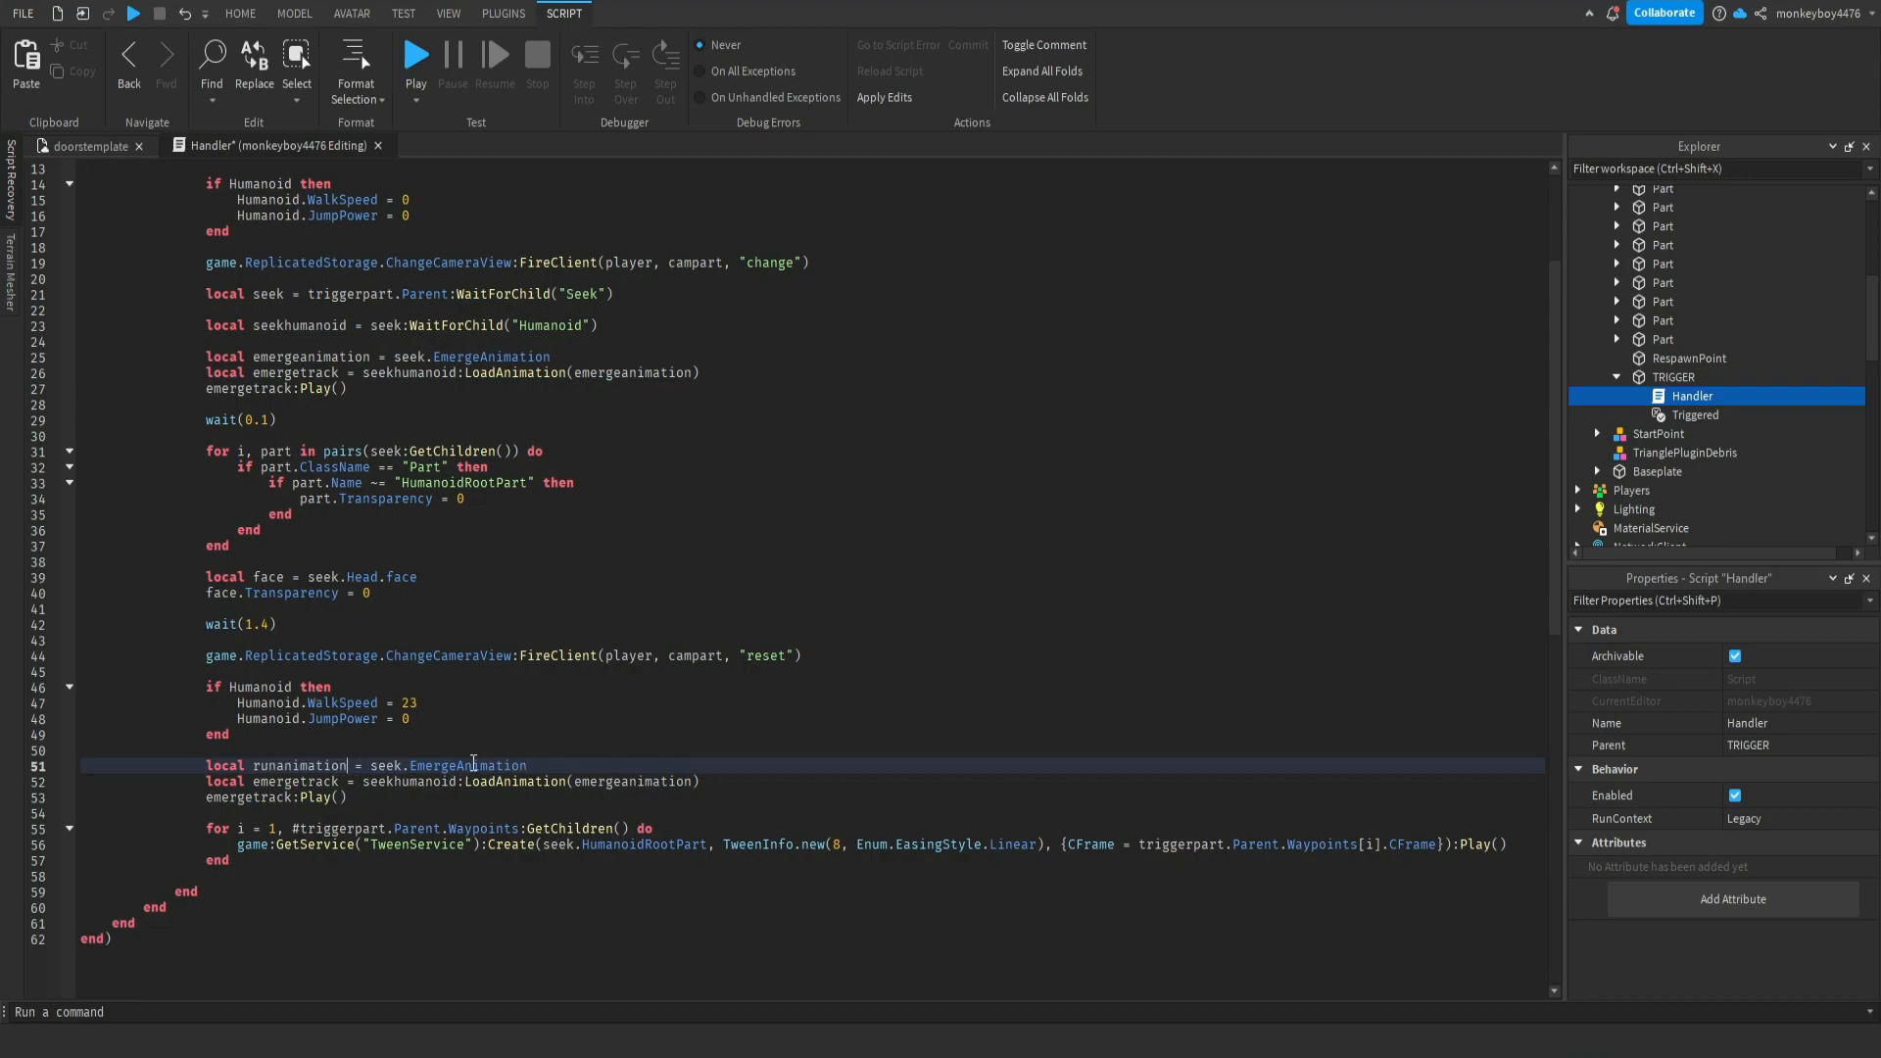
text(RunAnimatio)
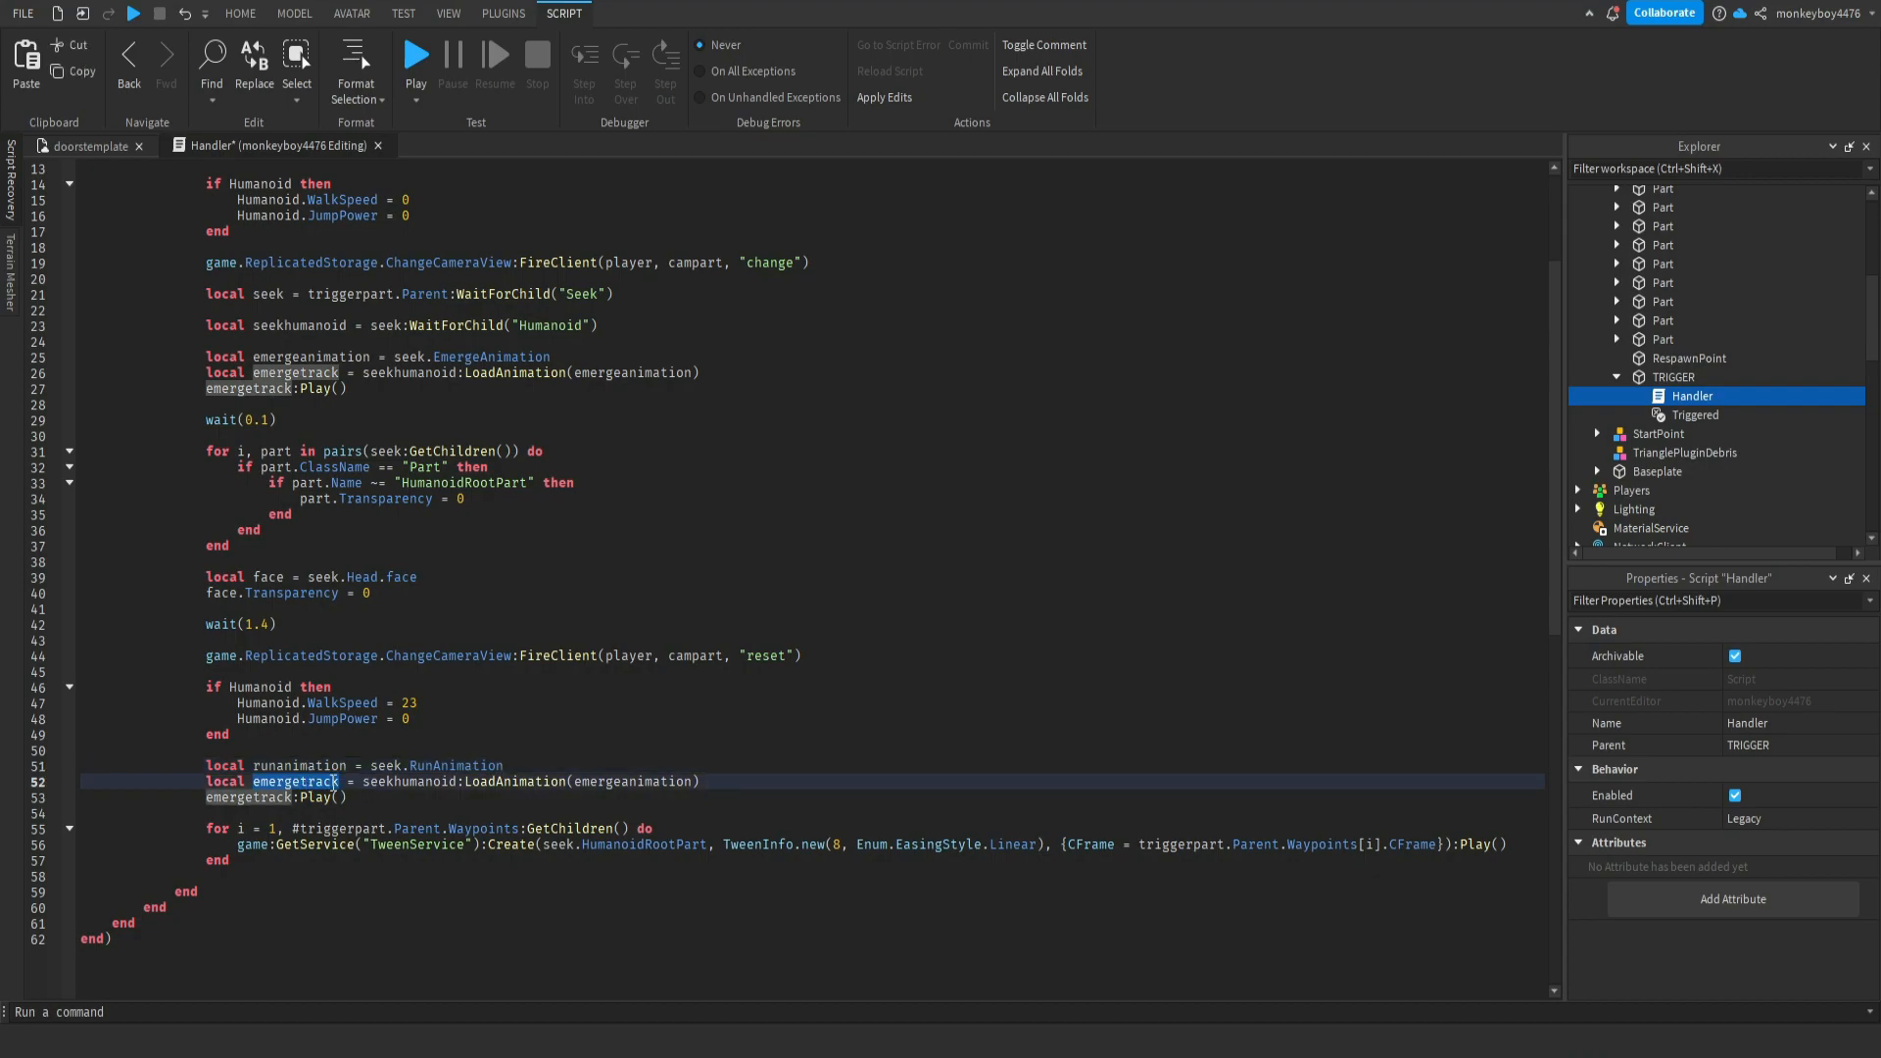
text(runtrack)
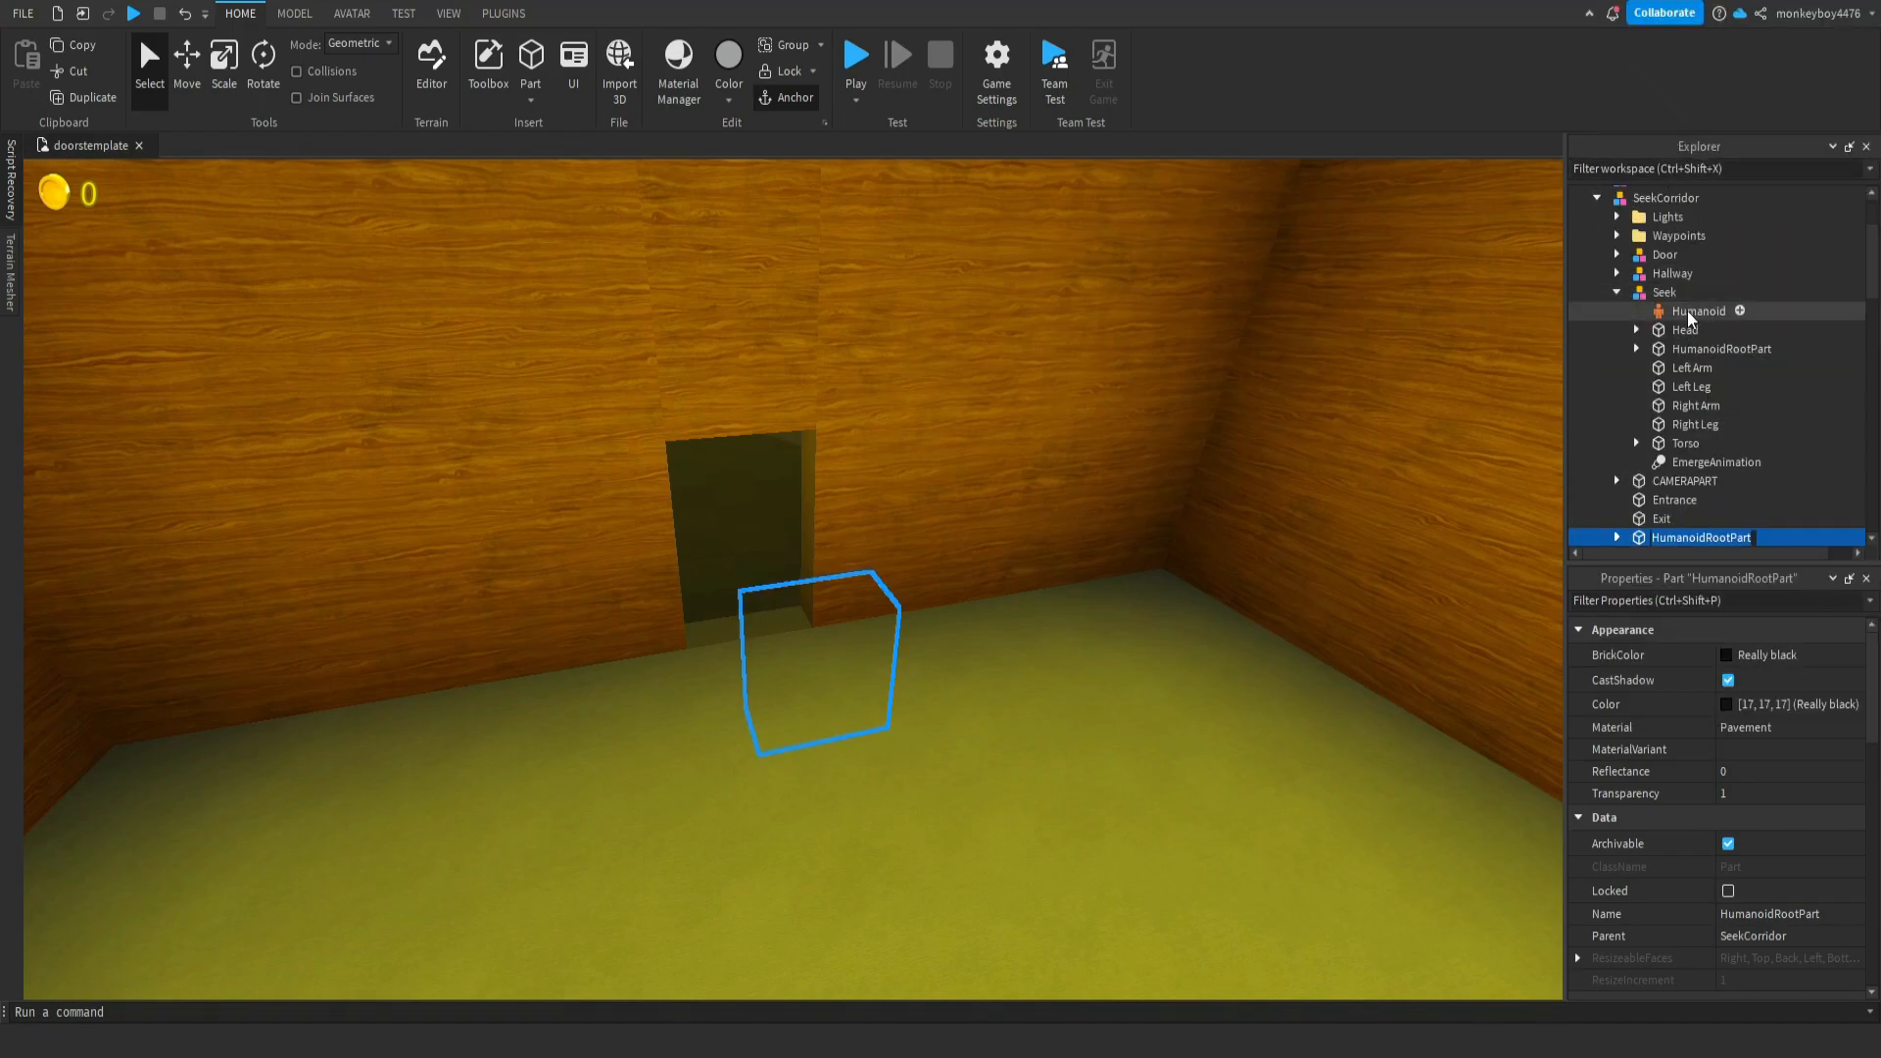
- Rename the invisible part to SeekSpawn and cut the Seek model into ReplicatedStorage
click(1681, 537)
text(SeekSpawn)
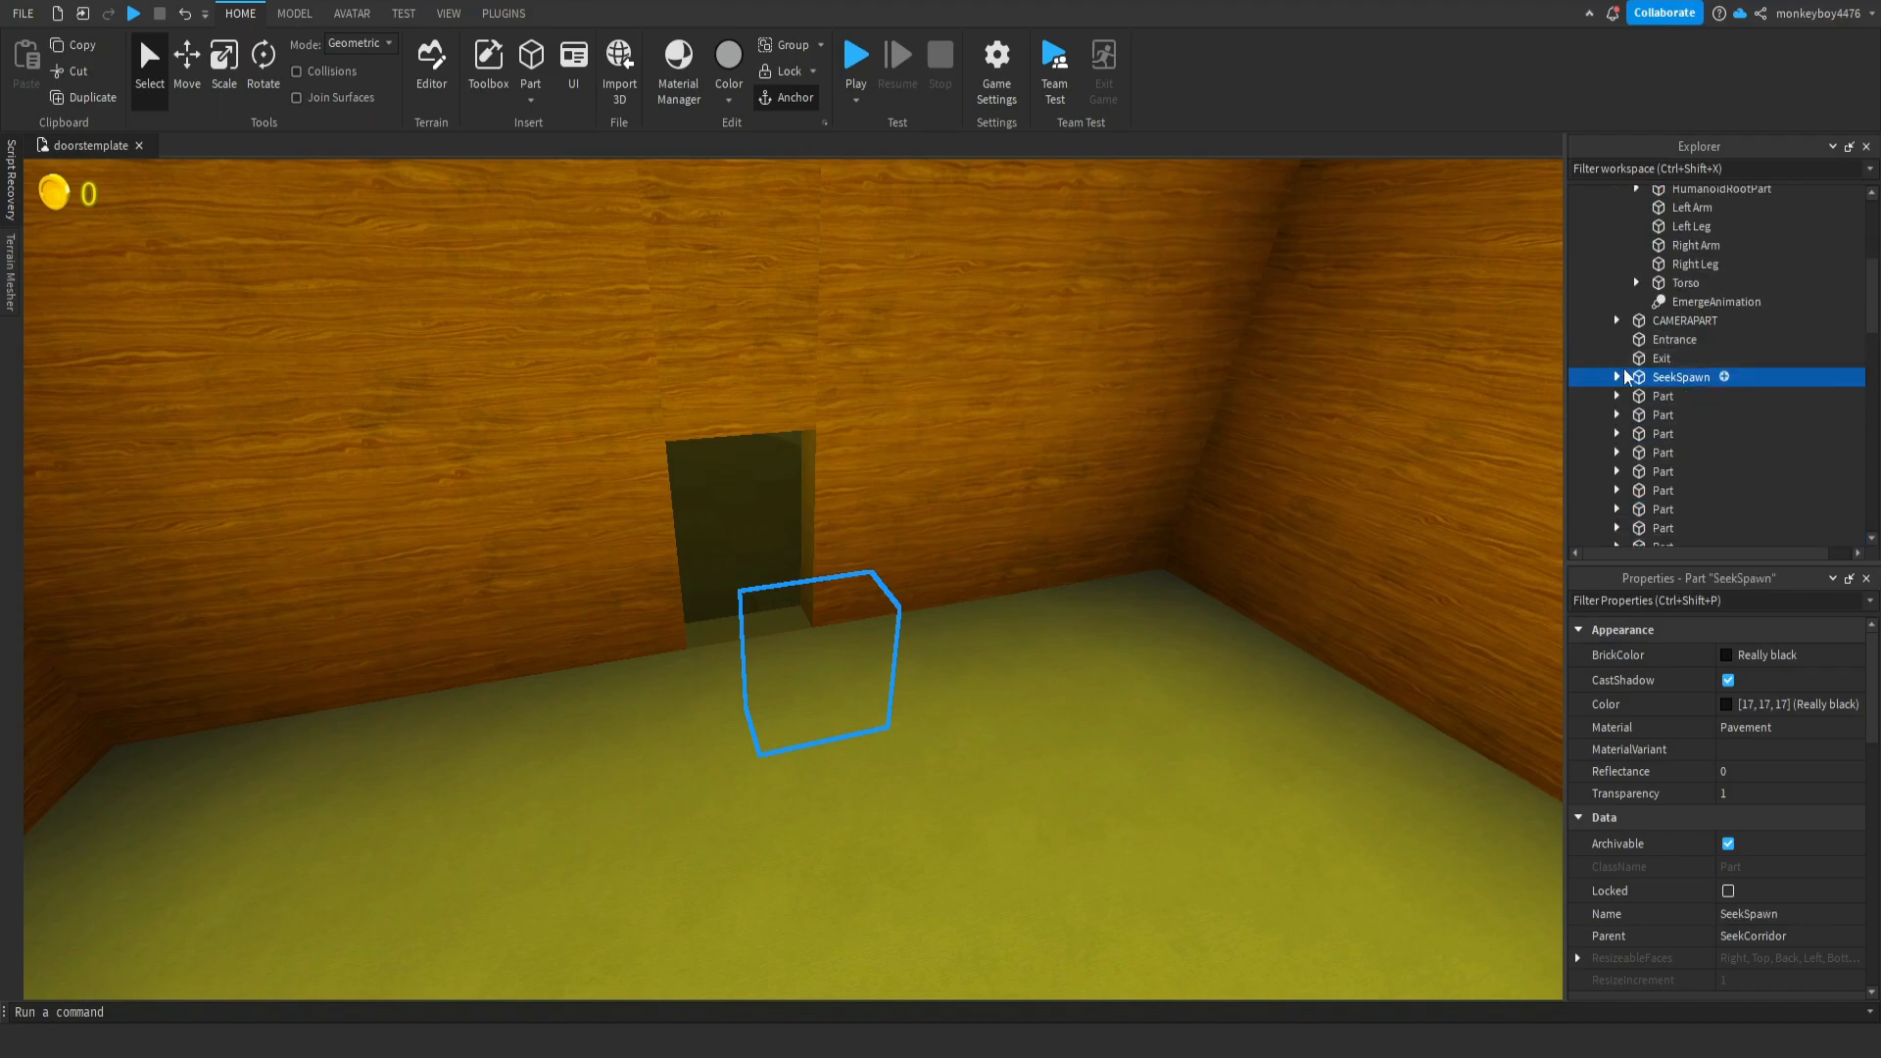
right_click(1665, 345)
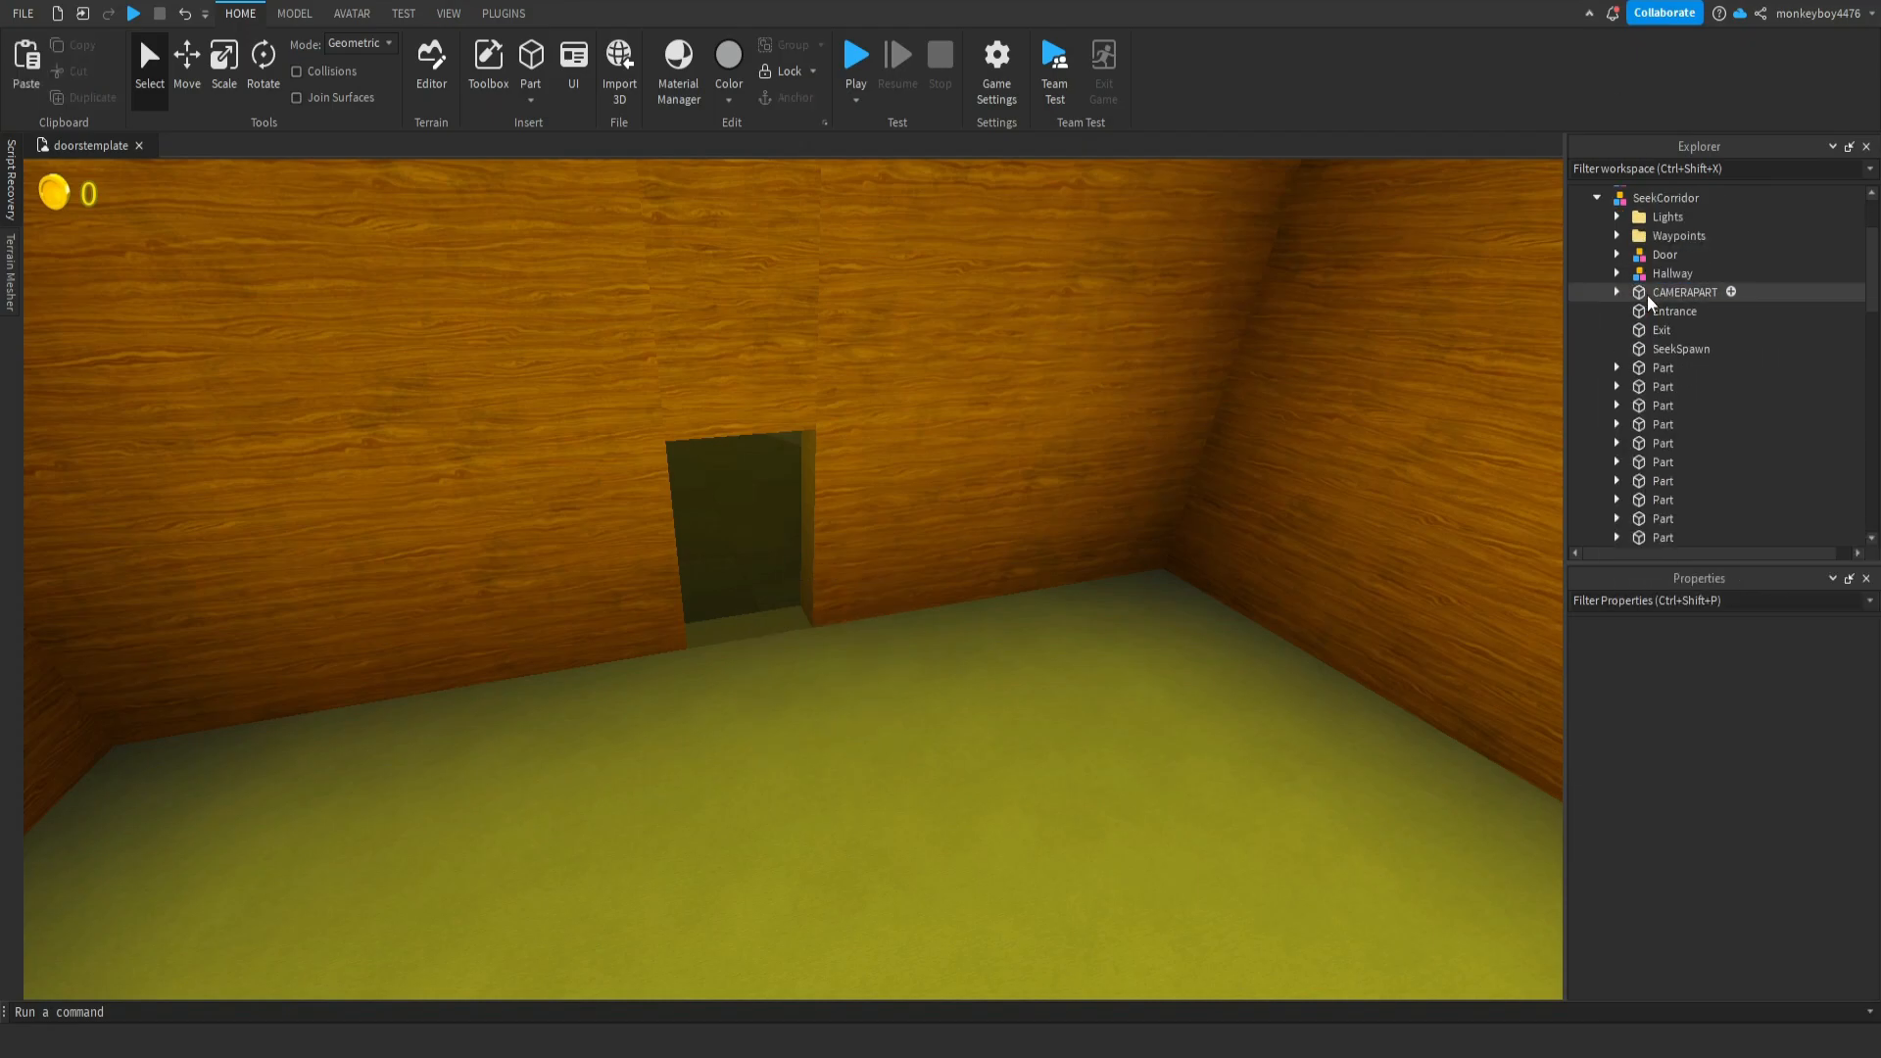
scroll(down, 3)
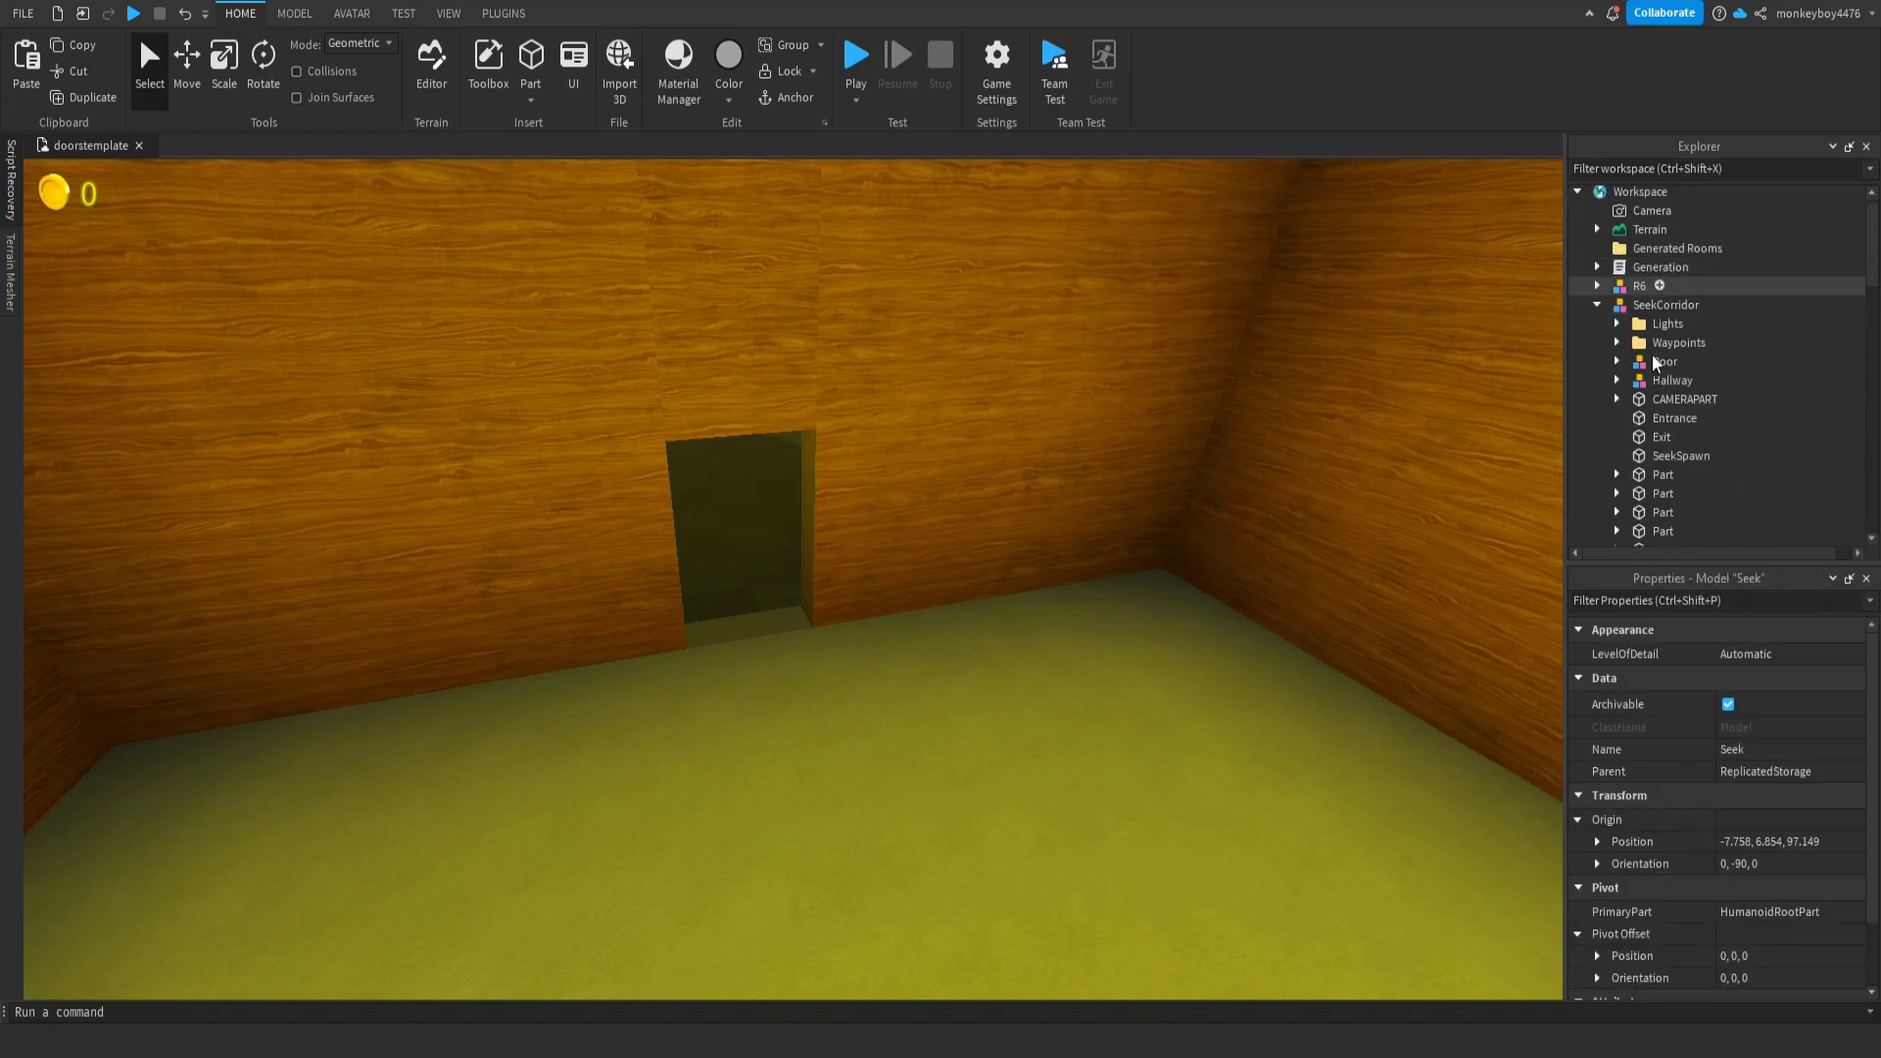
- Make Handler clone Seek from ReplicatedStorage and parent it to the corridor
double_click(1691, 486)
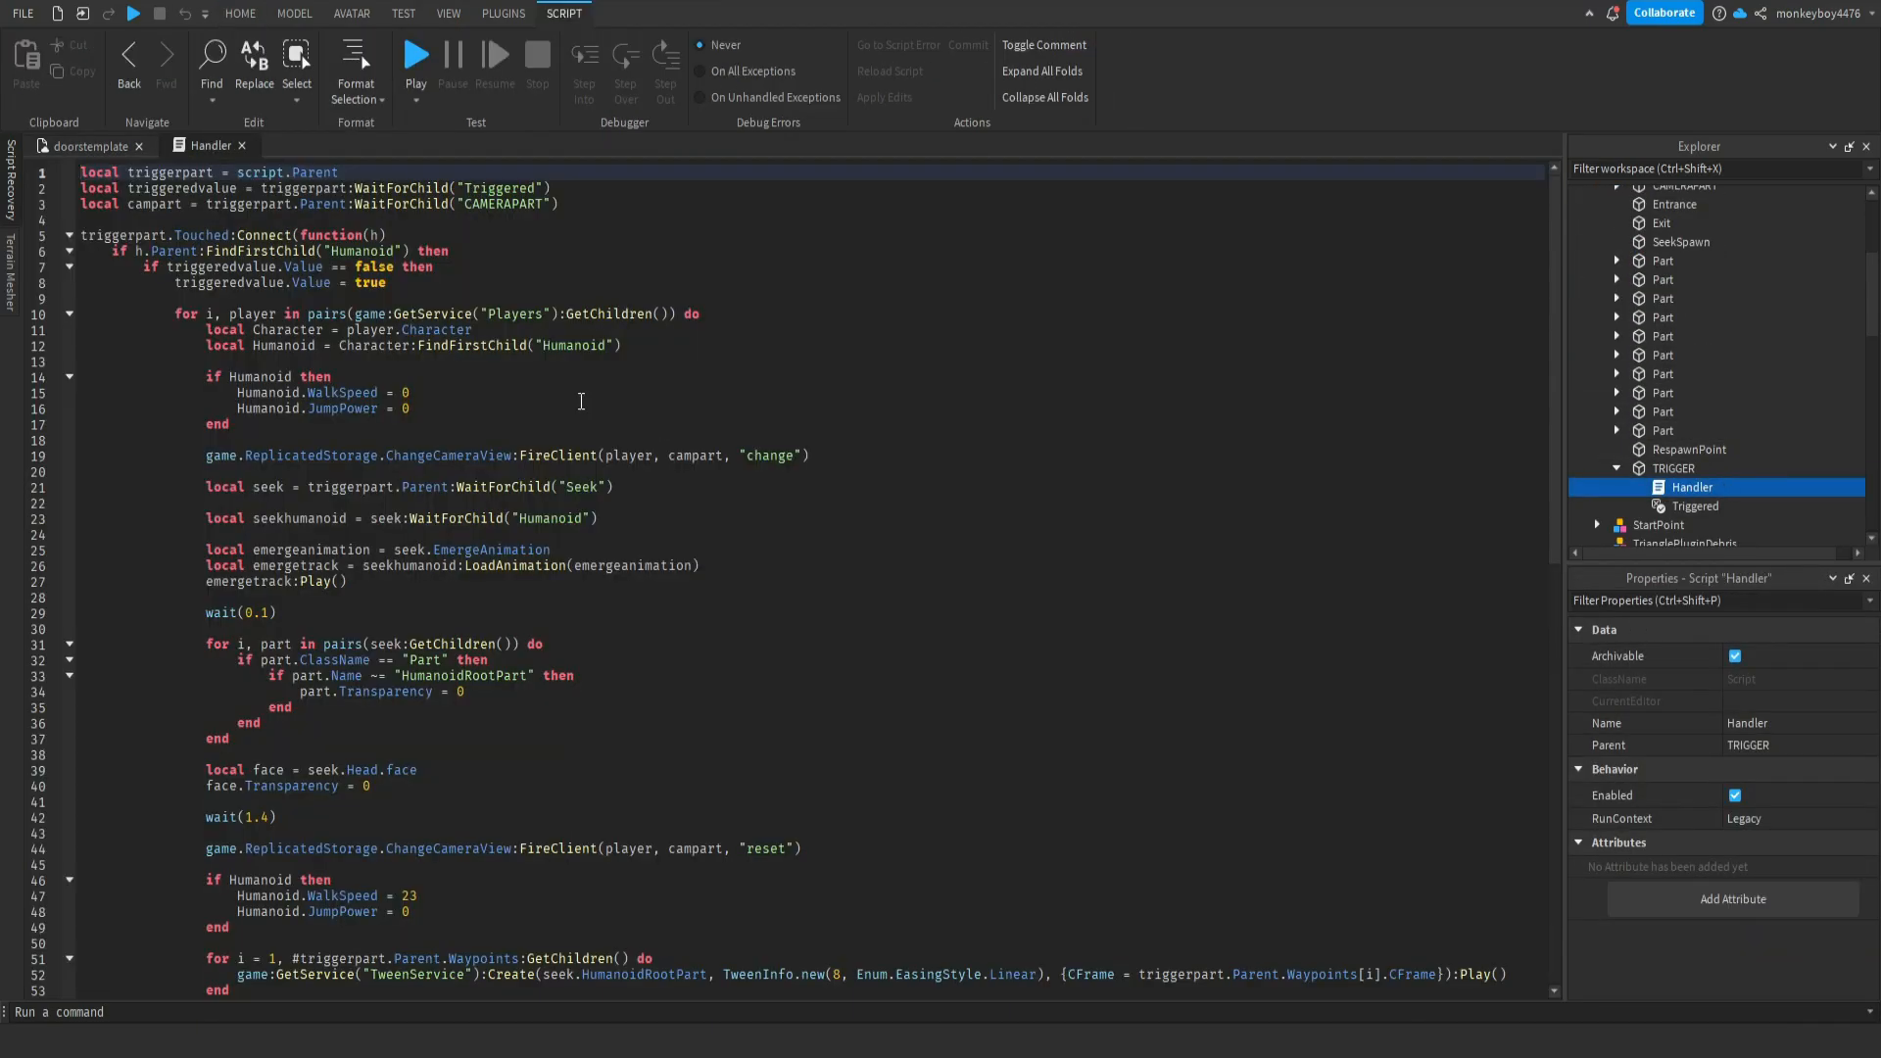
scroll(down, 3)
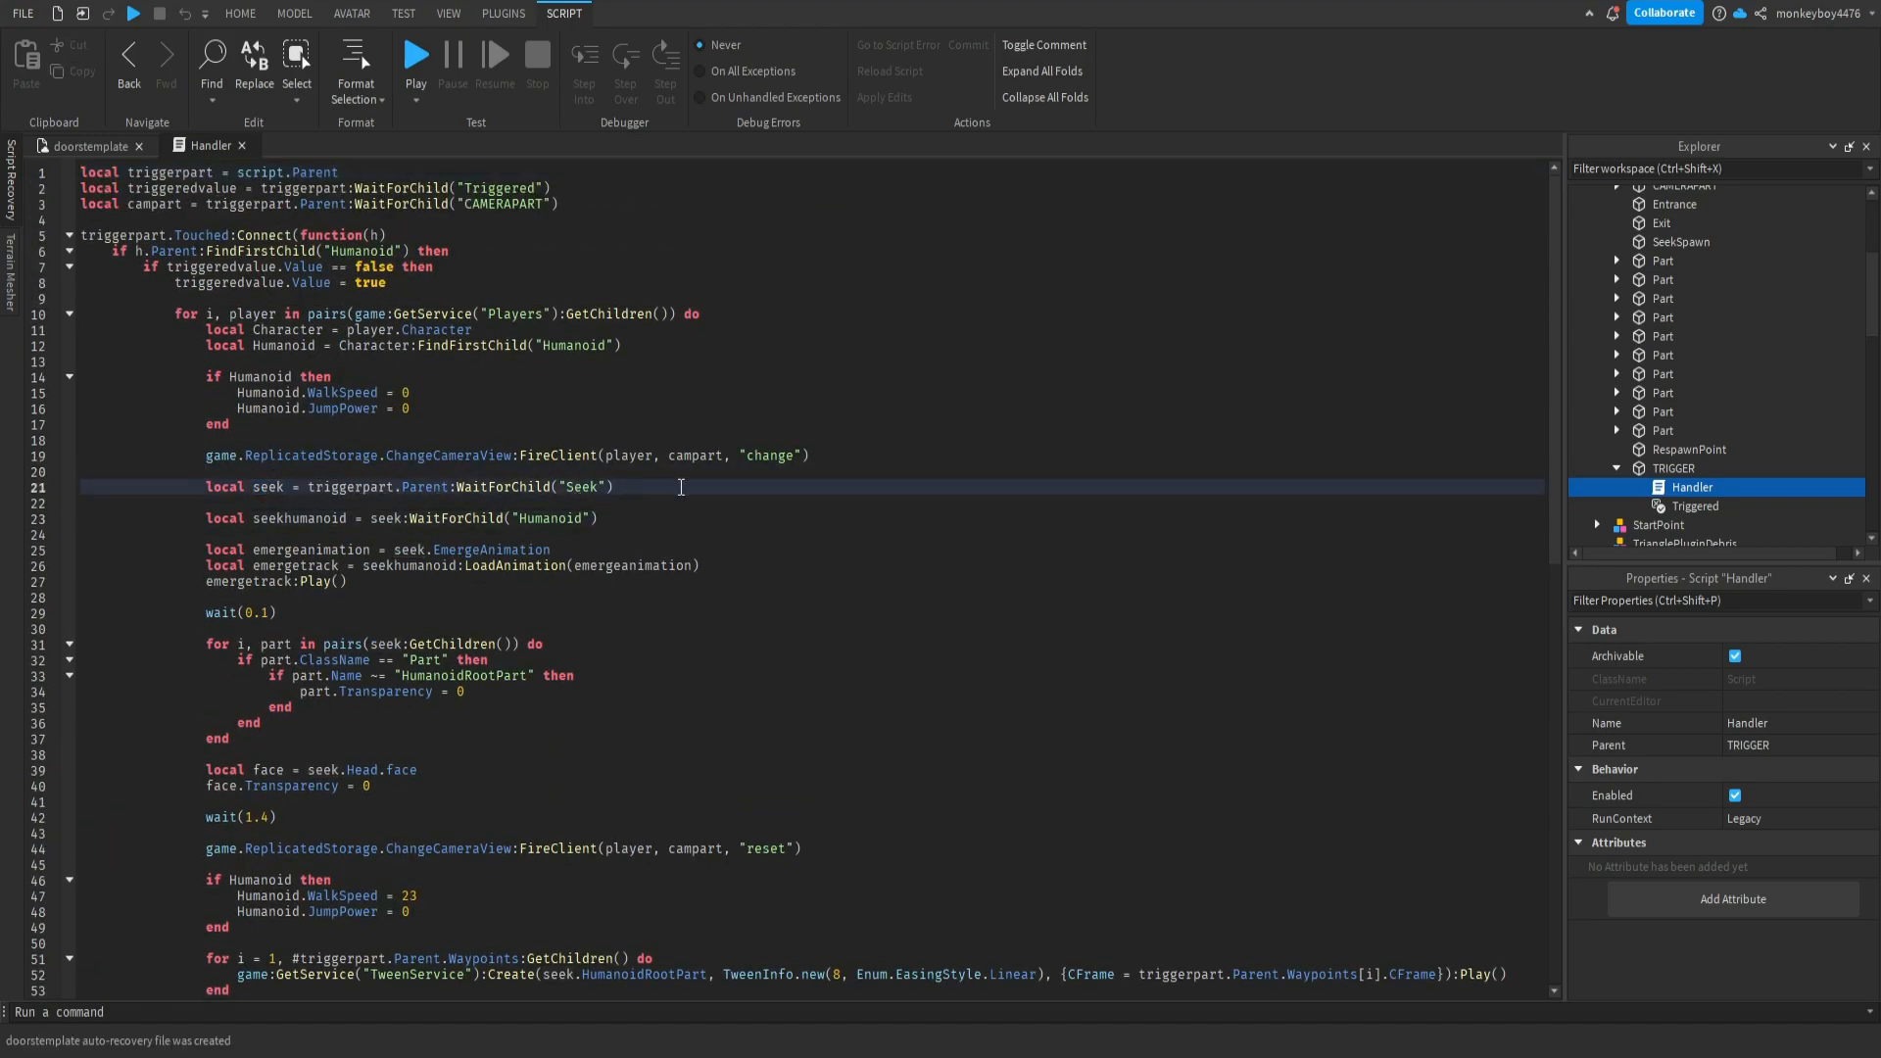
text(game)
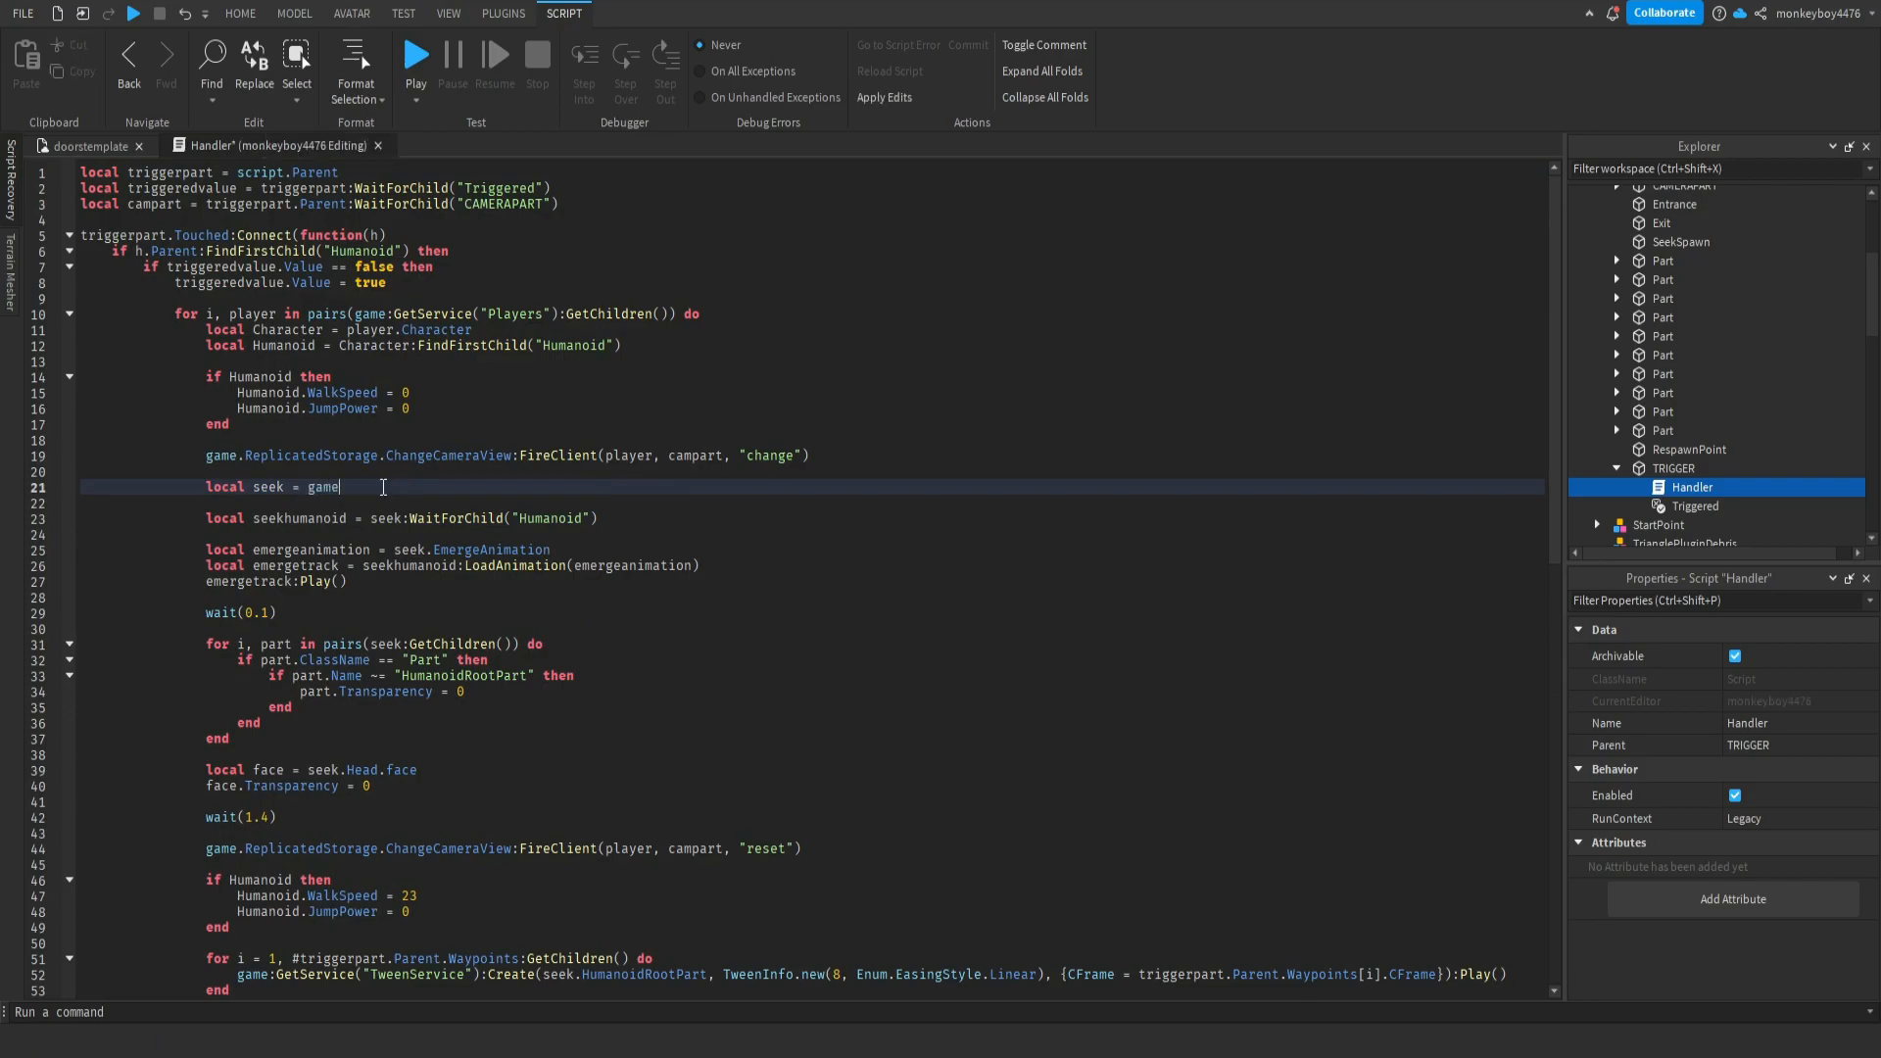
text(:GetService("ReplicatedStorage").Seek:Clone()
click(811, 501)
text(seek.Parent = t)
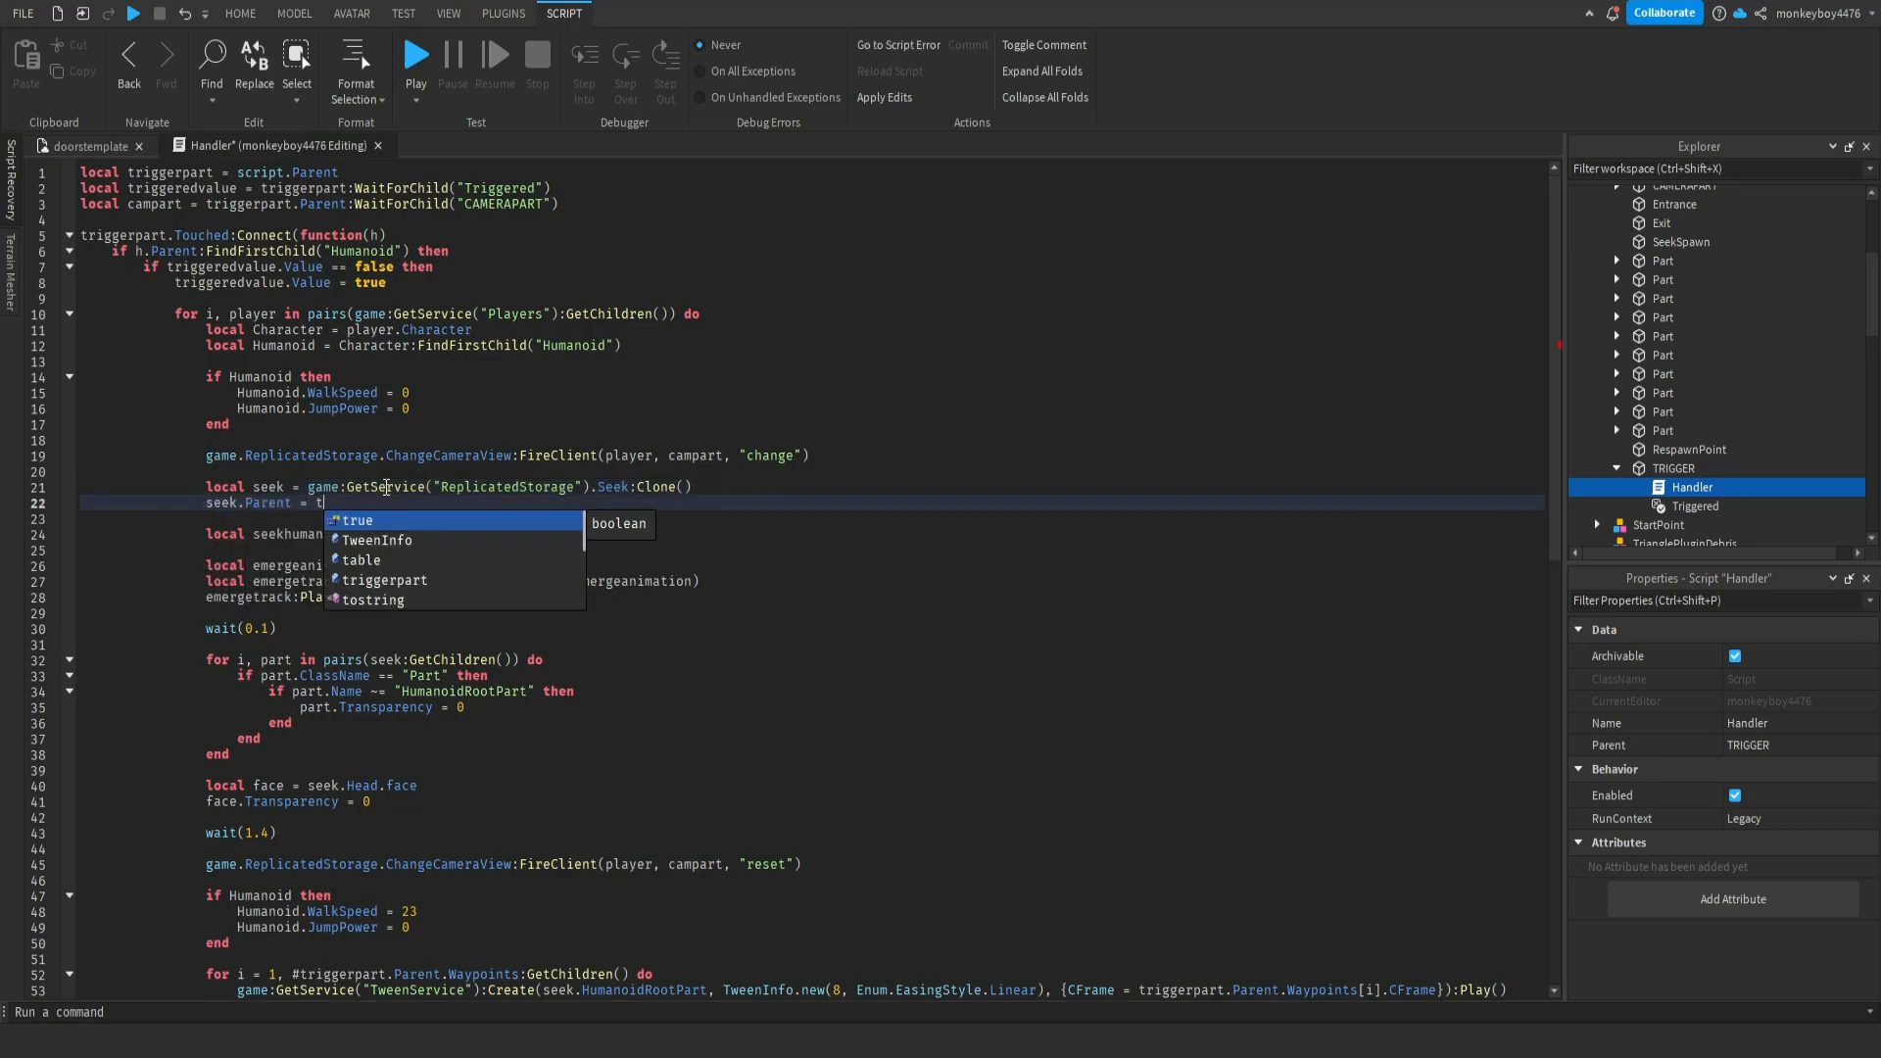
text(riggerpart.Parent)
text(seek.HumanoidRootPart.C)
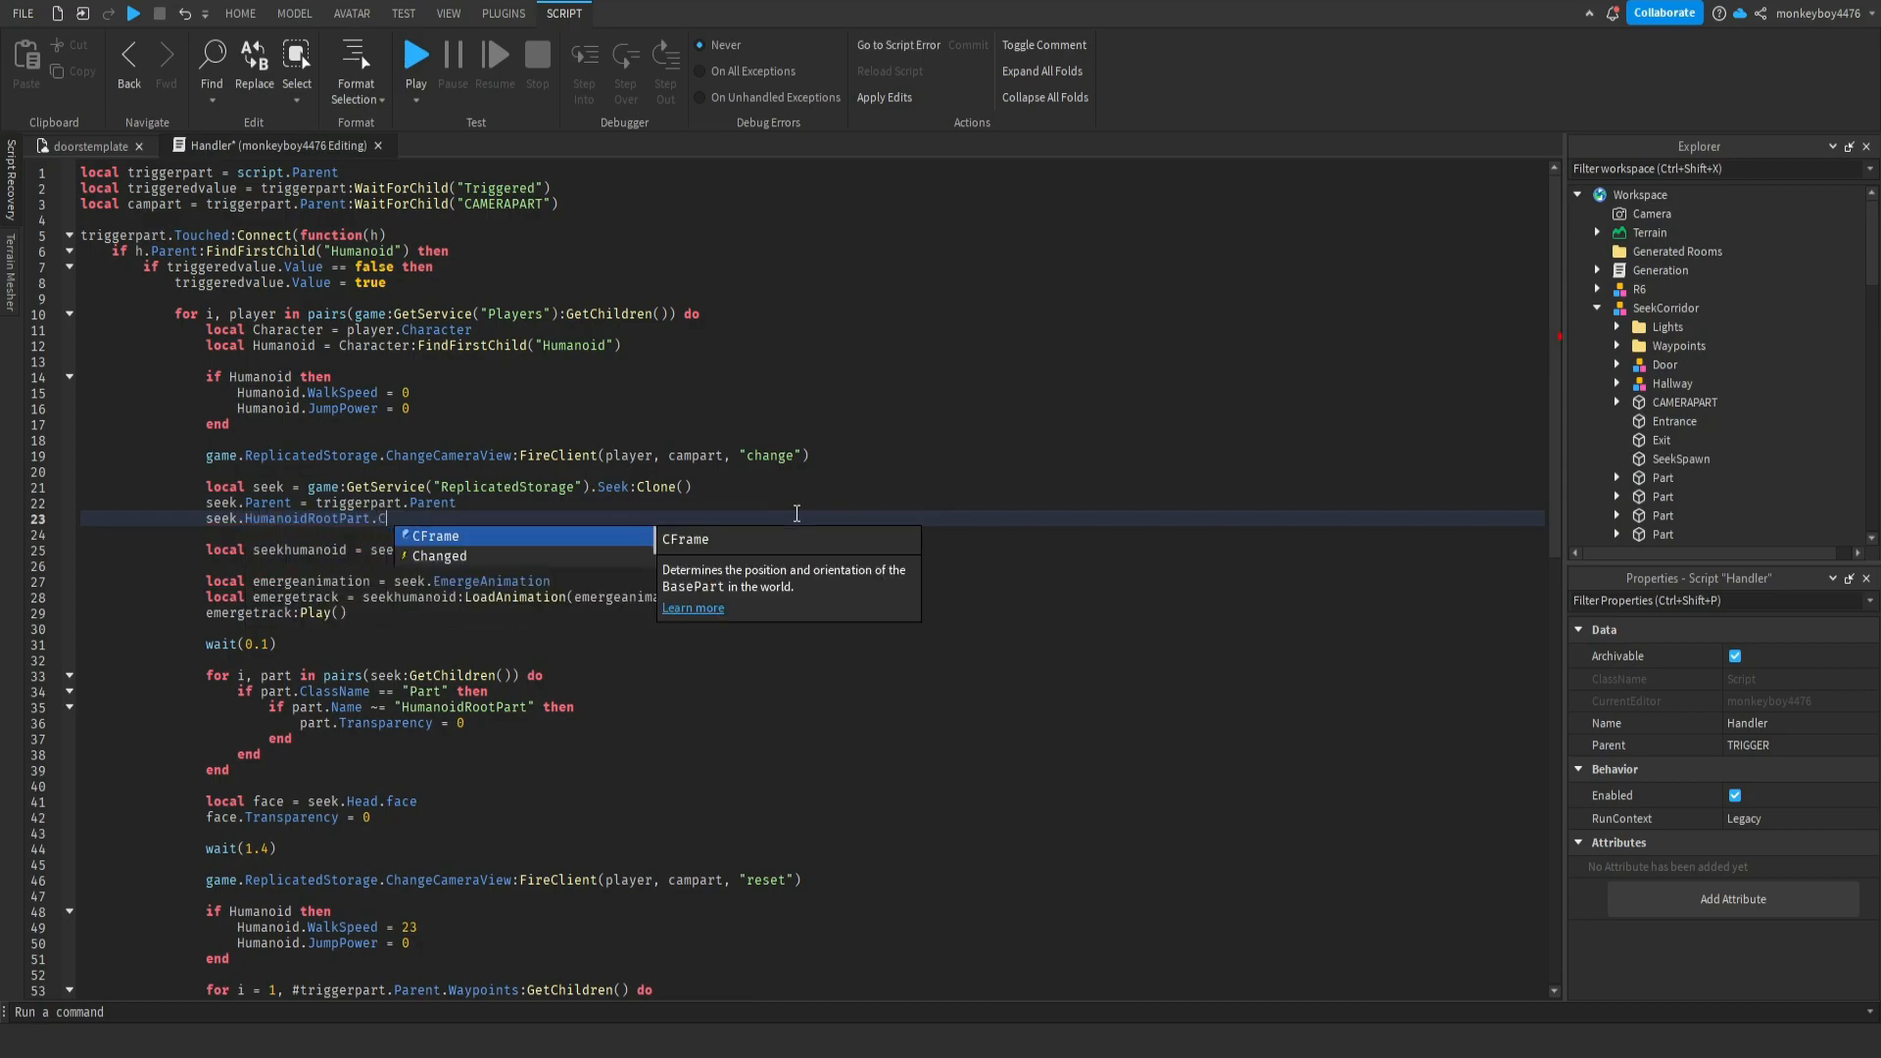
- Set the clone's HumanoidRootPart CFrame to SeekSpawn.CFrame and close the script
text(Frame = triggerpart)
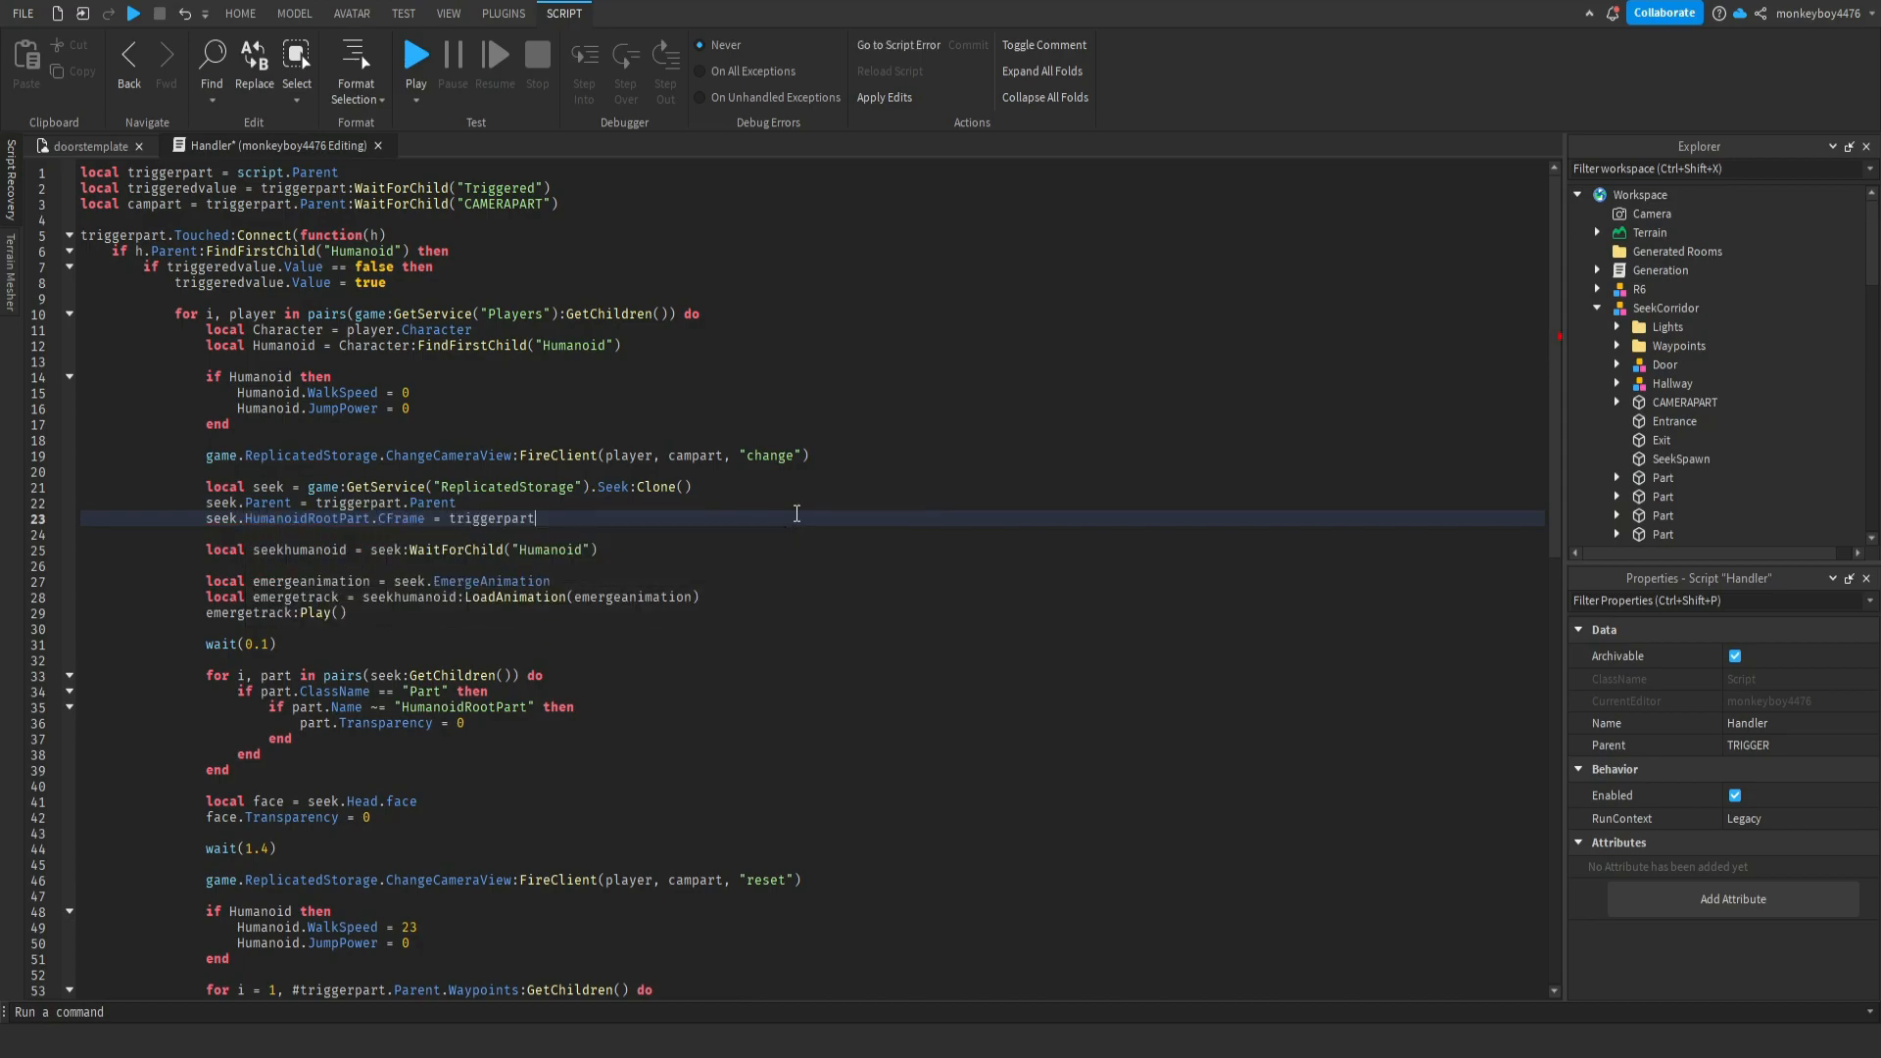
text(.Parent)
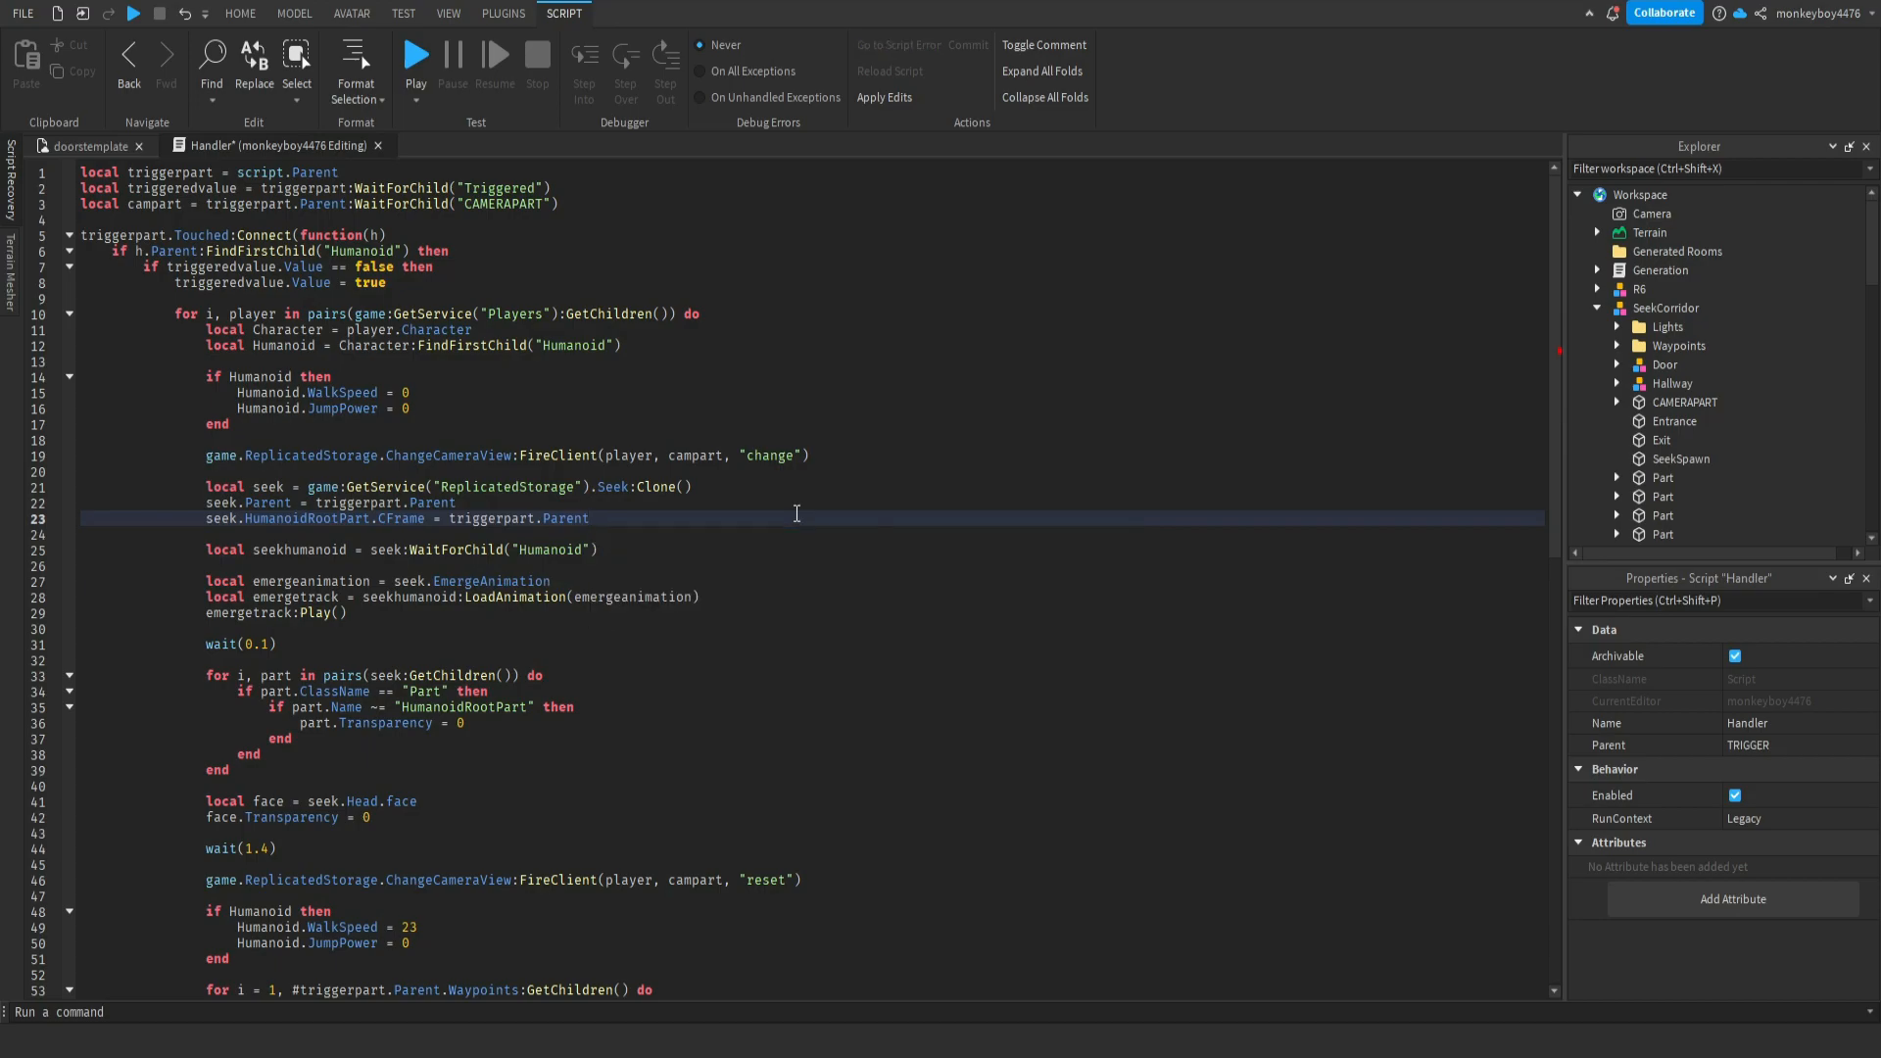
text(.SeekSpawn.CFrame)
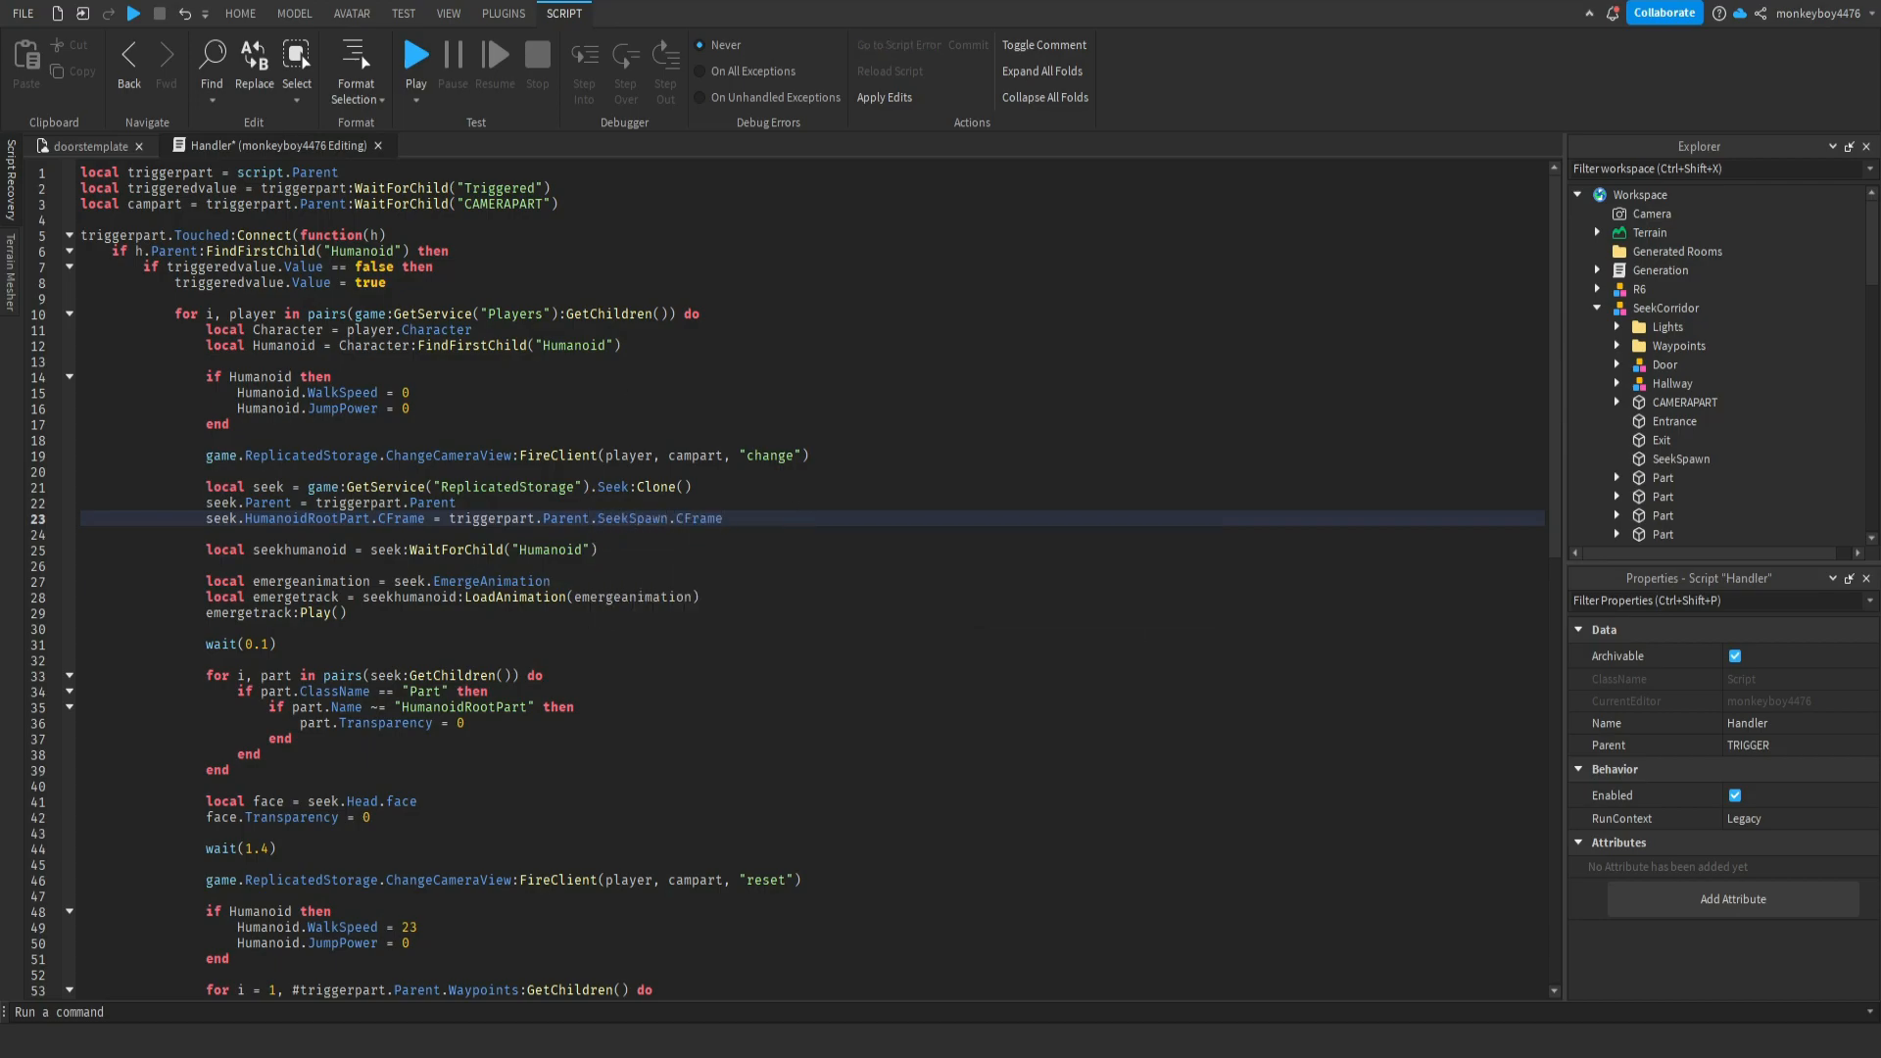
click(86, 145)
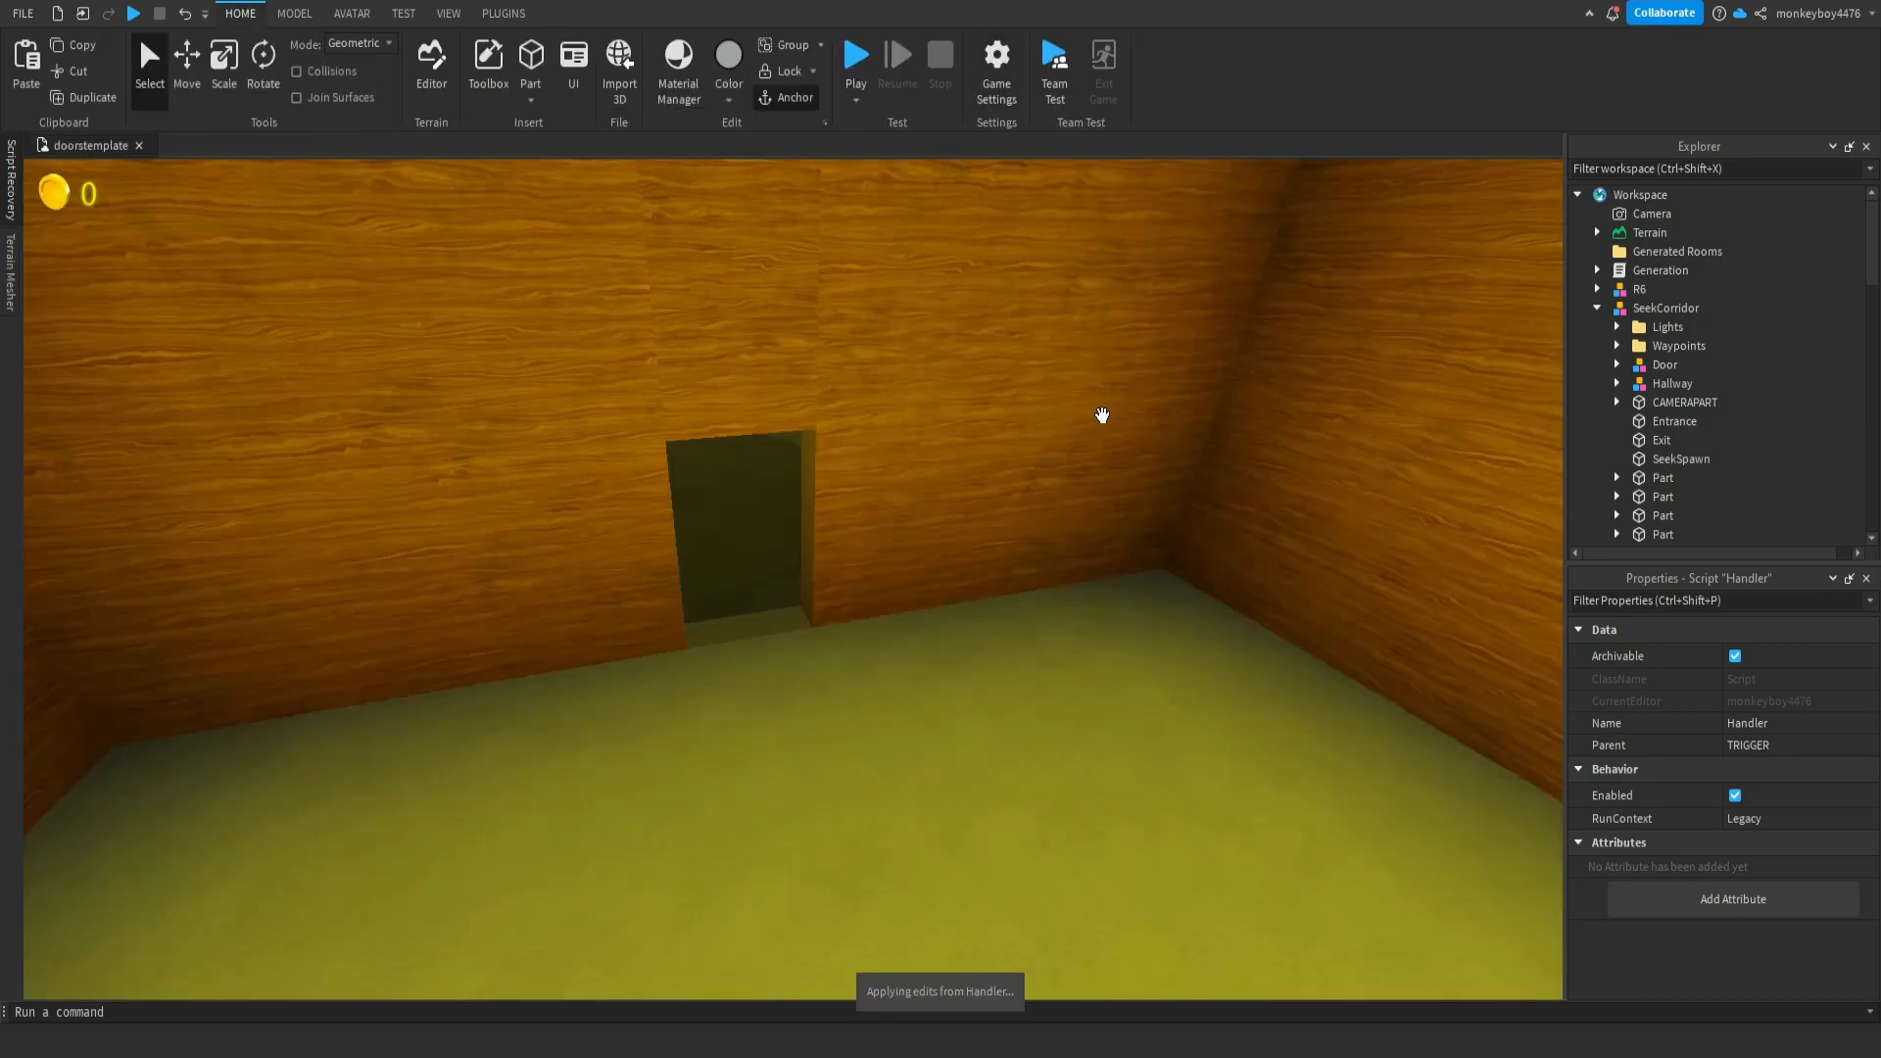
- Move SeekCorridor into ReplicatedStorage and start a play test
click(1665, 296)
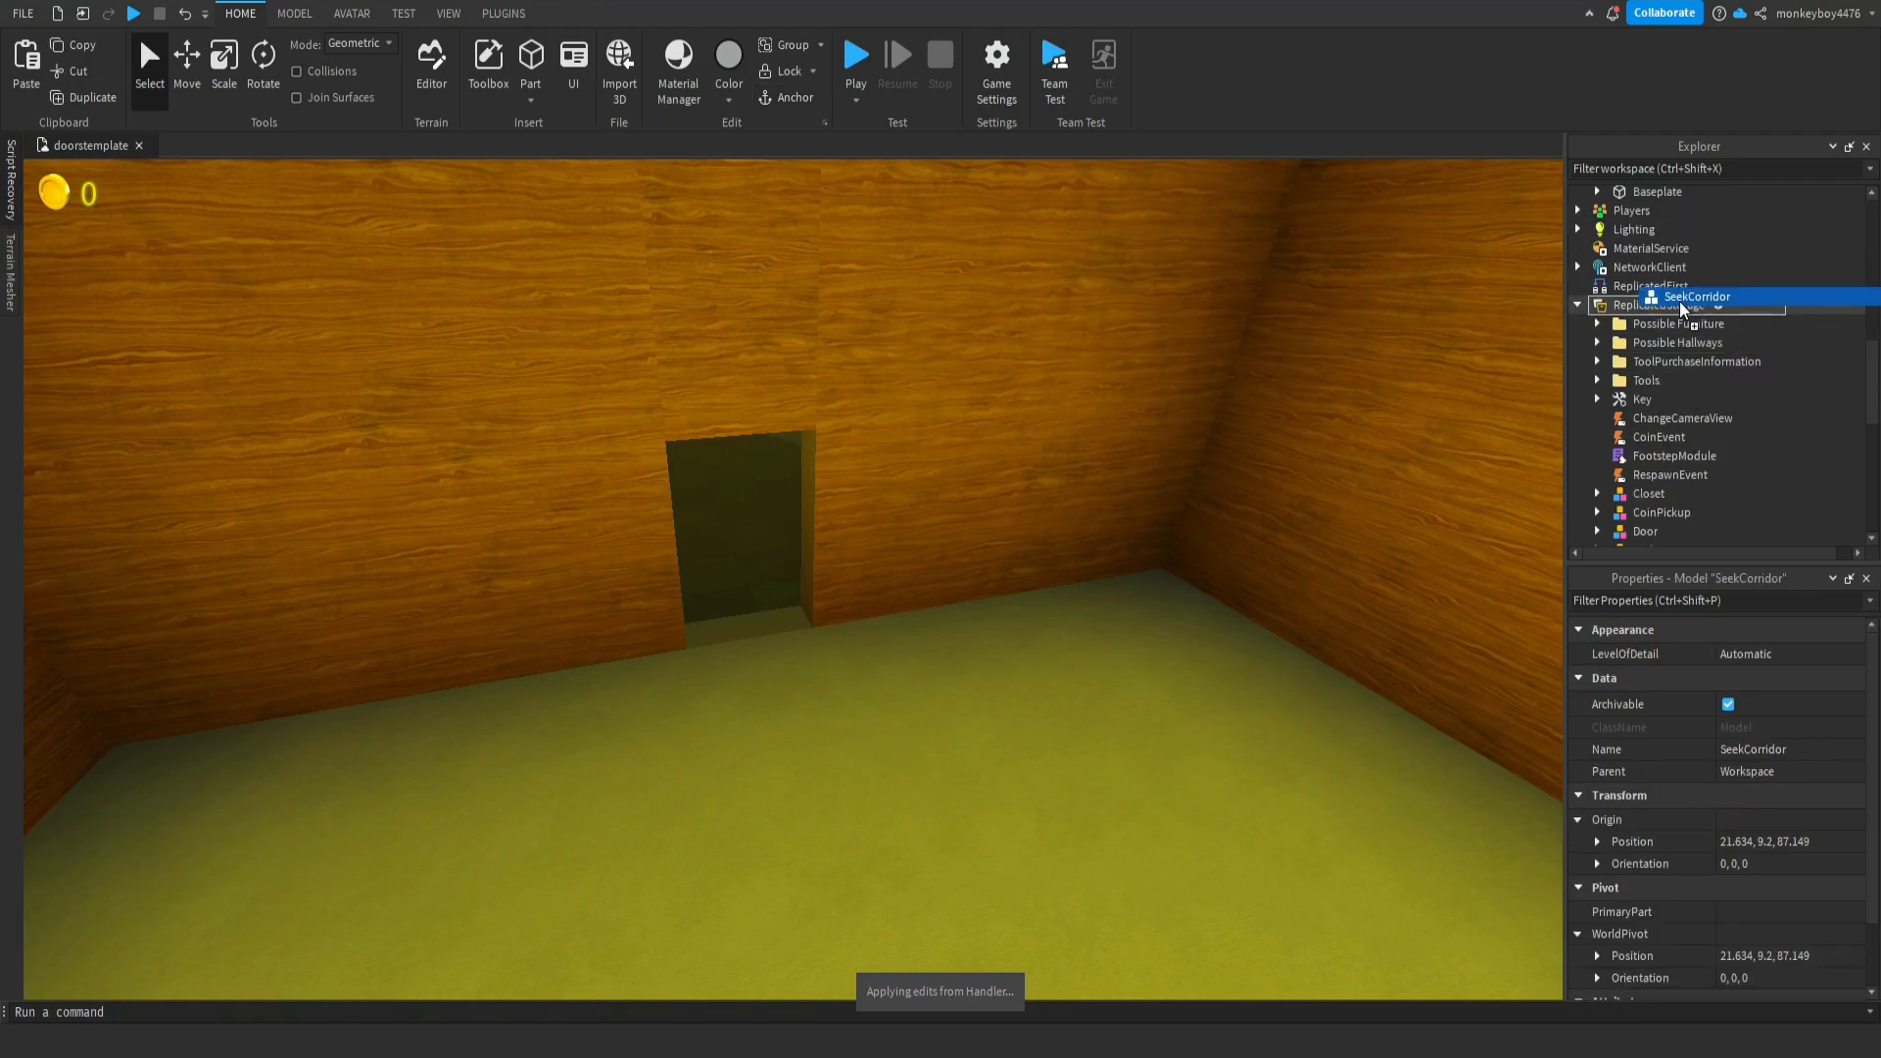
click(854, 53)
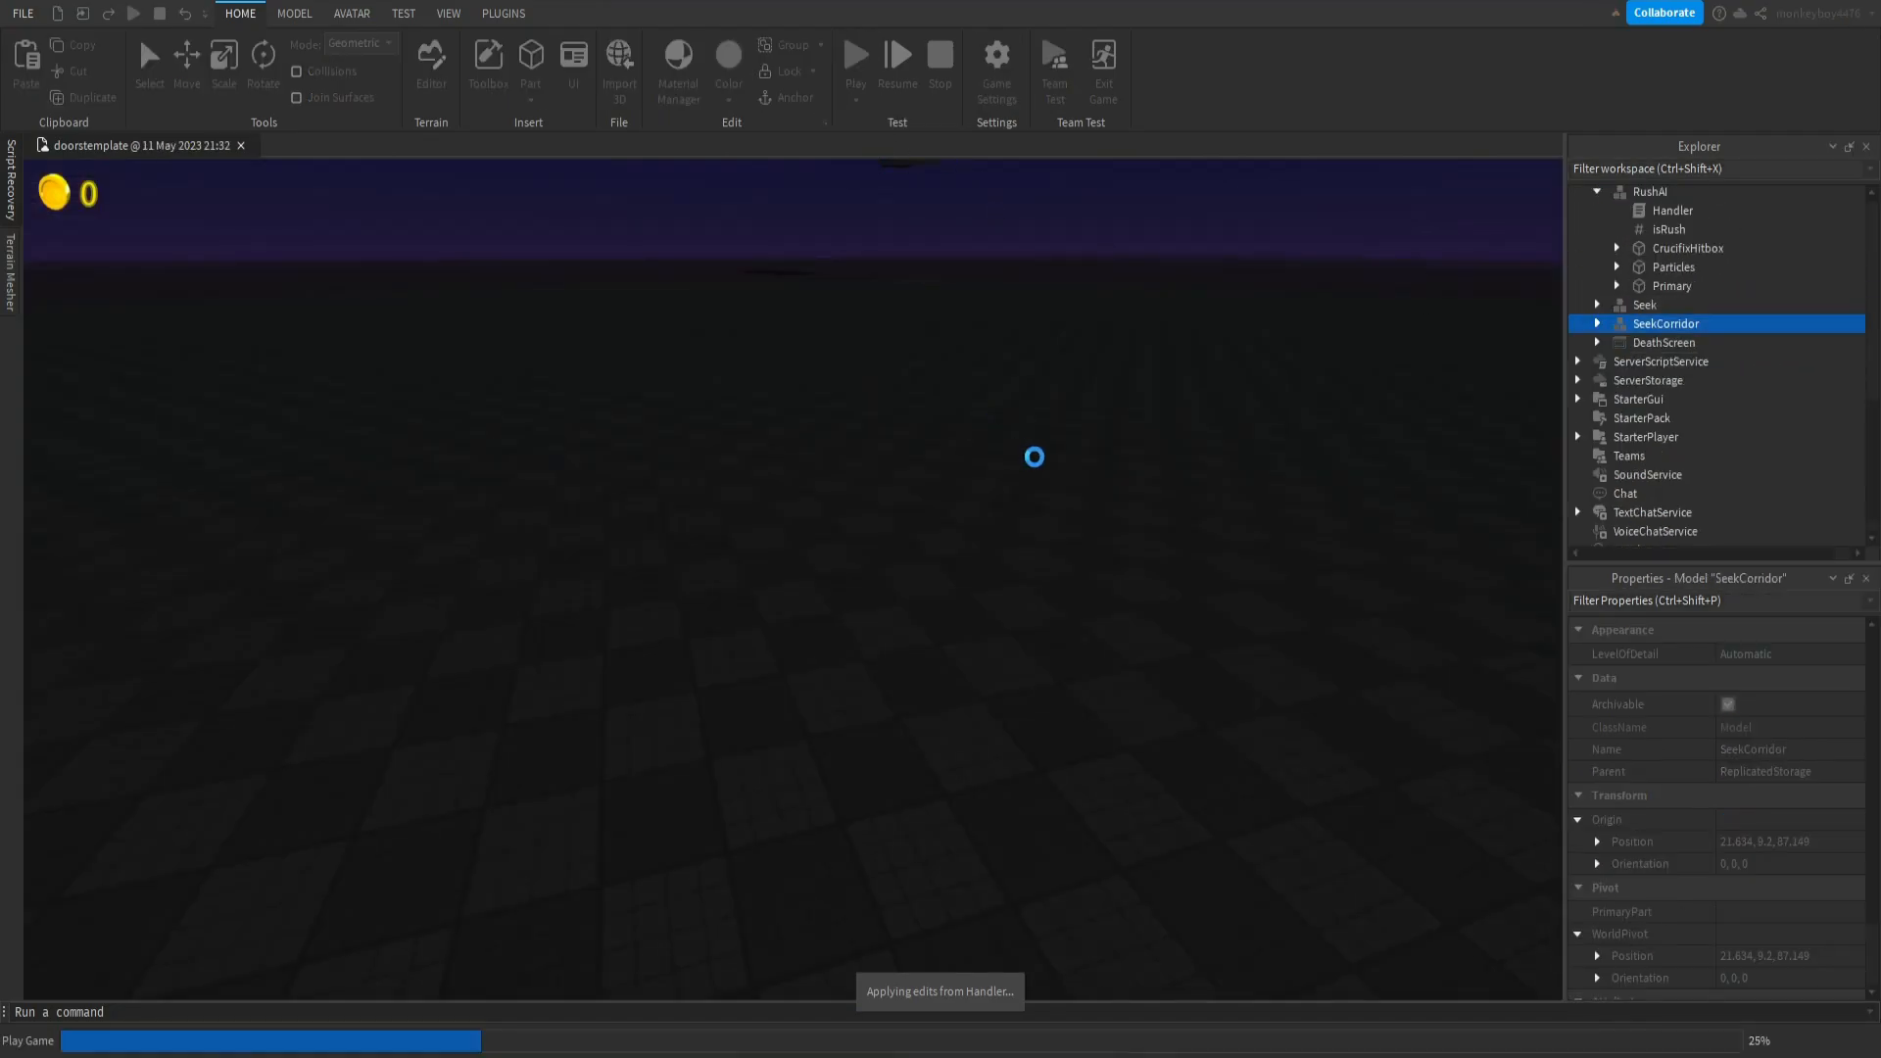
click(854, 61)
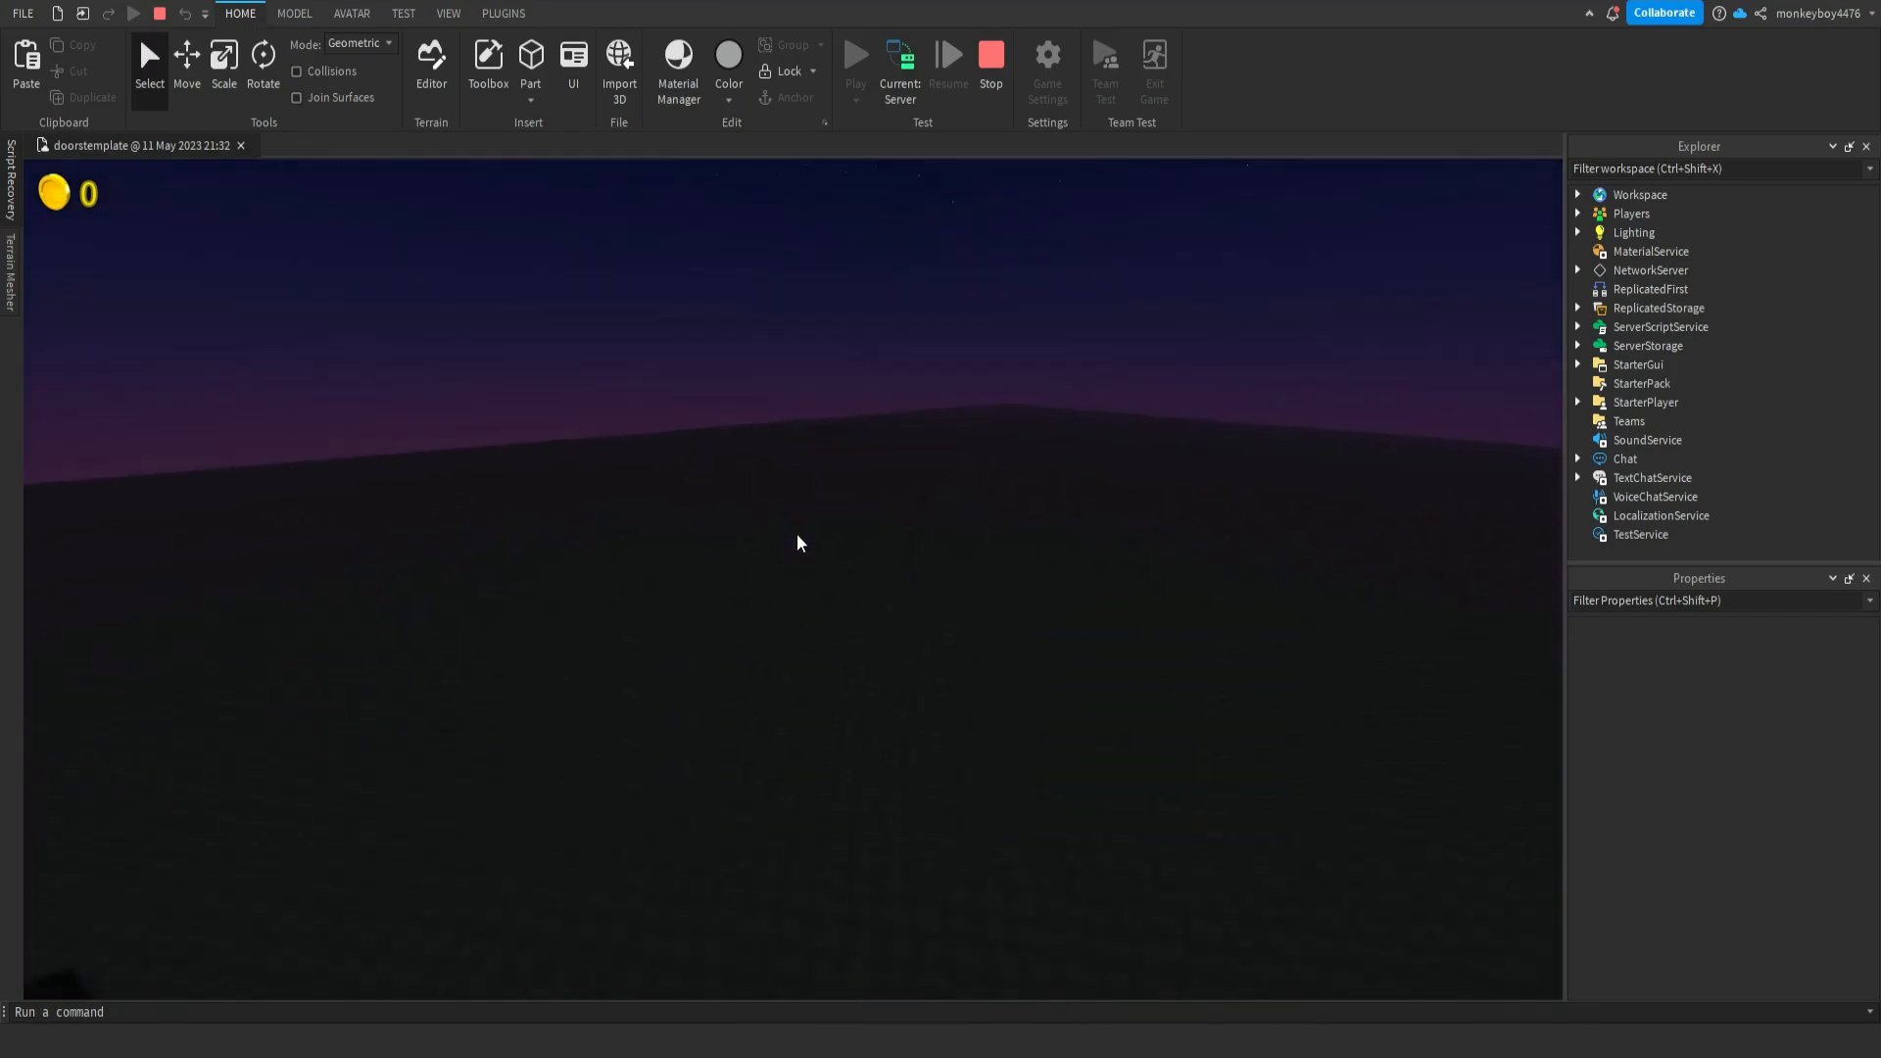
- Switch the test to Client view, walk through the rooms and bring up the in-game menu
click(856, 55)
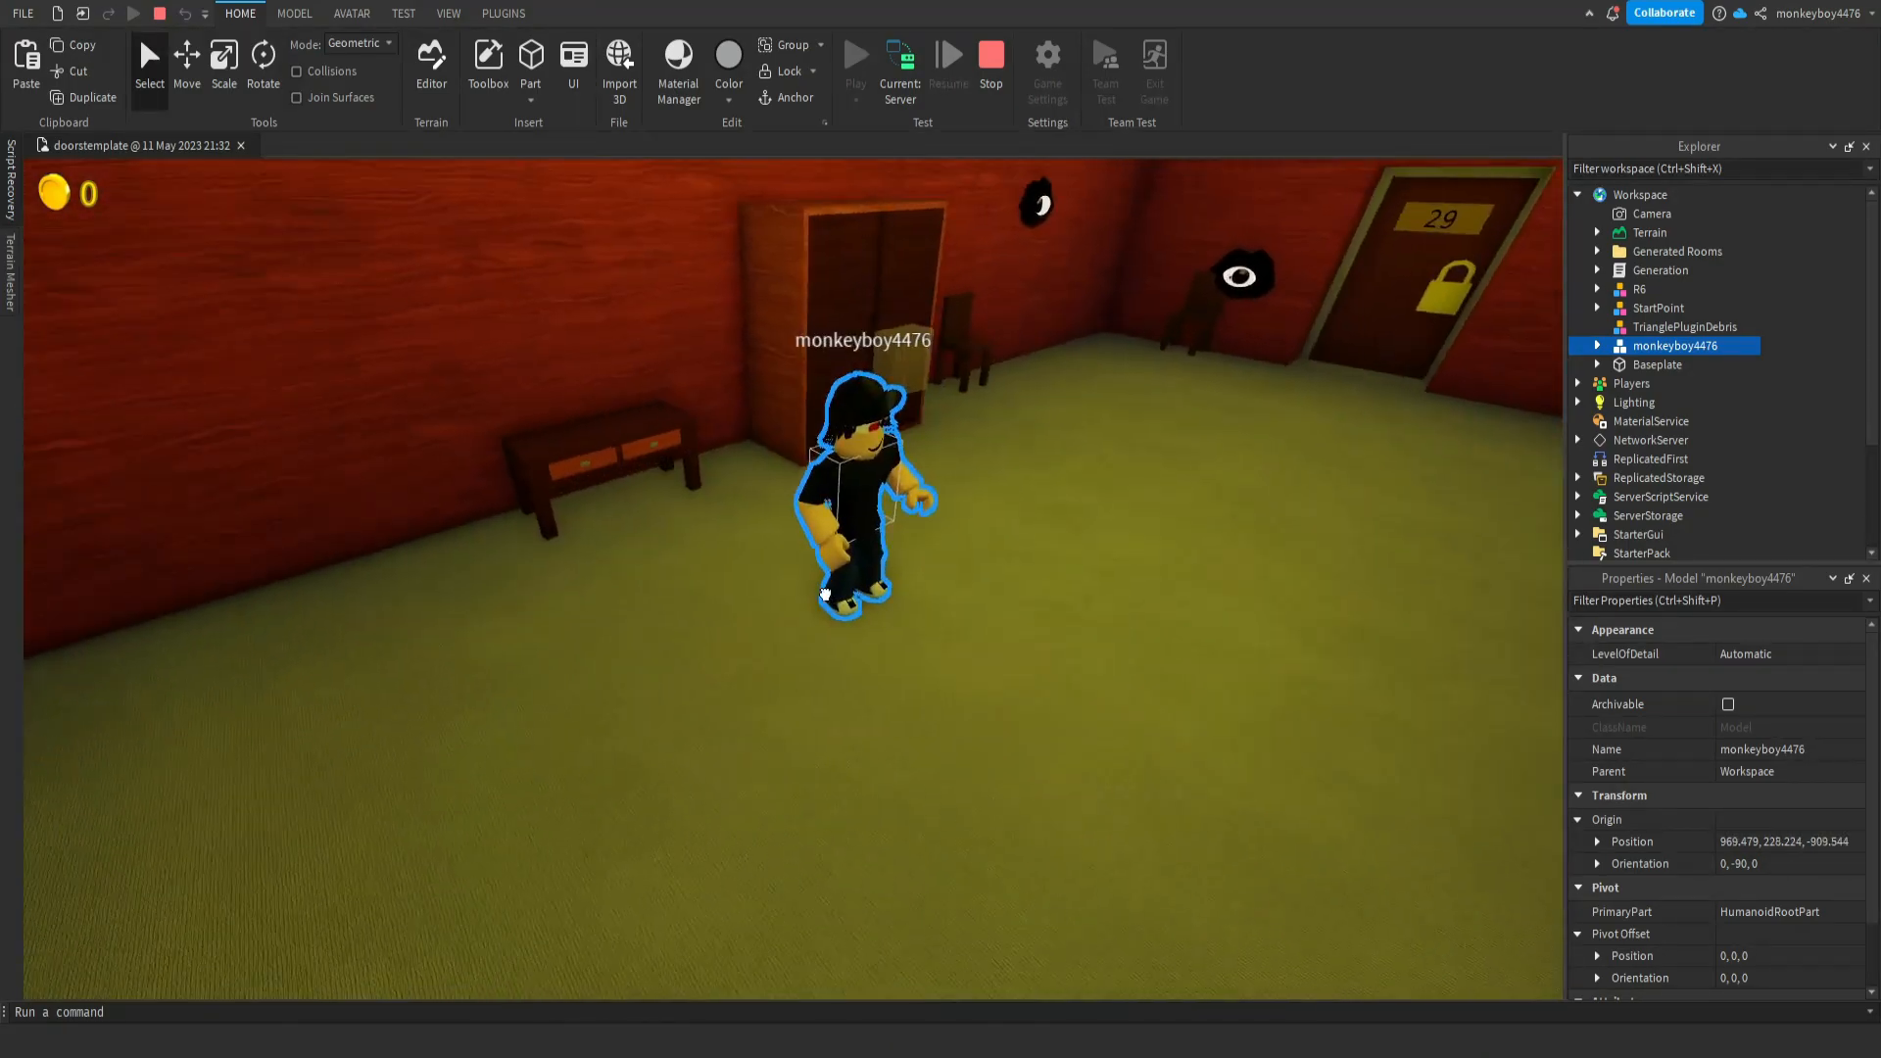
click(854, 56)
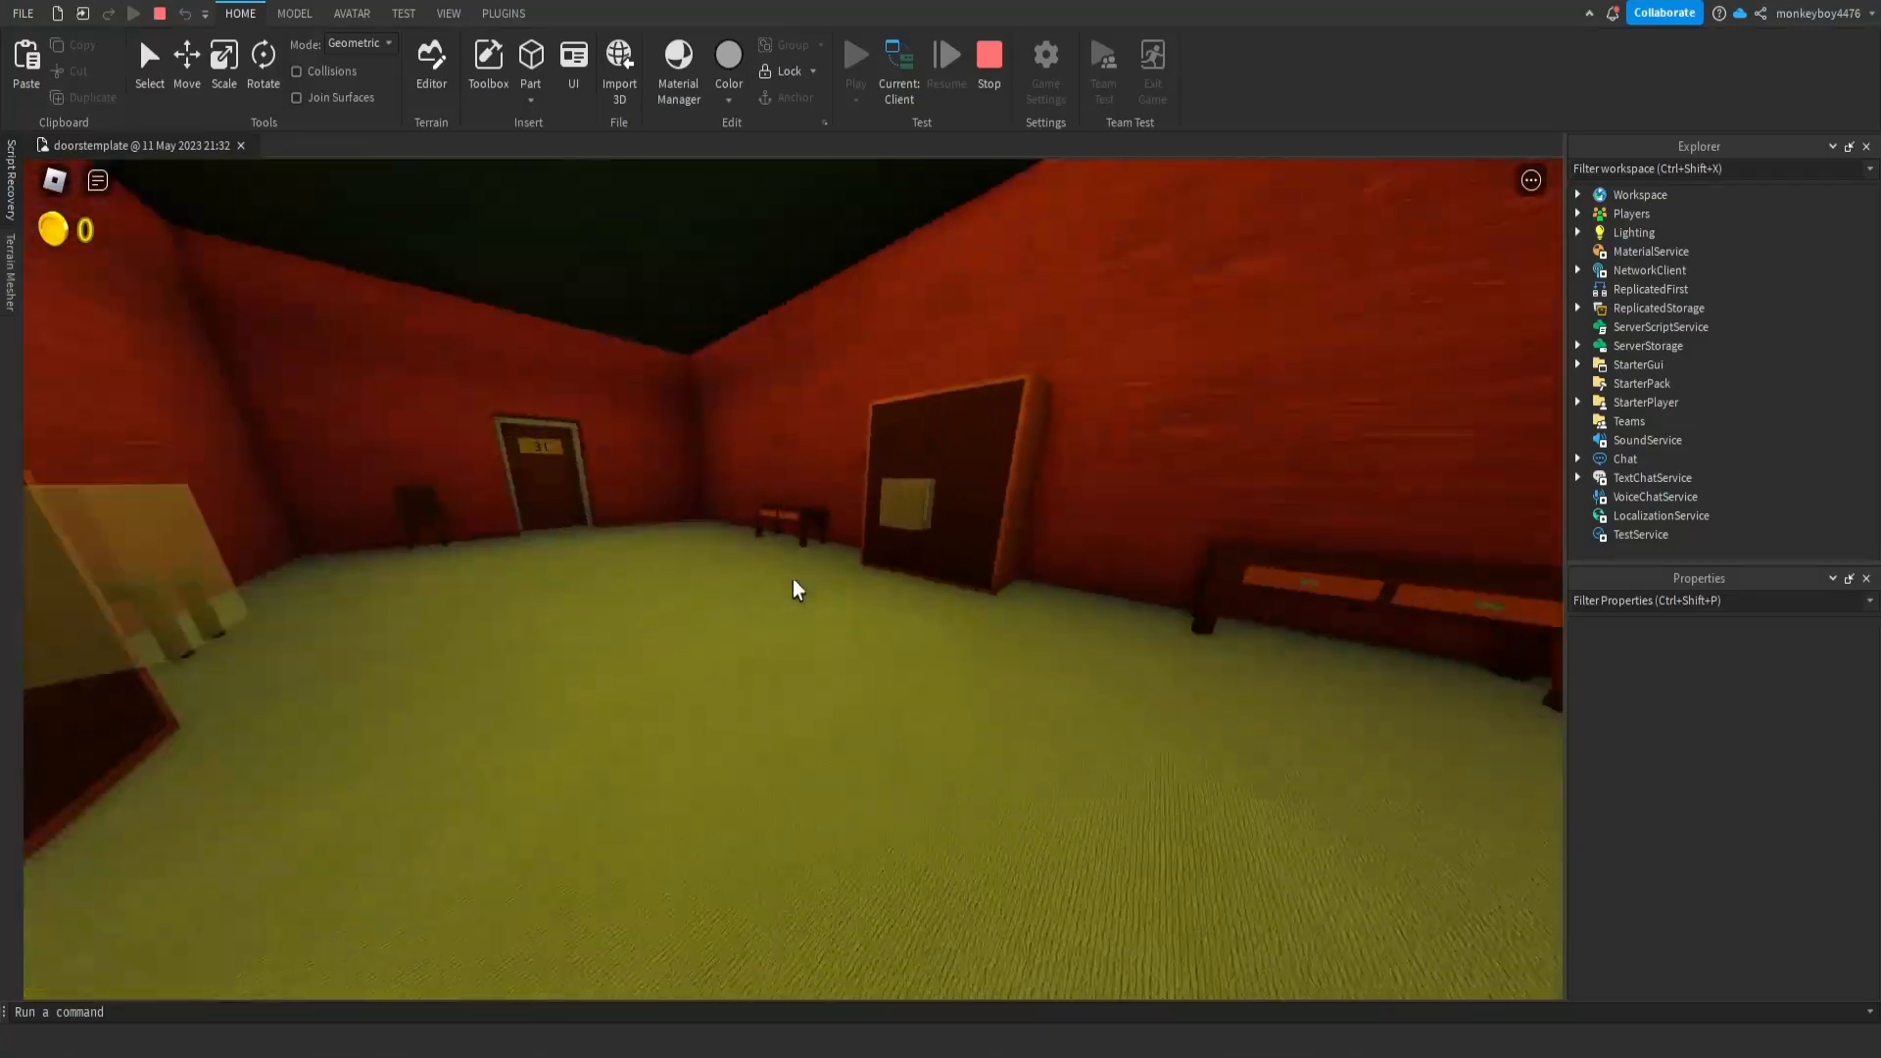
key(Escape)
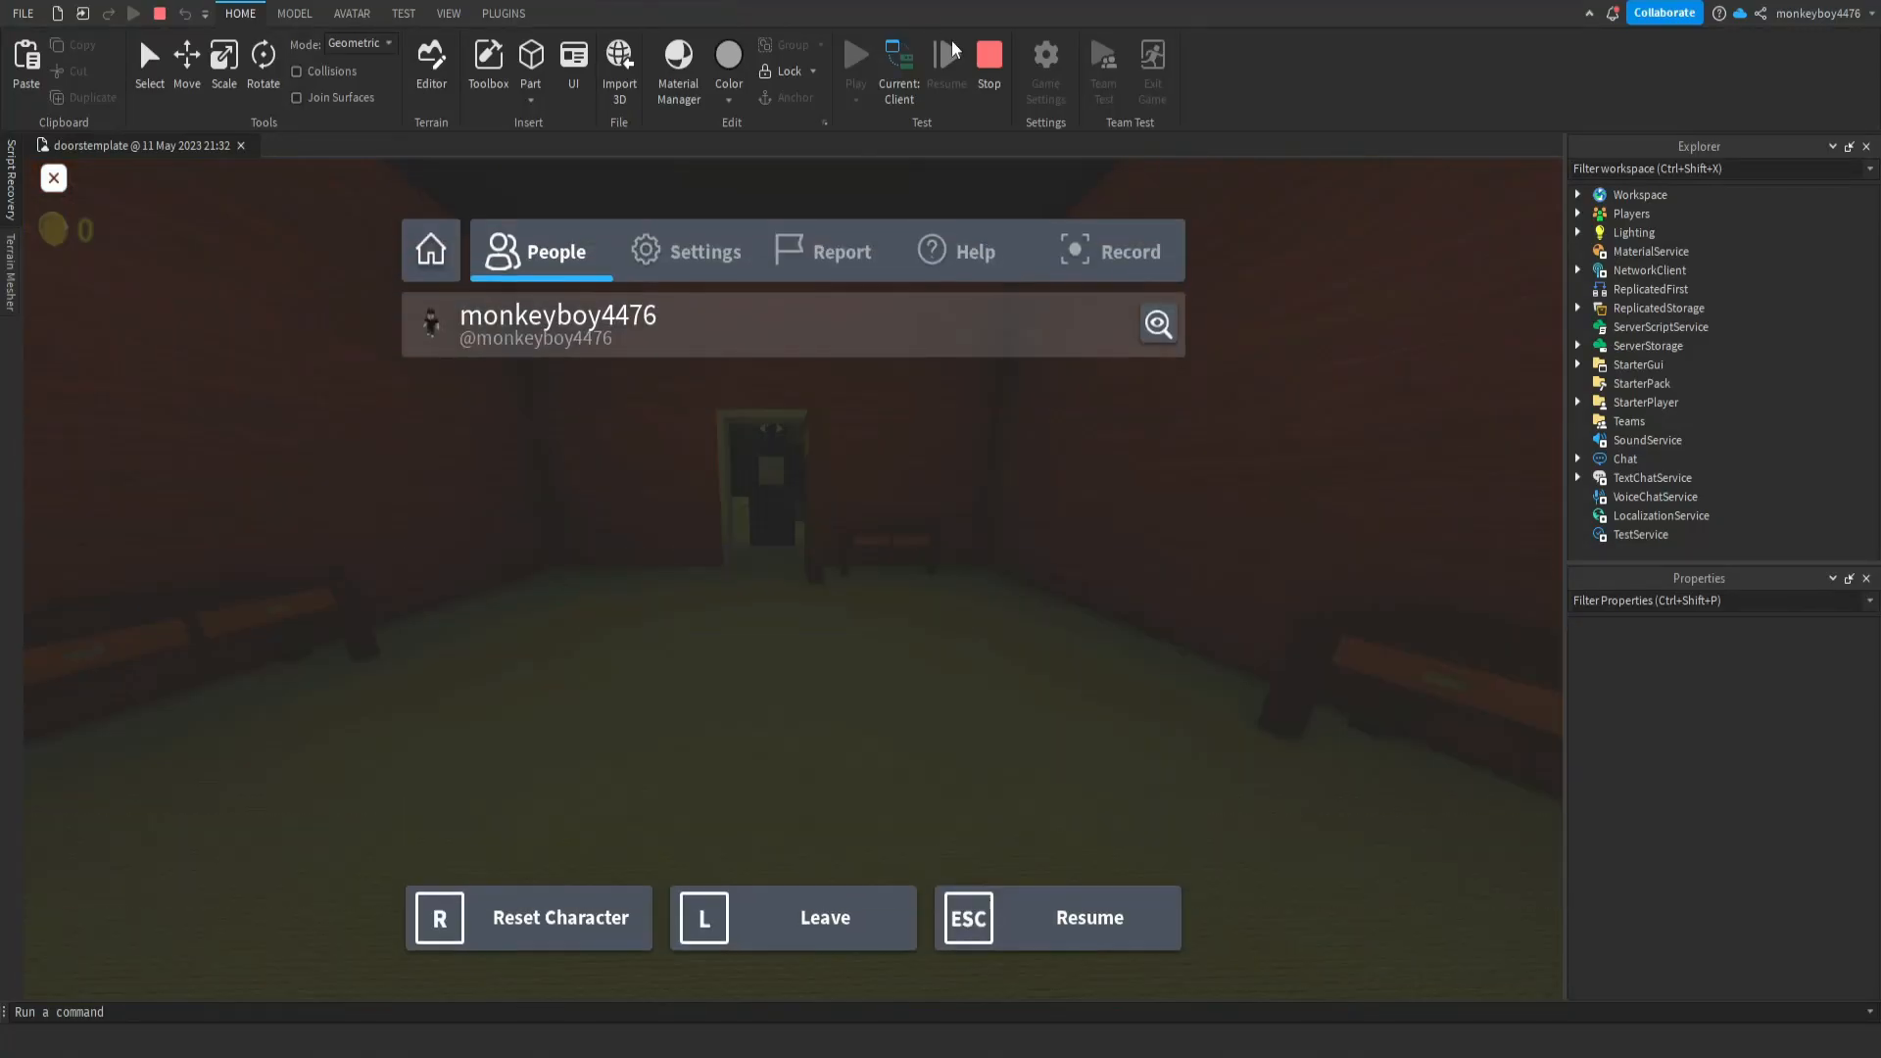